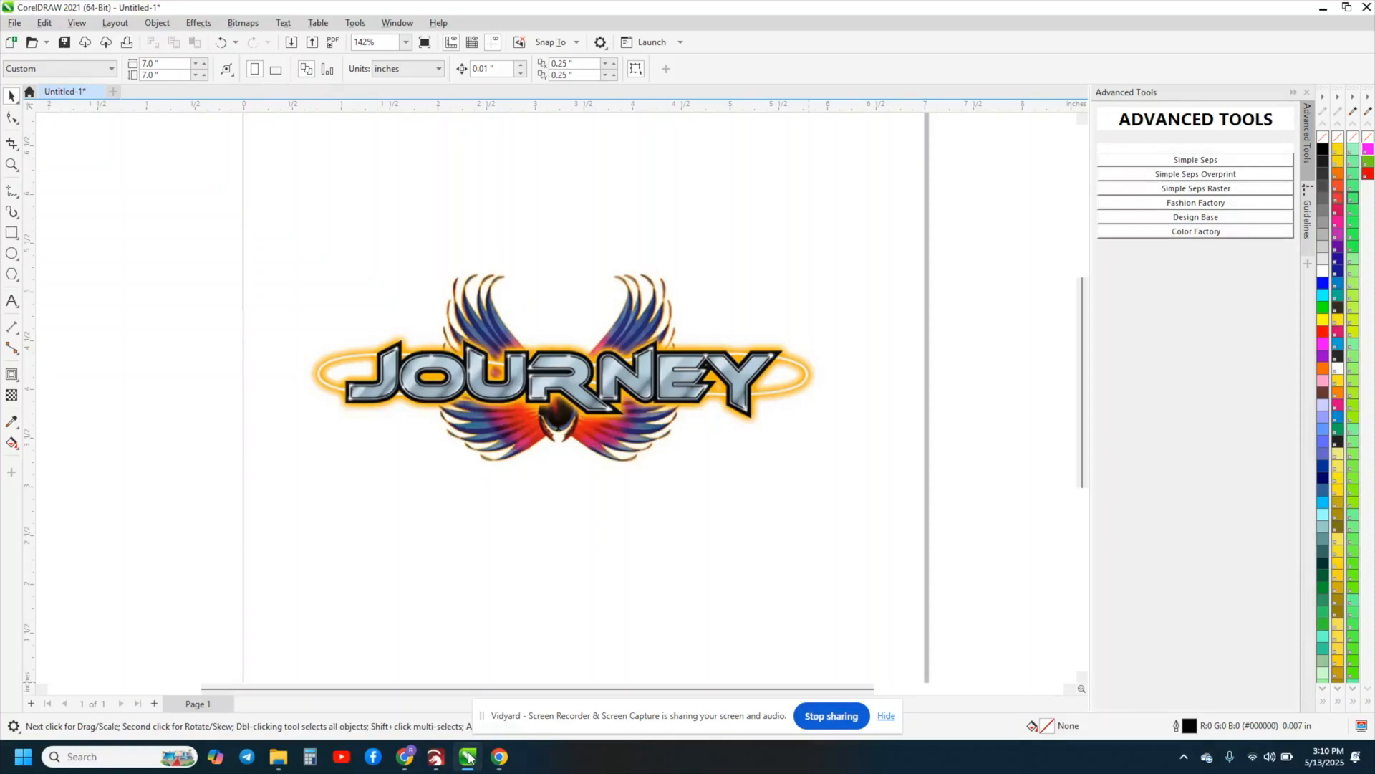
mouse_move(534, 593)
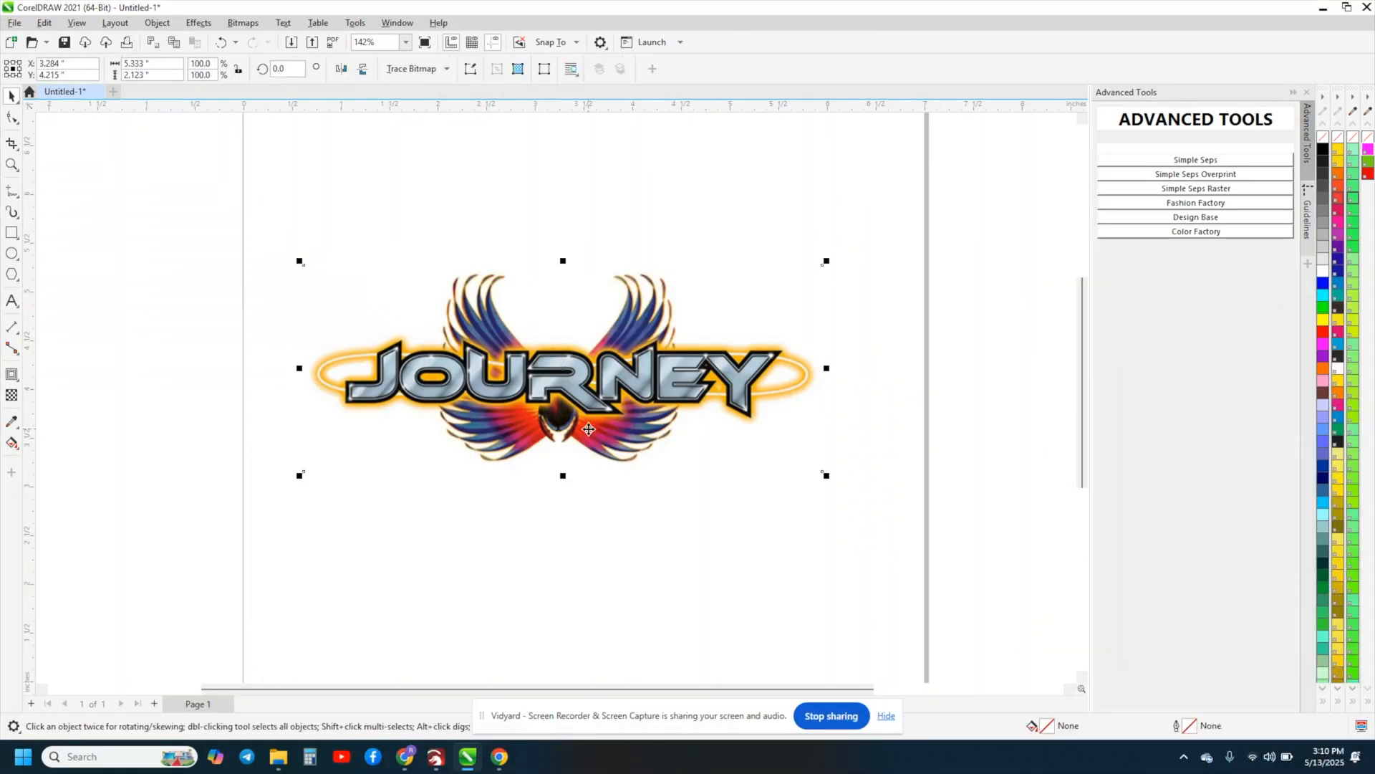
Step: Select the Journey logo and scale it down to about 87.1% of its original size
left_click(830, 476)
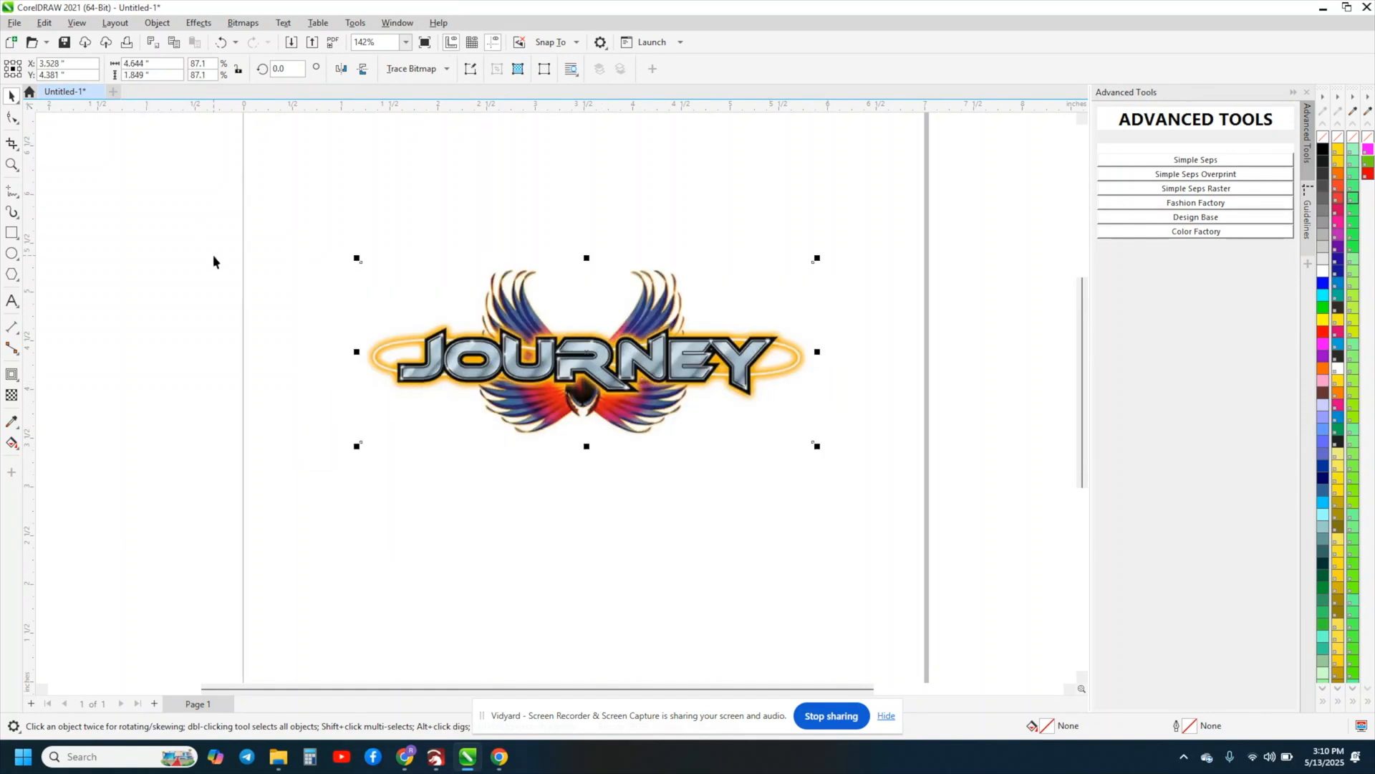
mouse_move(623, 490)
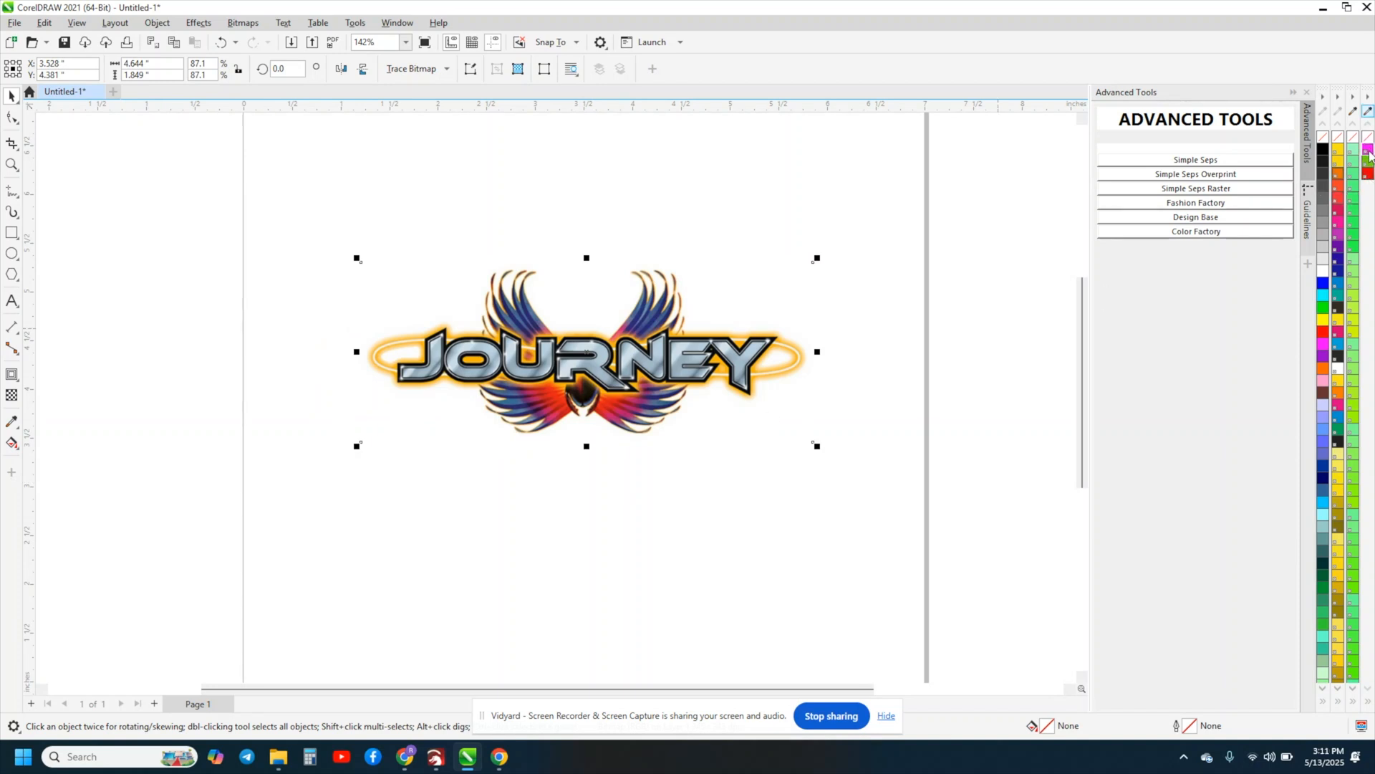
mouse_move(1366, 154)
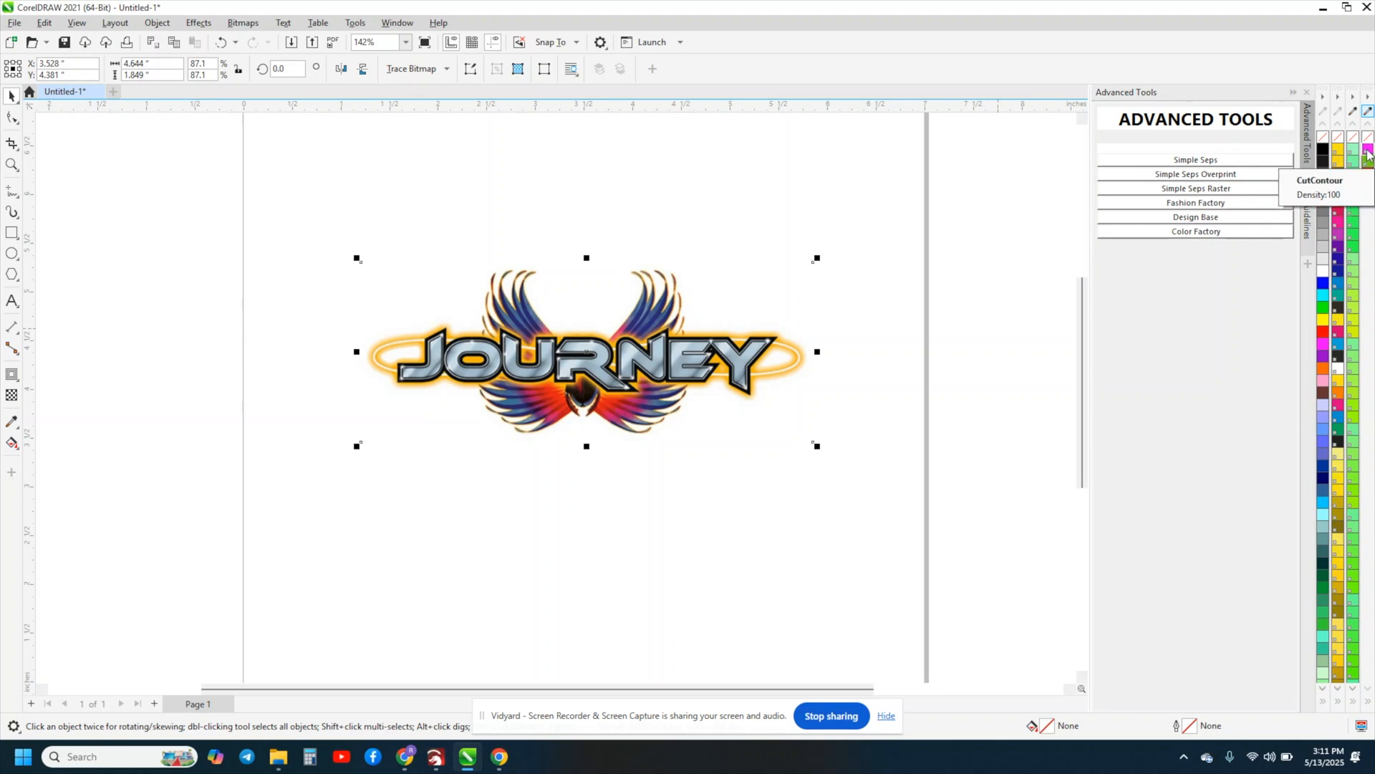
mouse_move(956, 170)
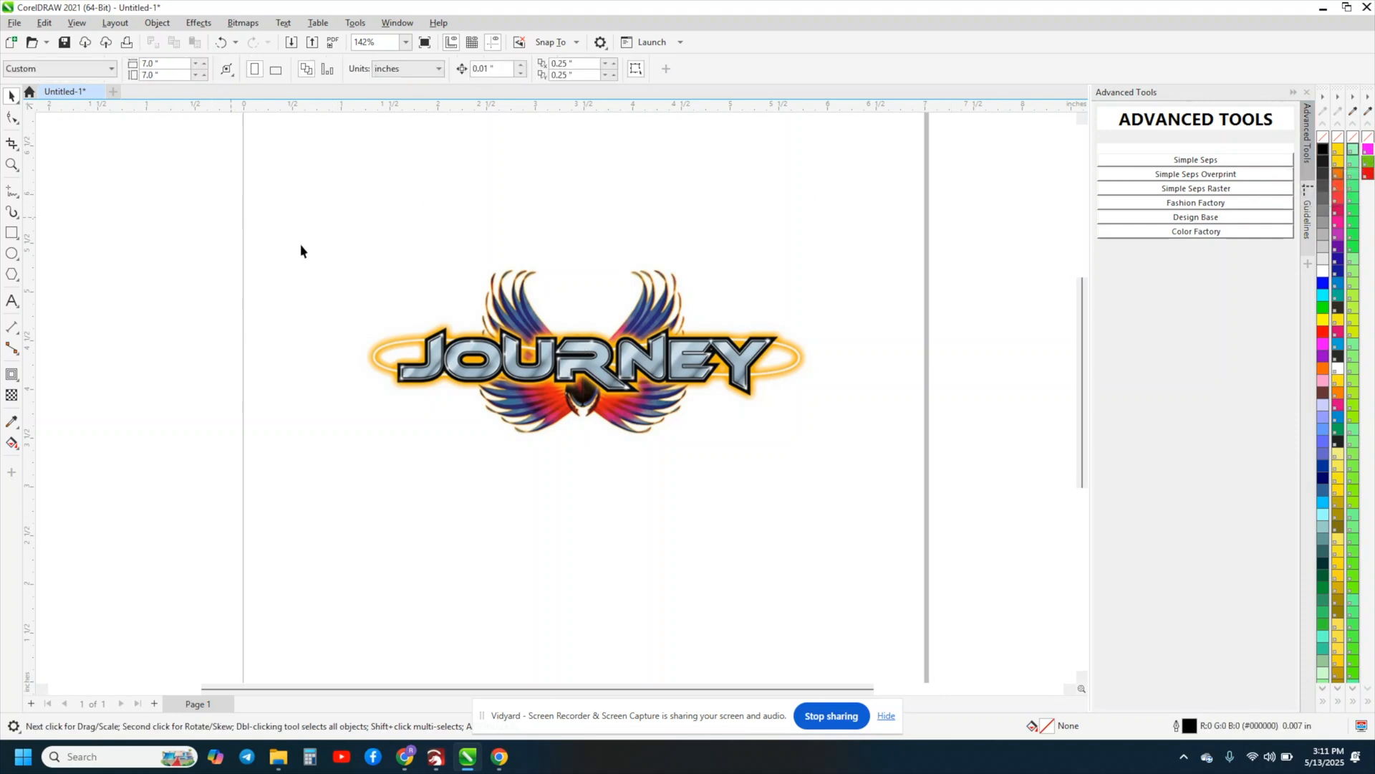
mouse_move(725, 518)
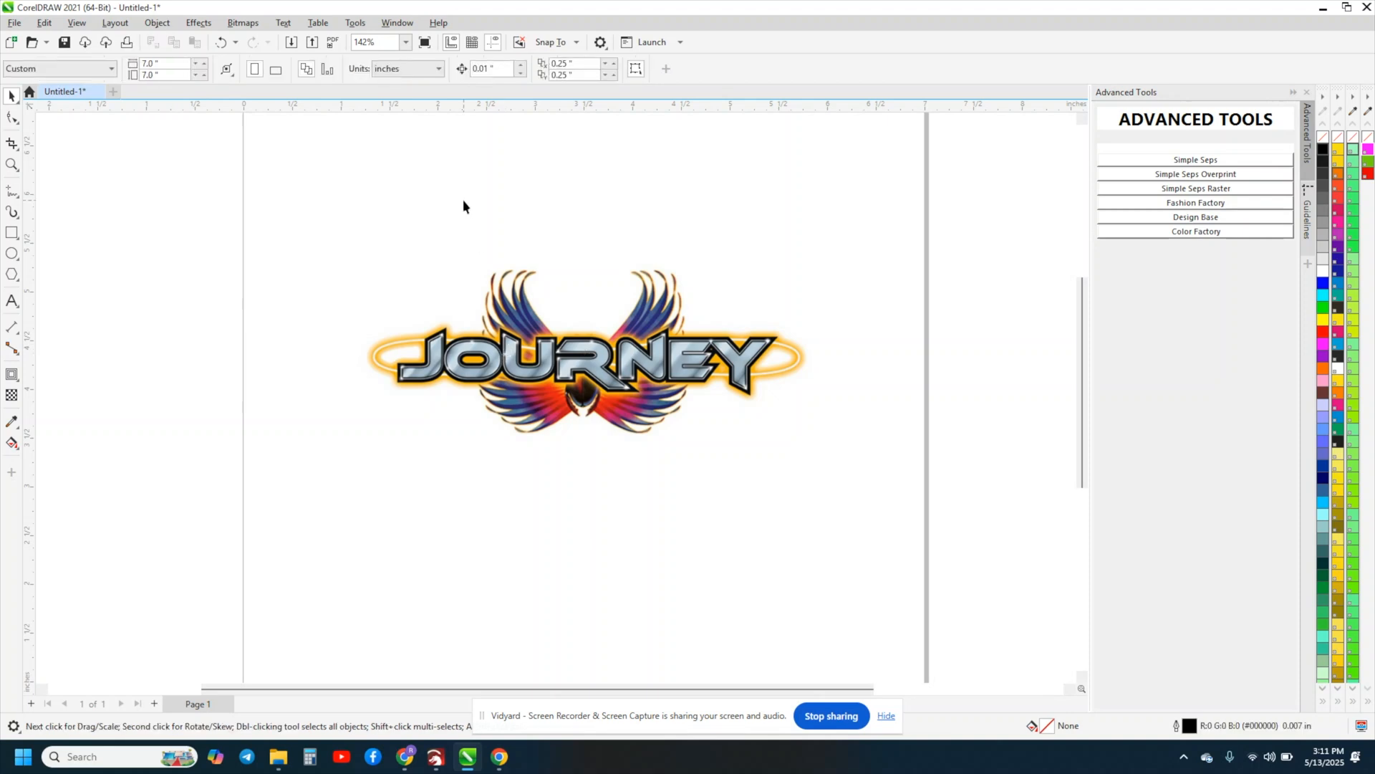
mouse_move(467, 295)
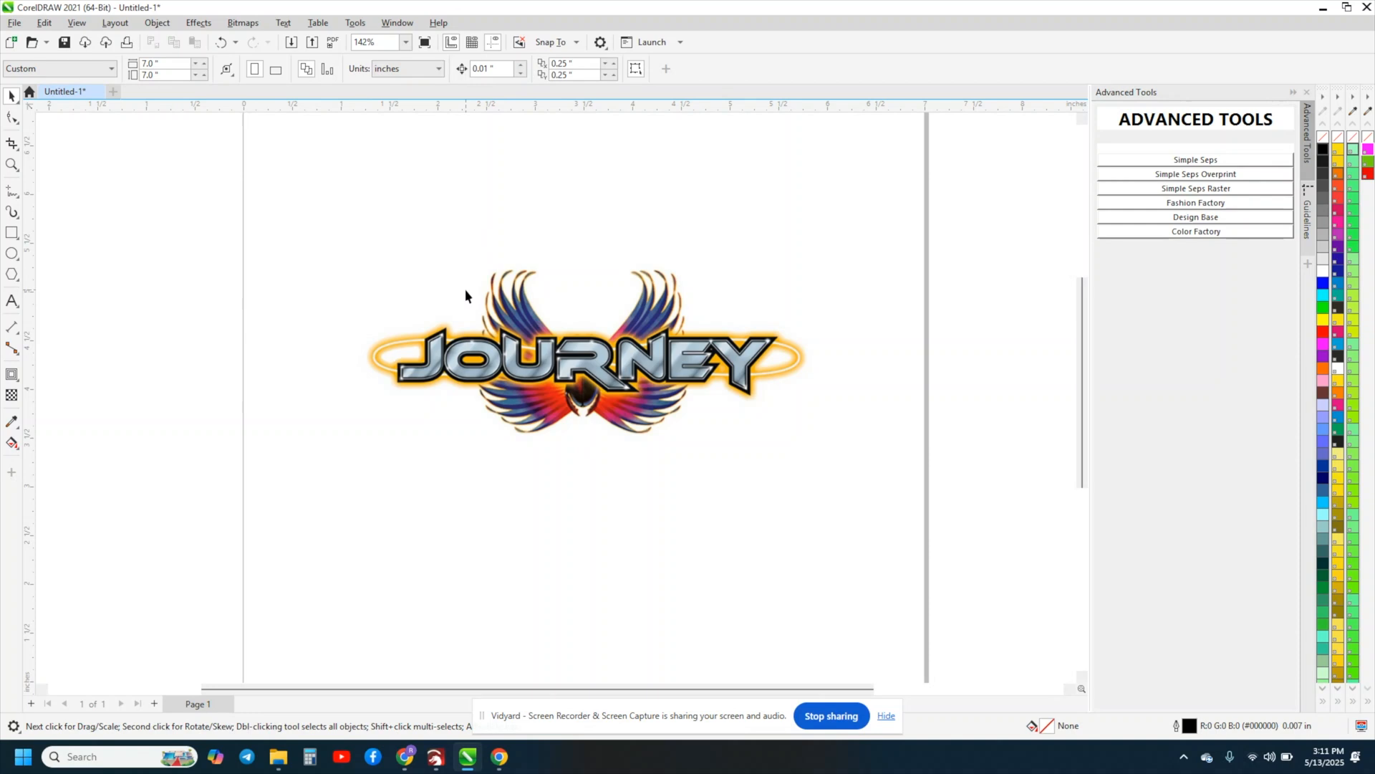
left_click(579, 360)
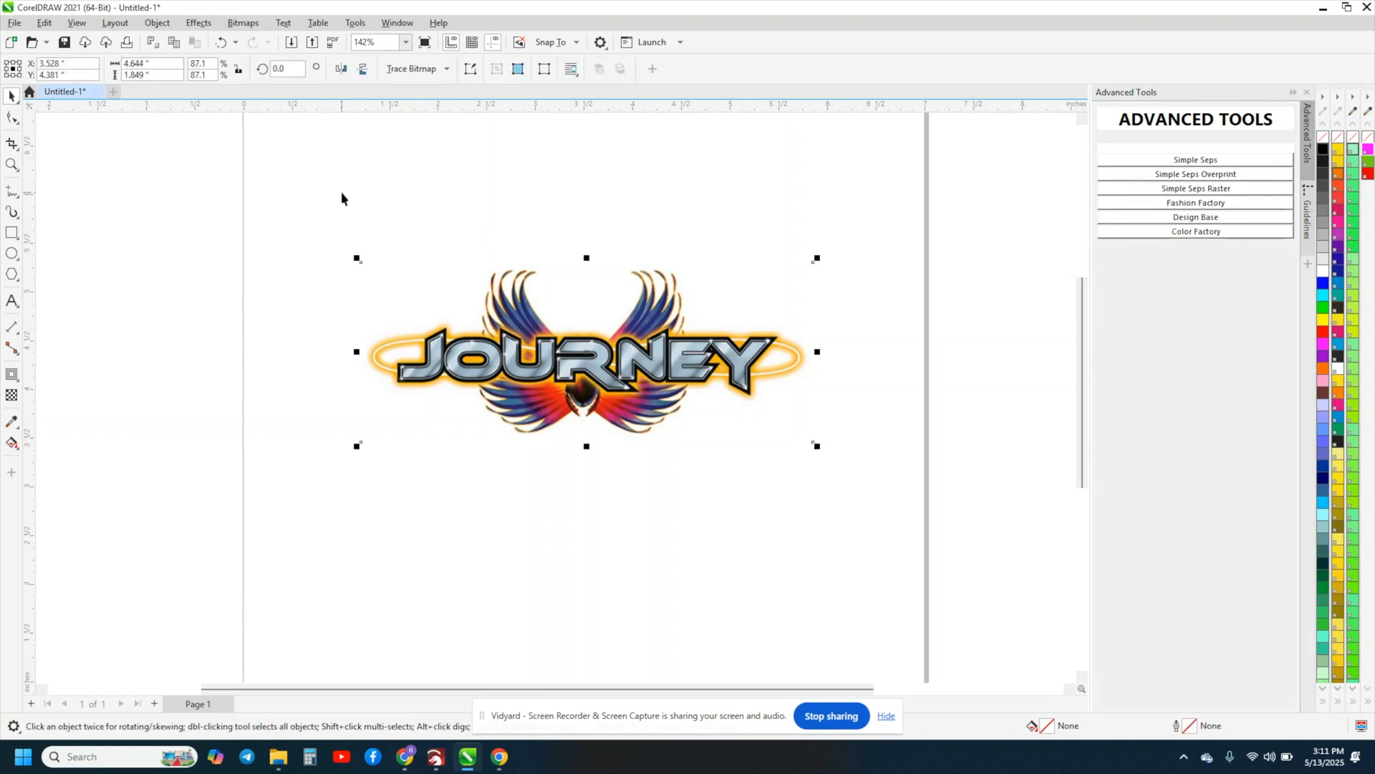
mouse_move(527, 238)
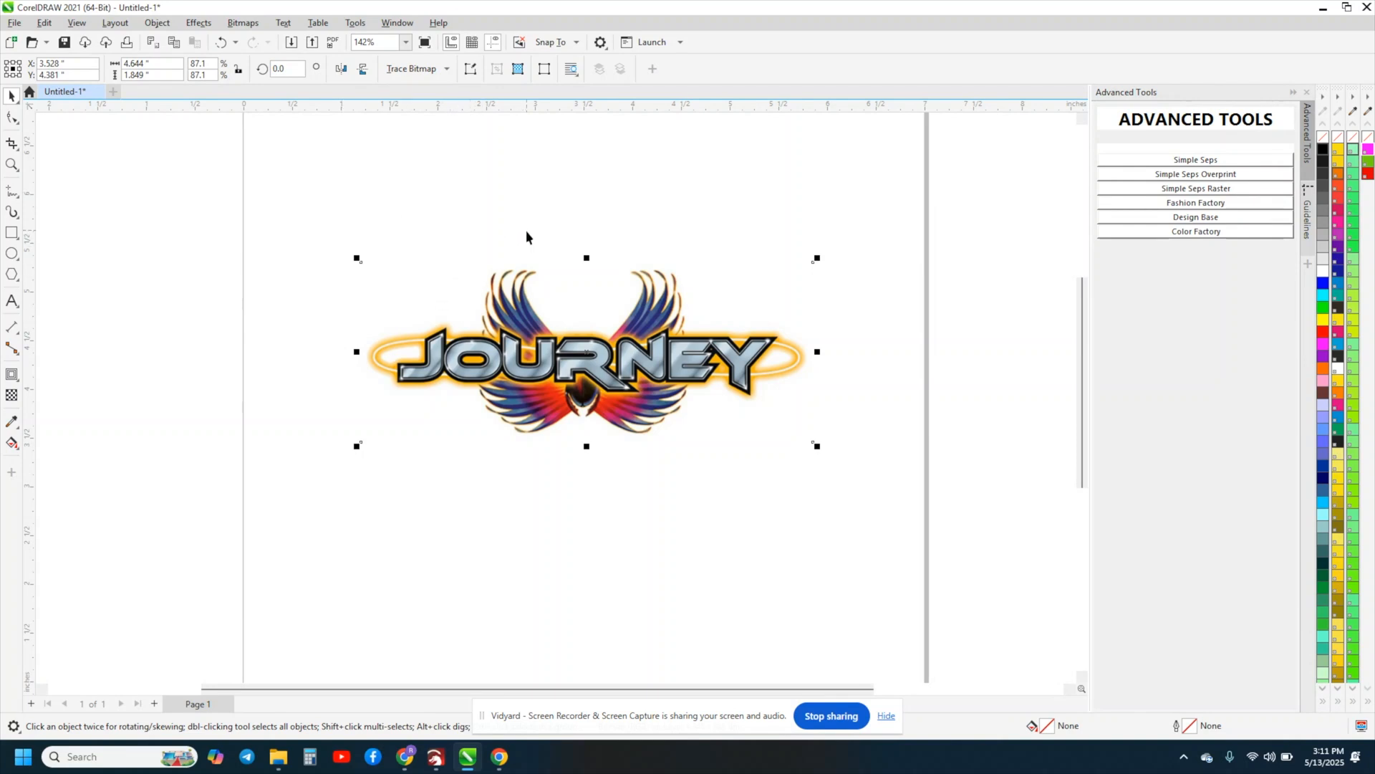
mouse_move(733, 489)
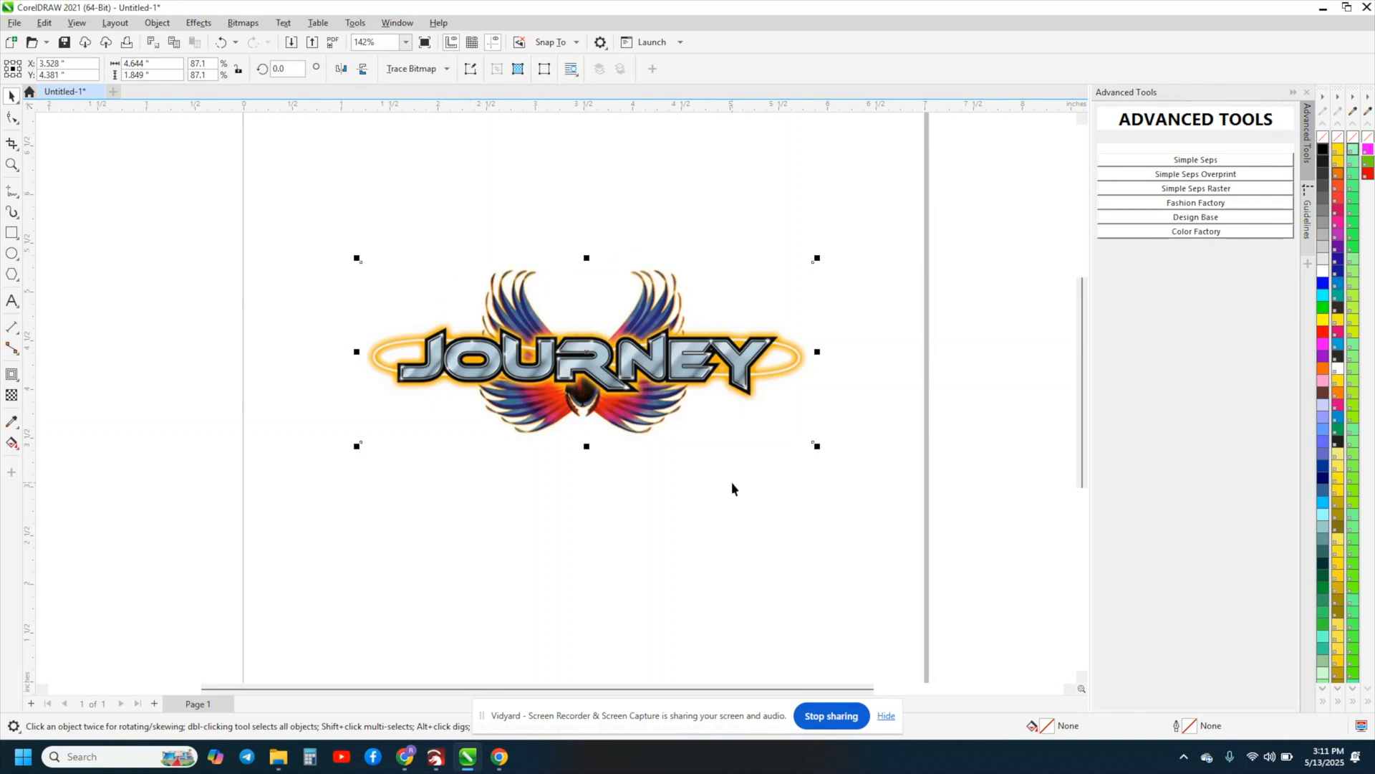
mouse_move(621, 471)
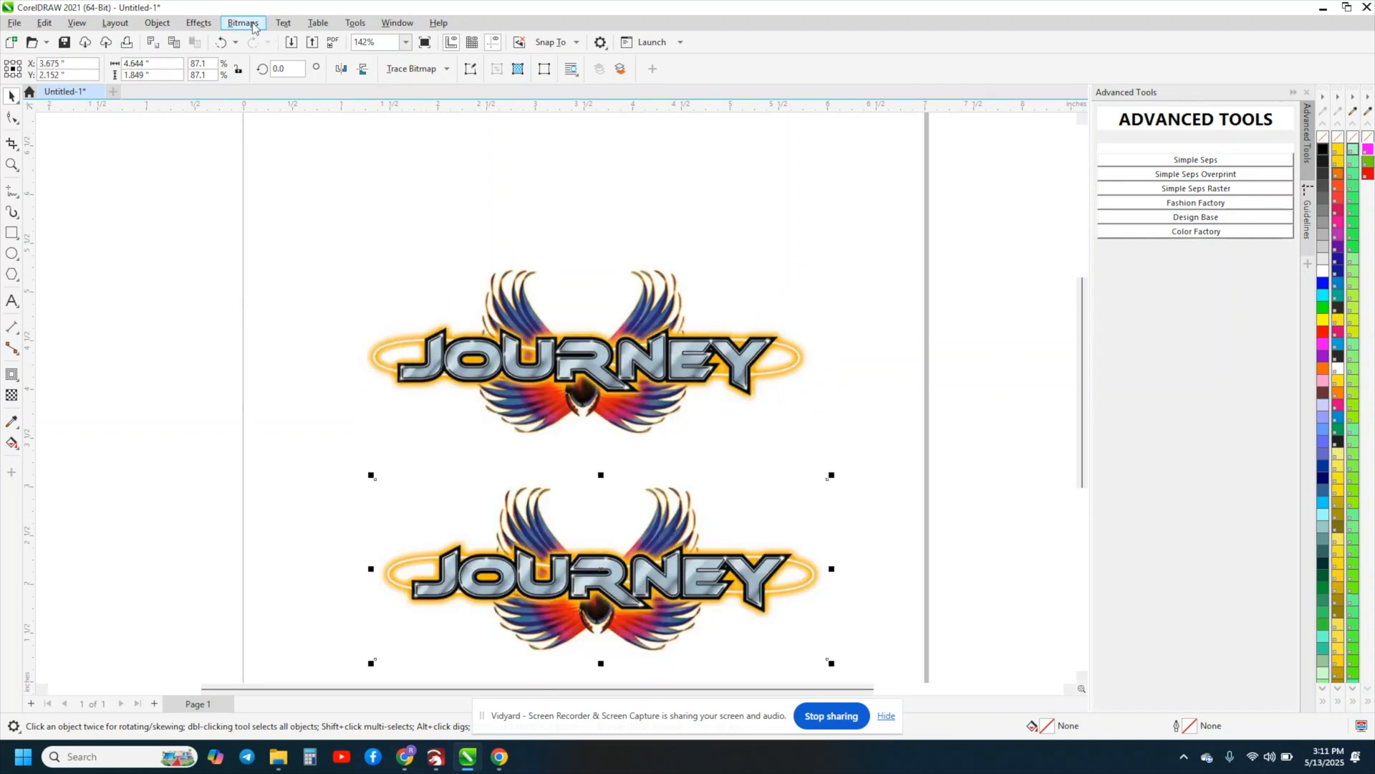
mouse_move(413, 69)
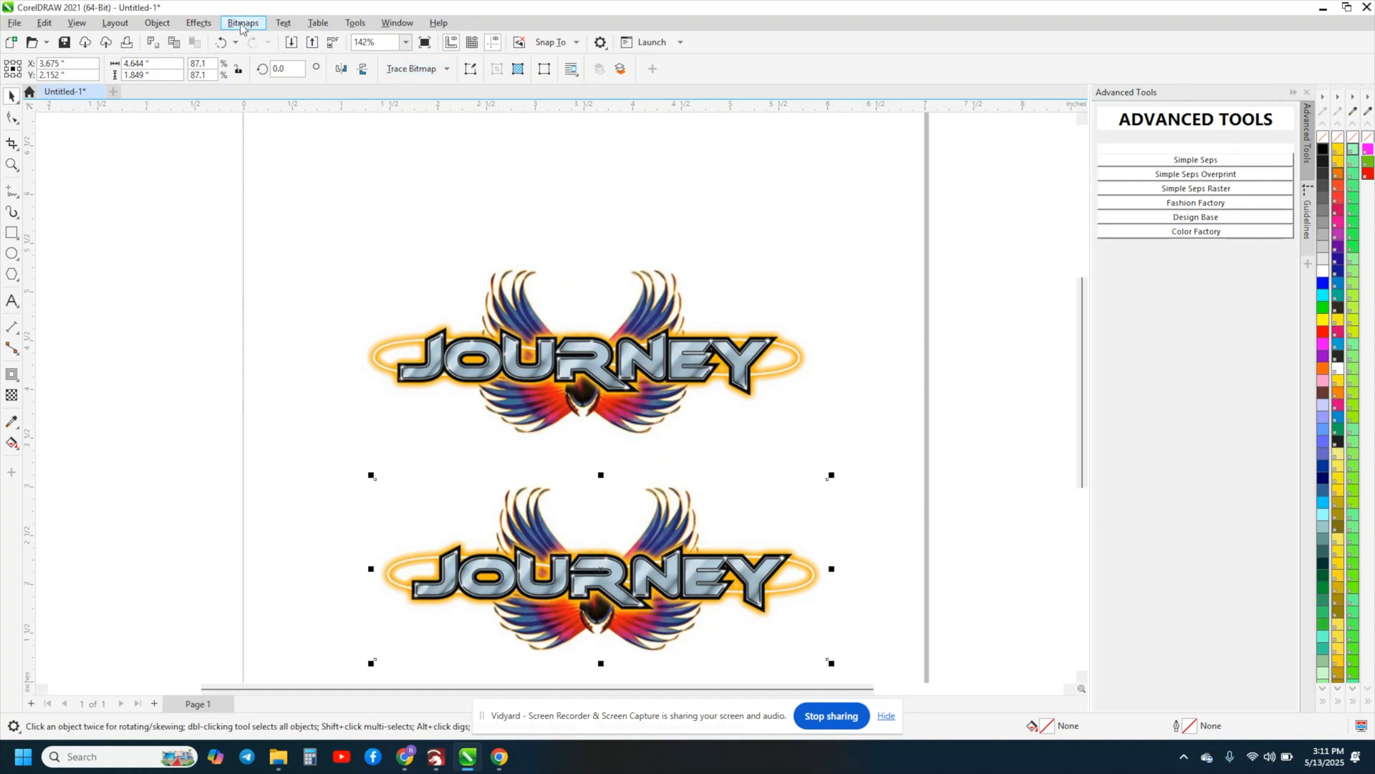
Step: Convert the duplicated lower logo copy into a bitmap via Bitmaps > Convert to Bitmap
left_click(244, 21)
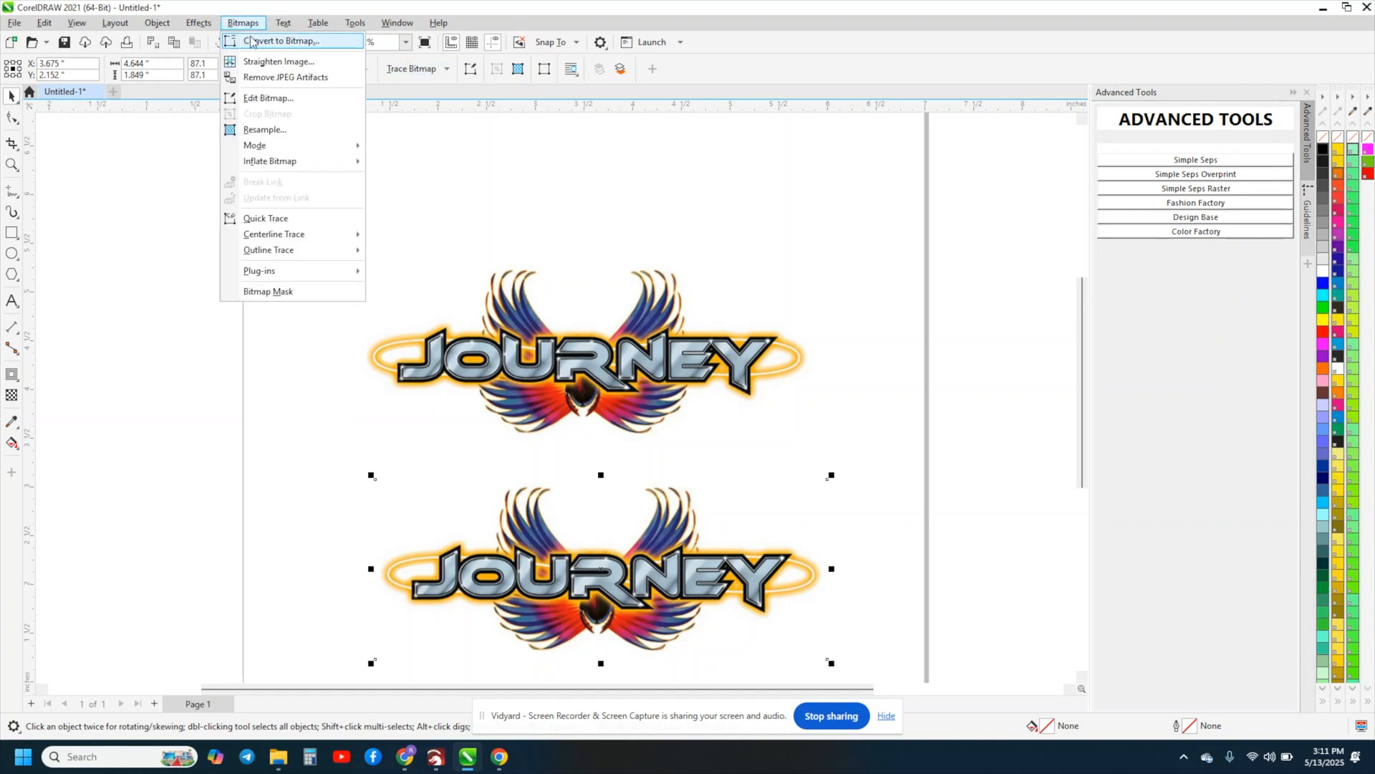
left_click(281, 40)
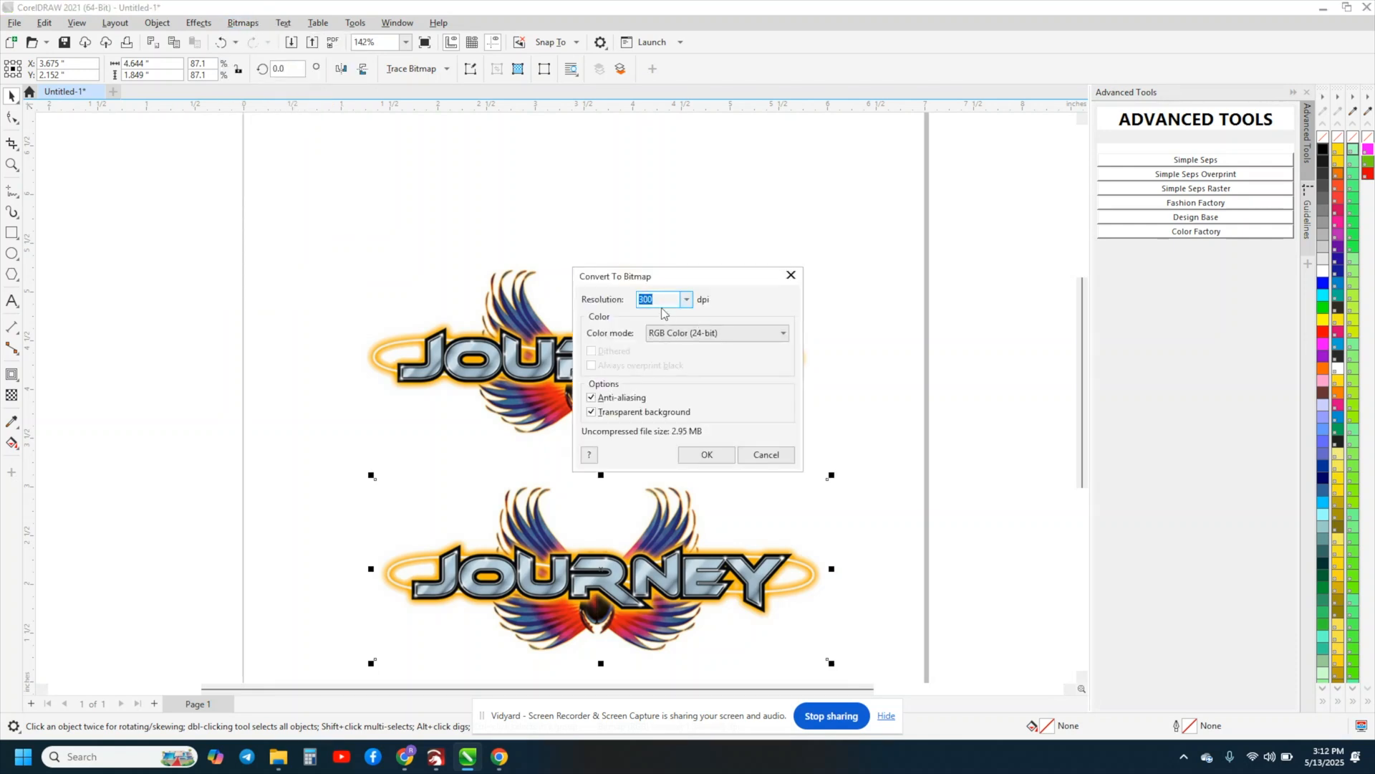
left_click(705, 454)
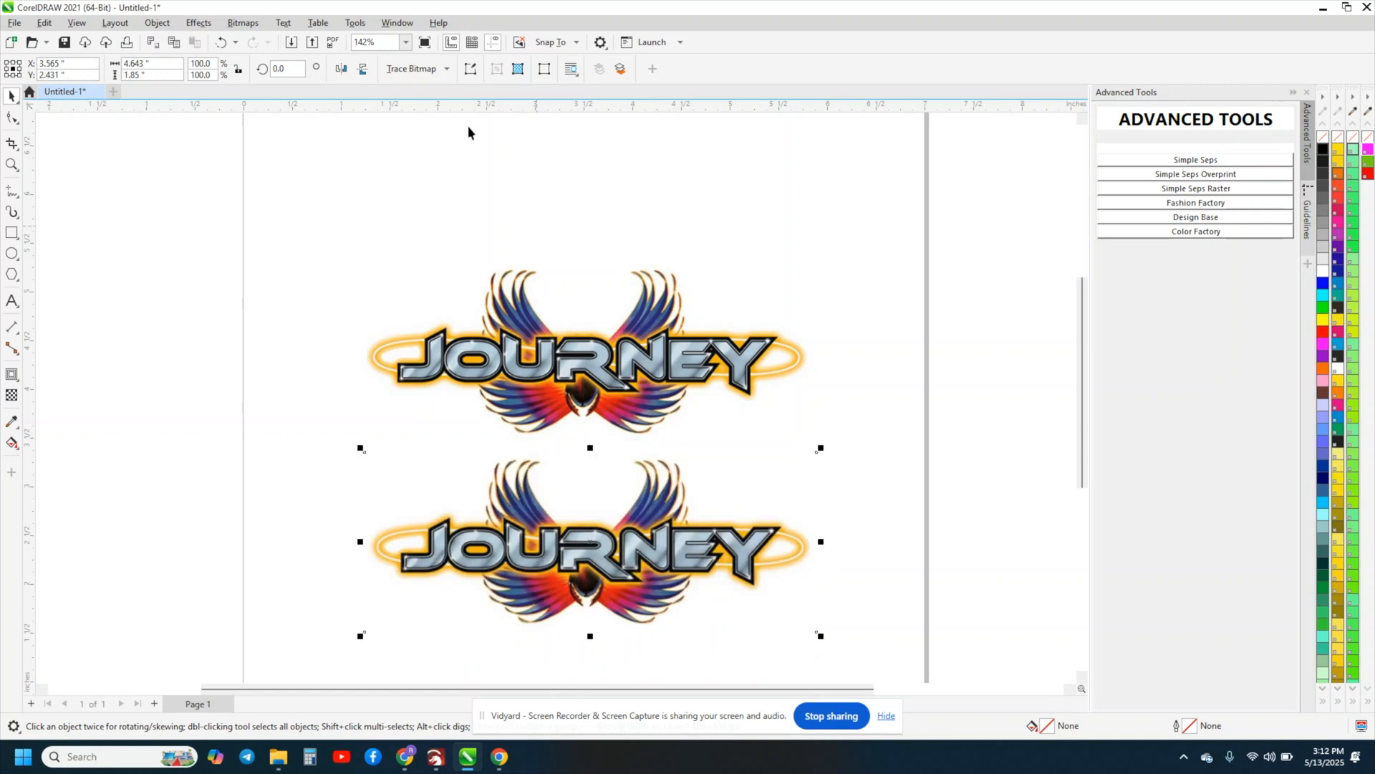
Step: Trace the lower bitmap copy as Line Art outline curves with PowerTRACE
left_click(446, 68)
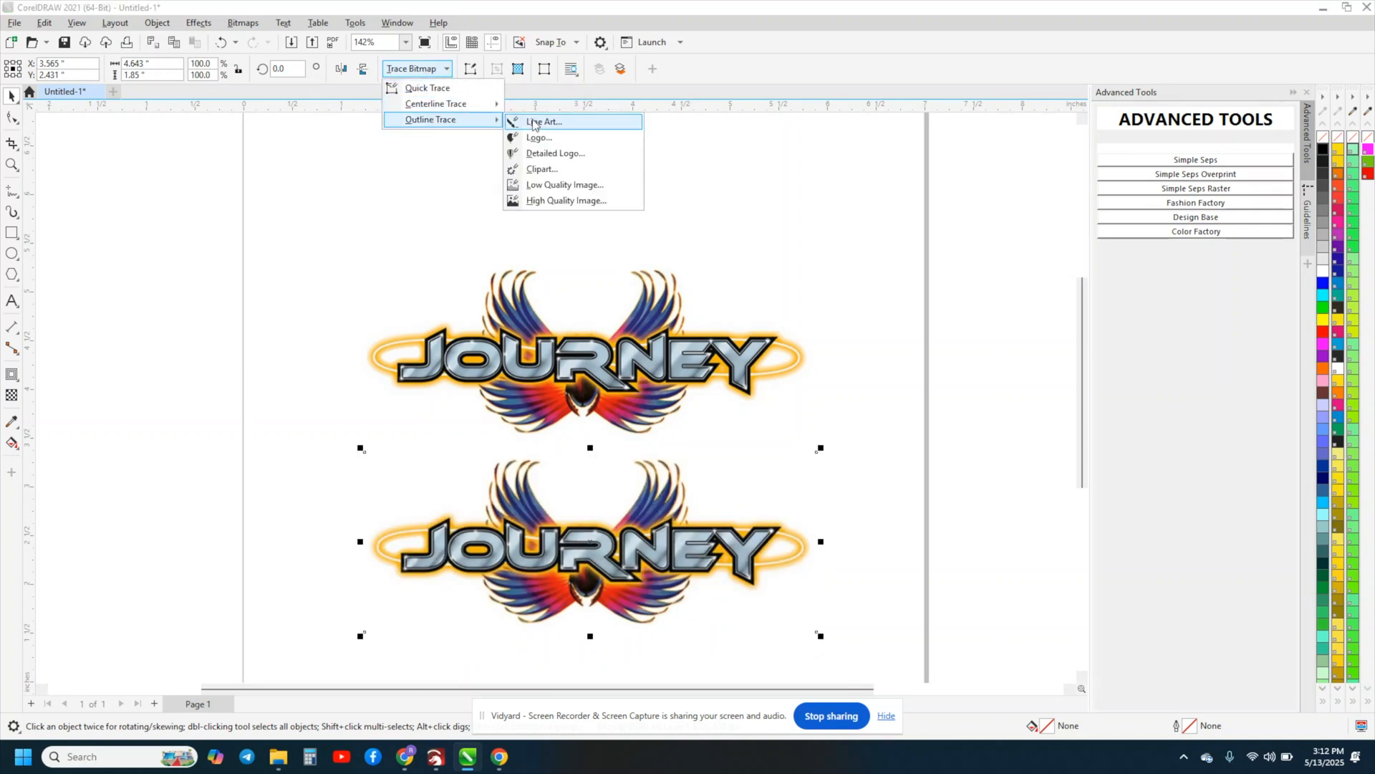
left_click(545, 121)
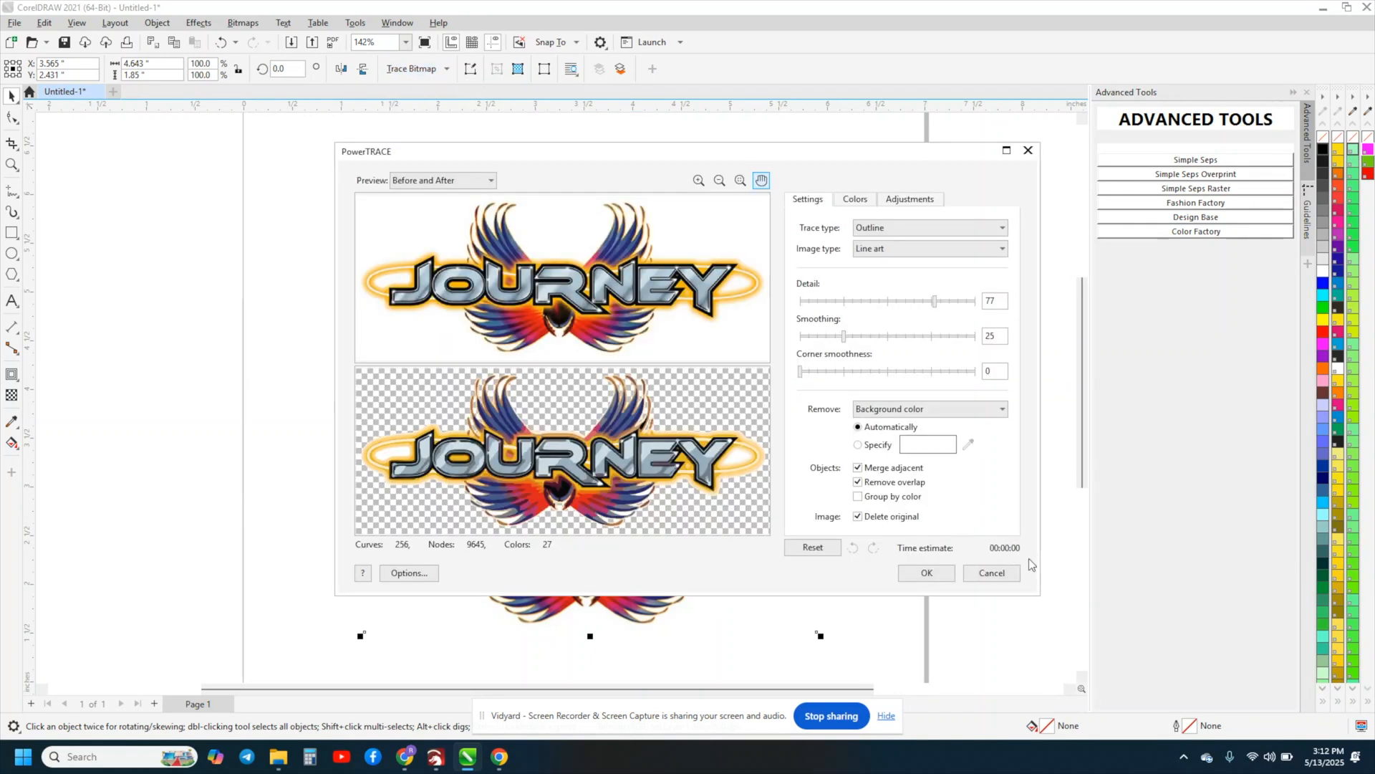
mouse_move(825, 300)
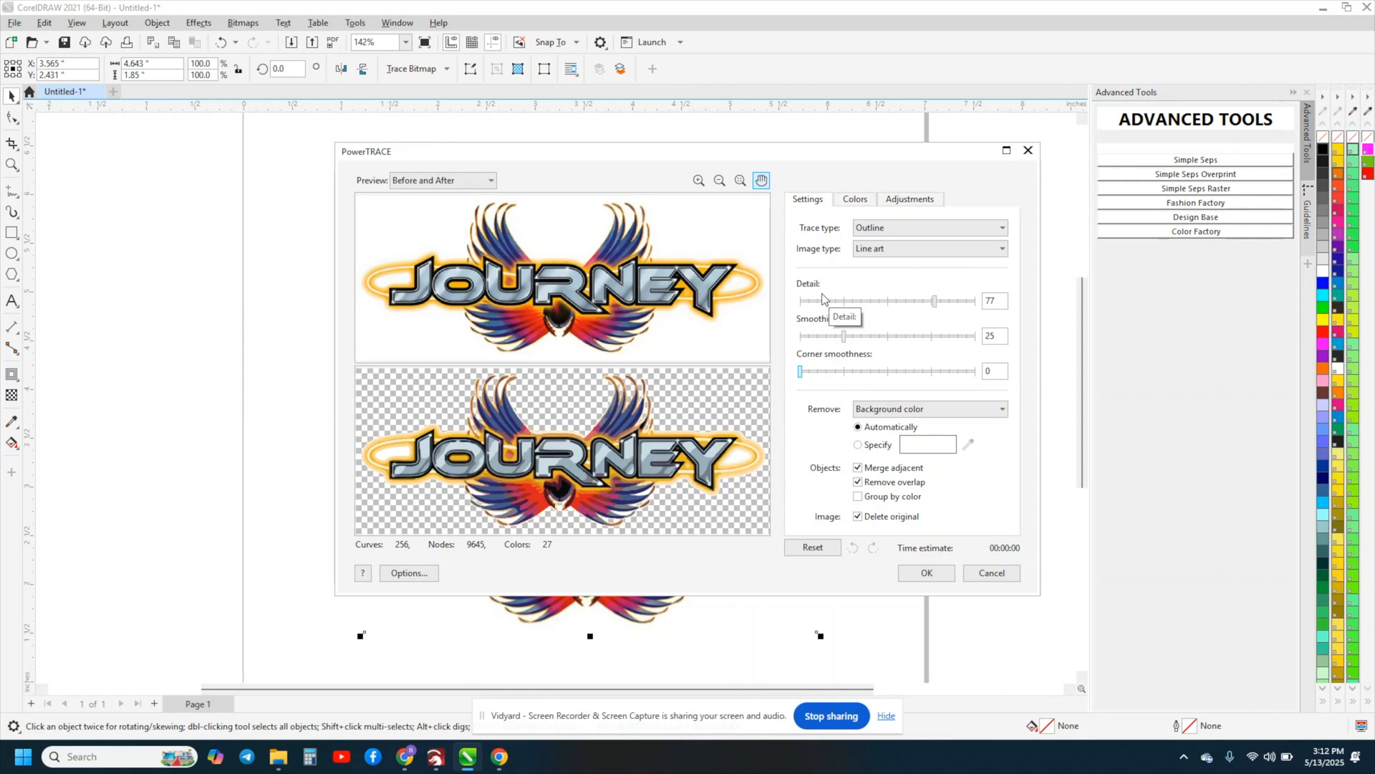
mouse_move(375, 455)
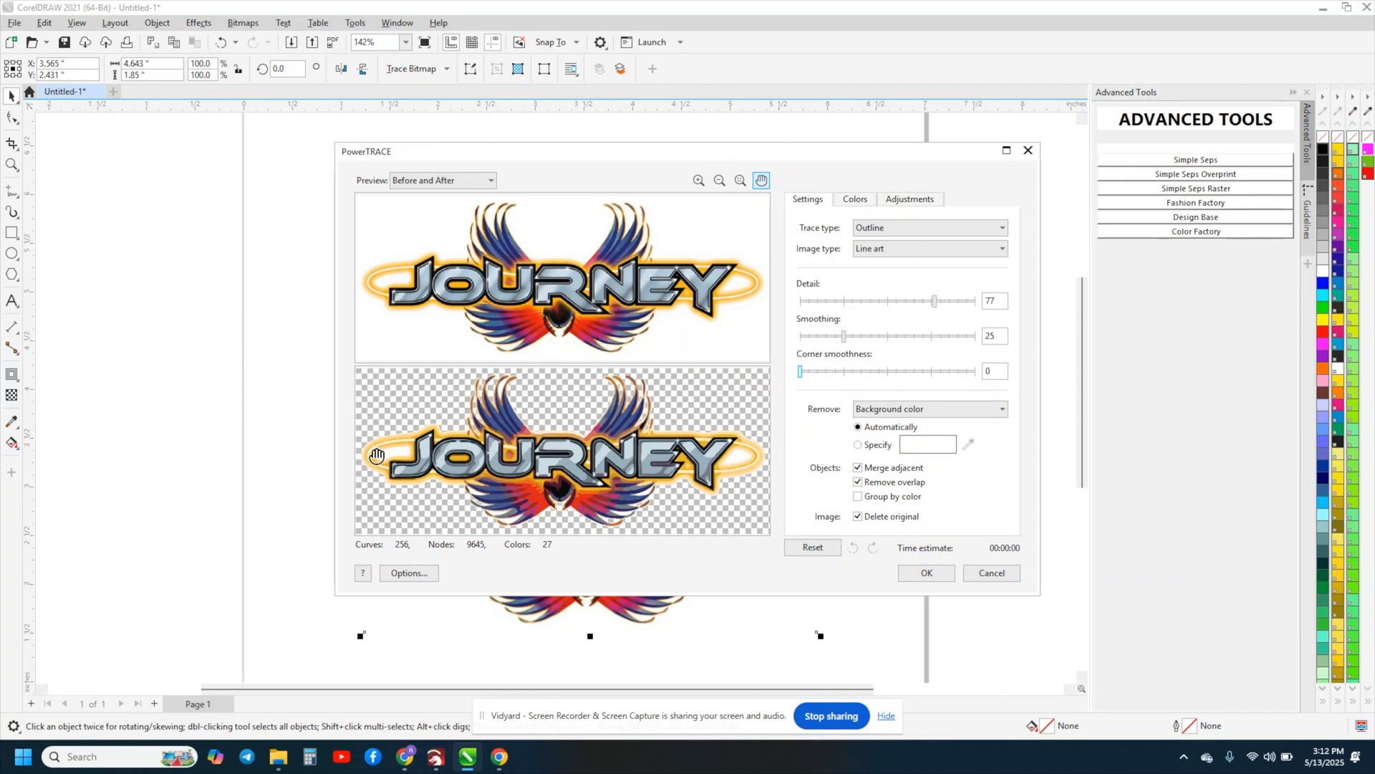
mouse_move(822, 534)
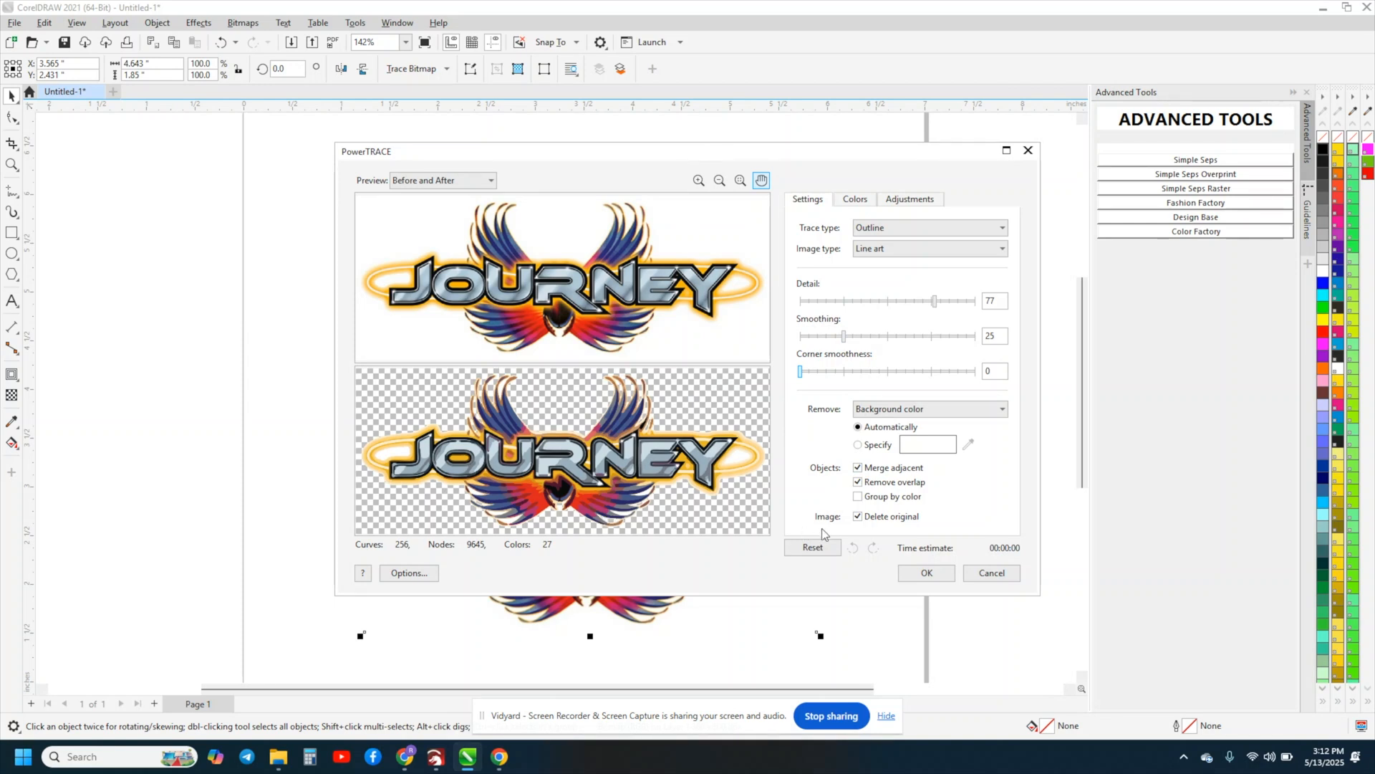
mouse_move(927, 573)
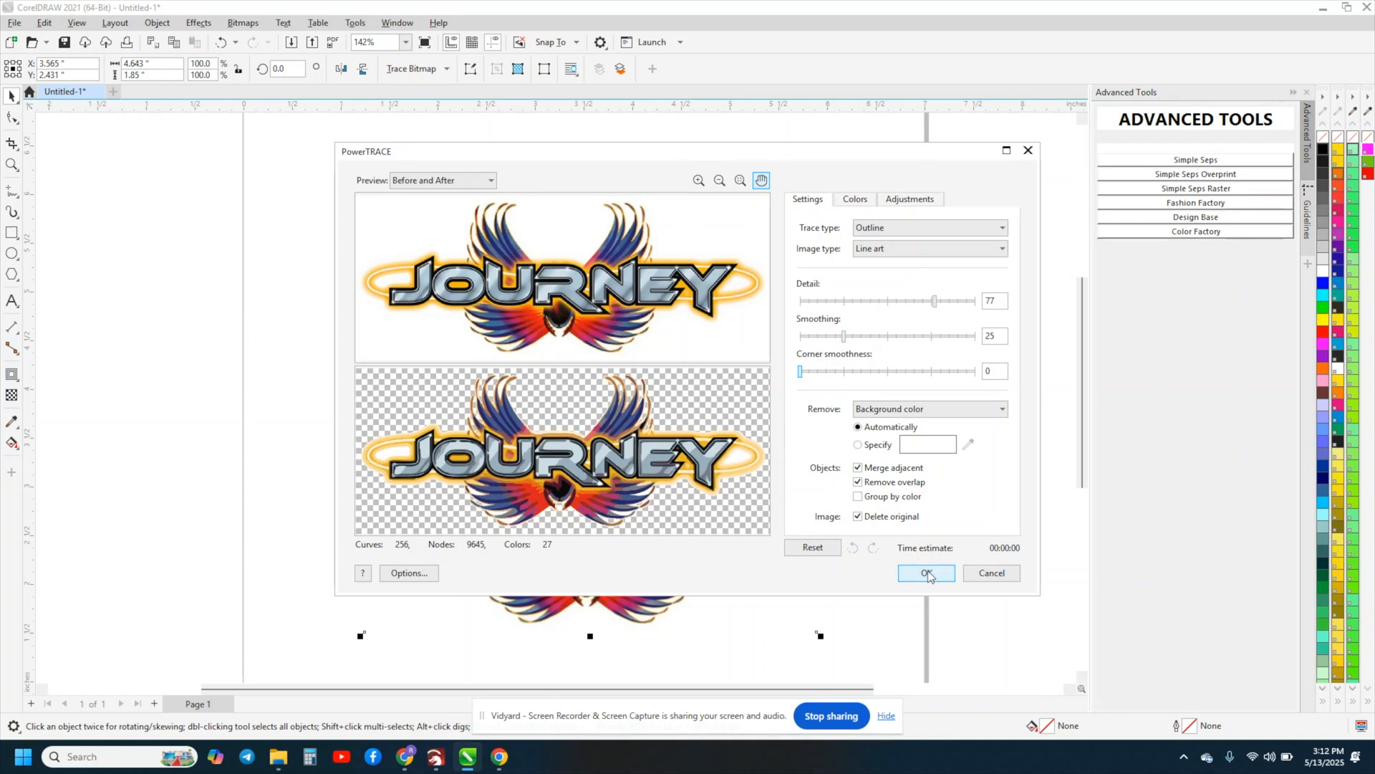
left_click(925, 573)
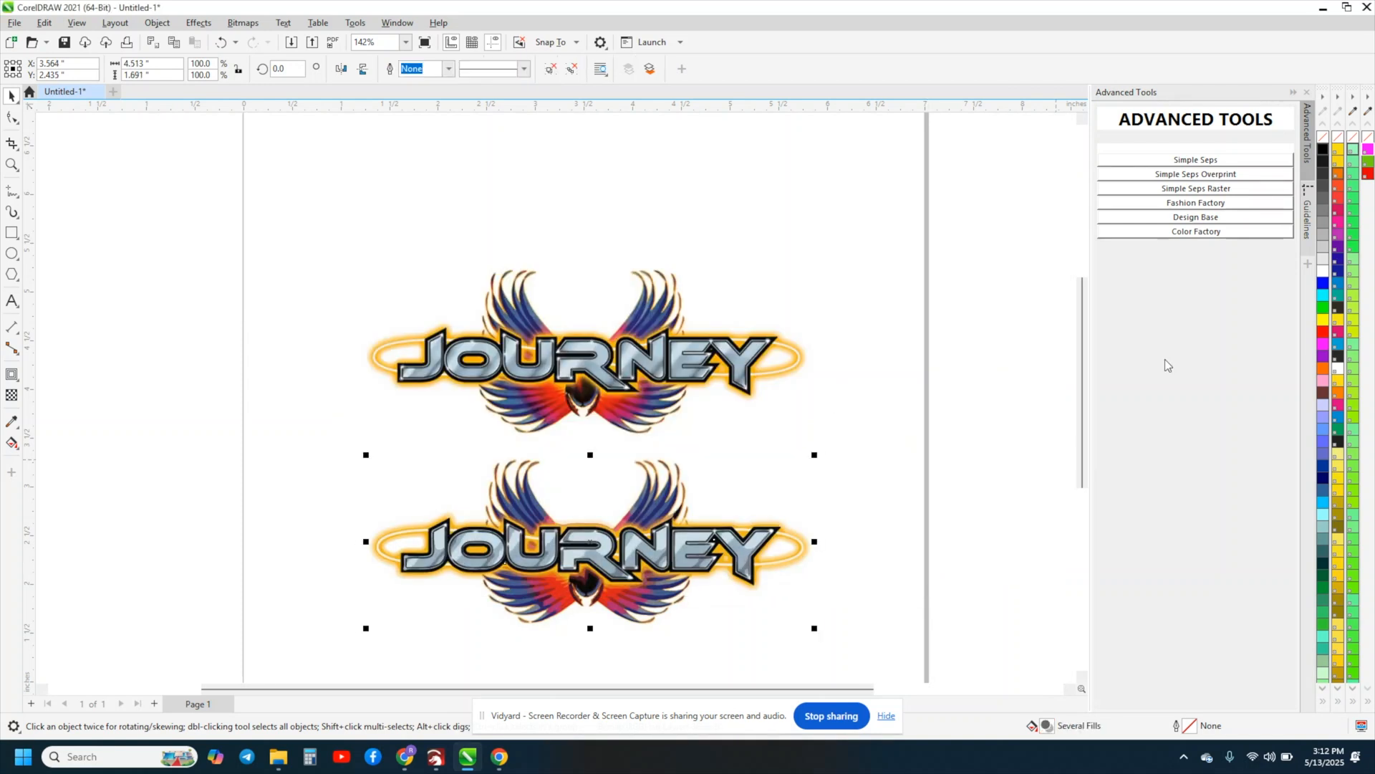
mouse_move(1104, 274)
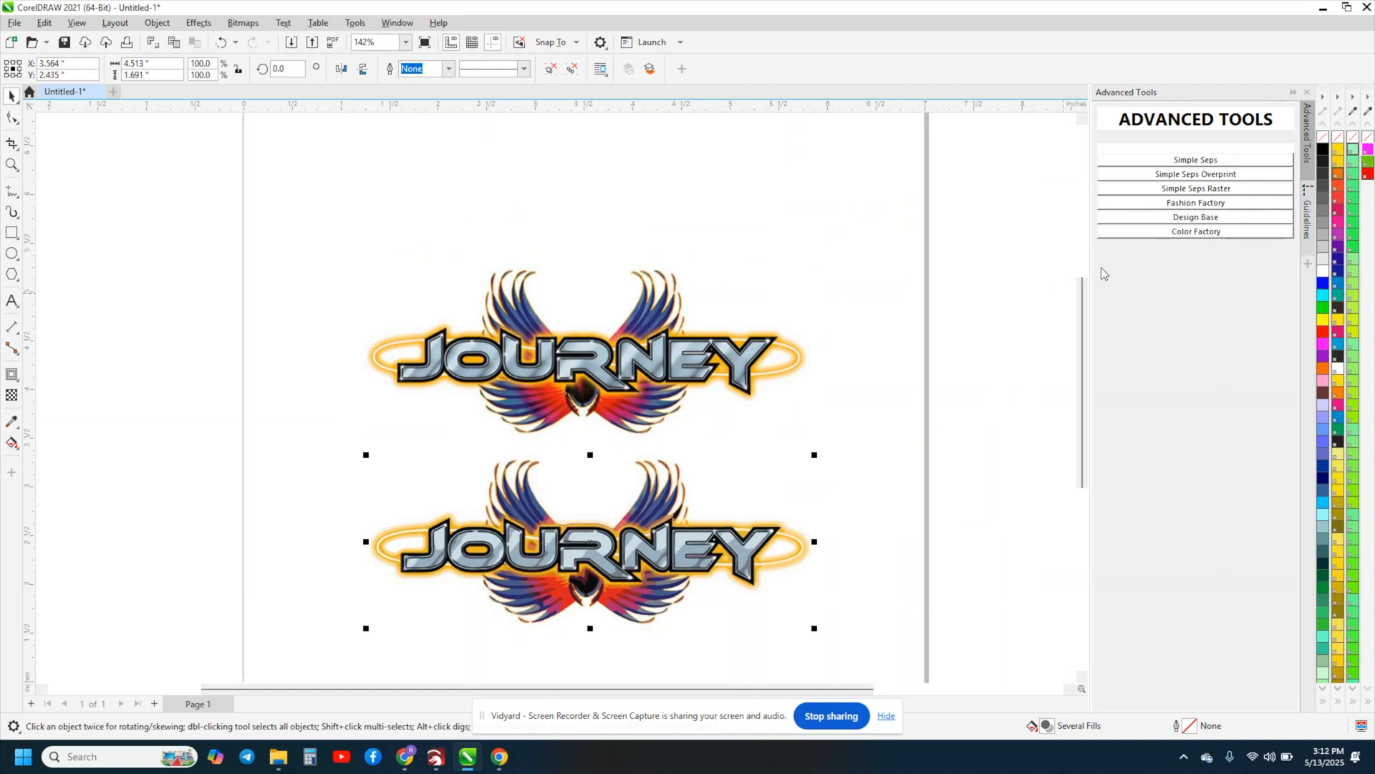
mouse_move(1324, 150)
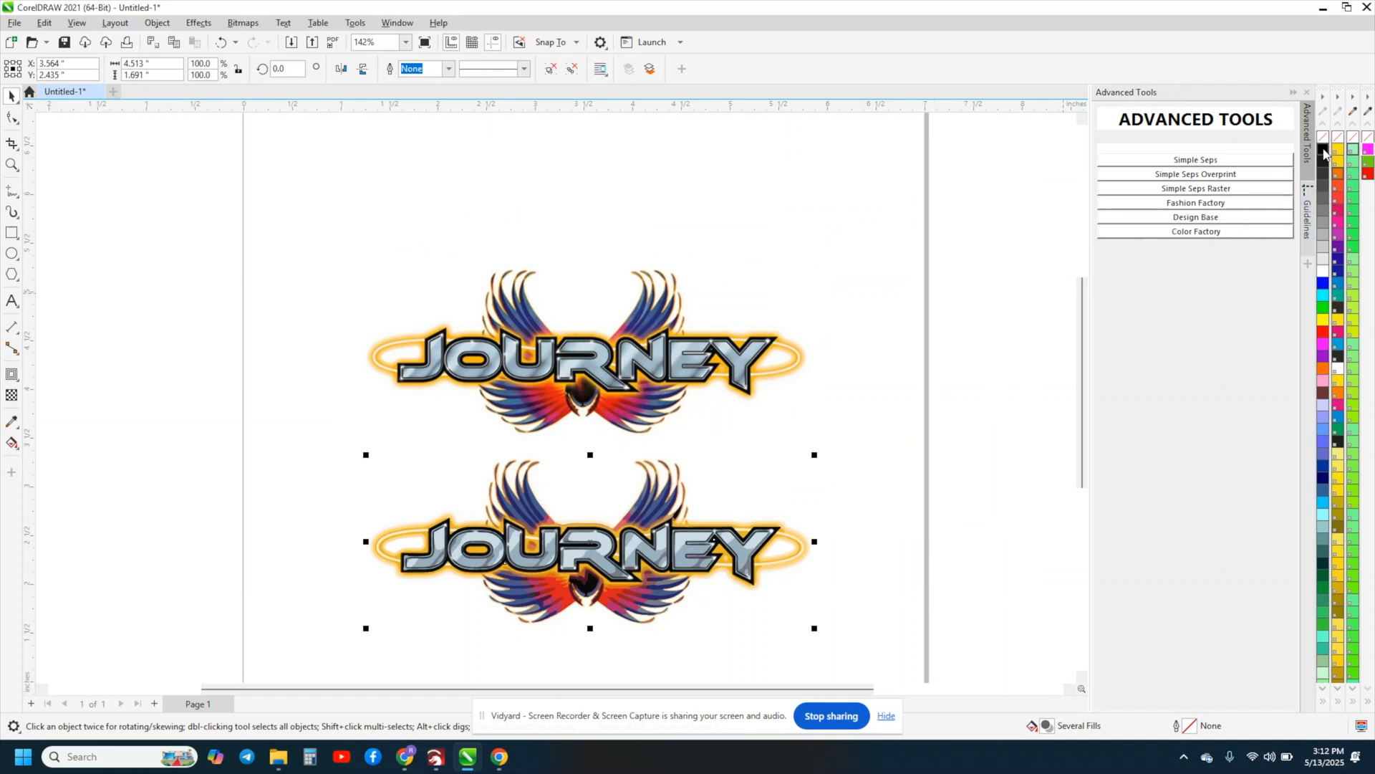
Step: Fill the traced shapes solid black to form a silhouette, then deselect everything
left_click(1322, 148)
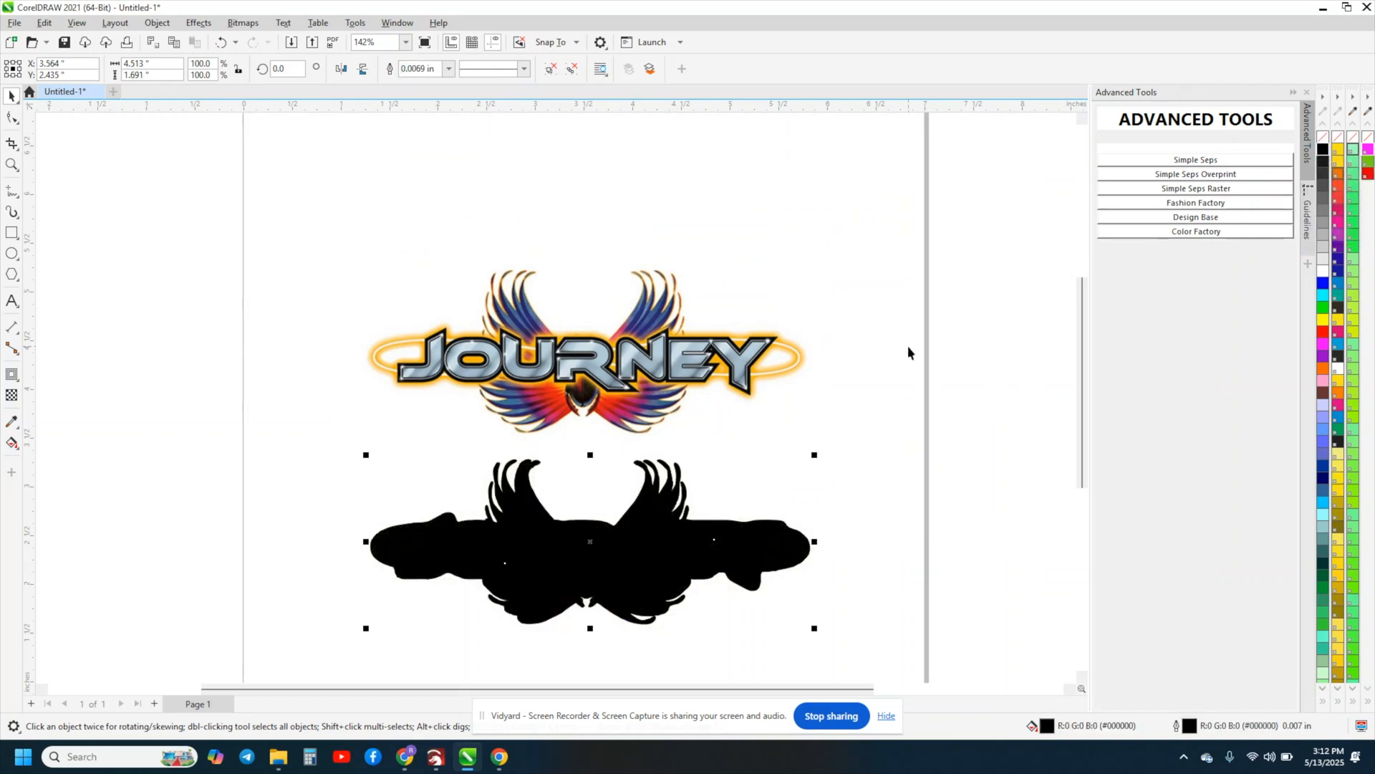
mouse_move(904, 432)
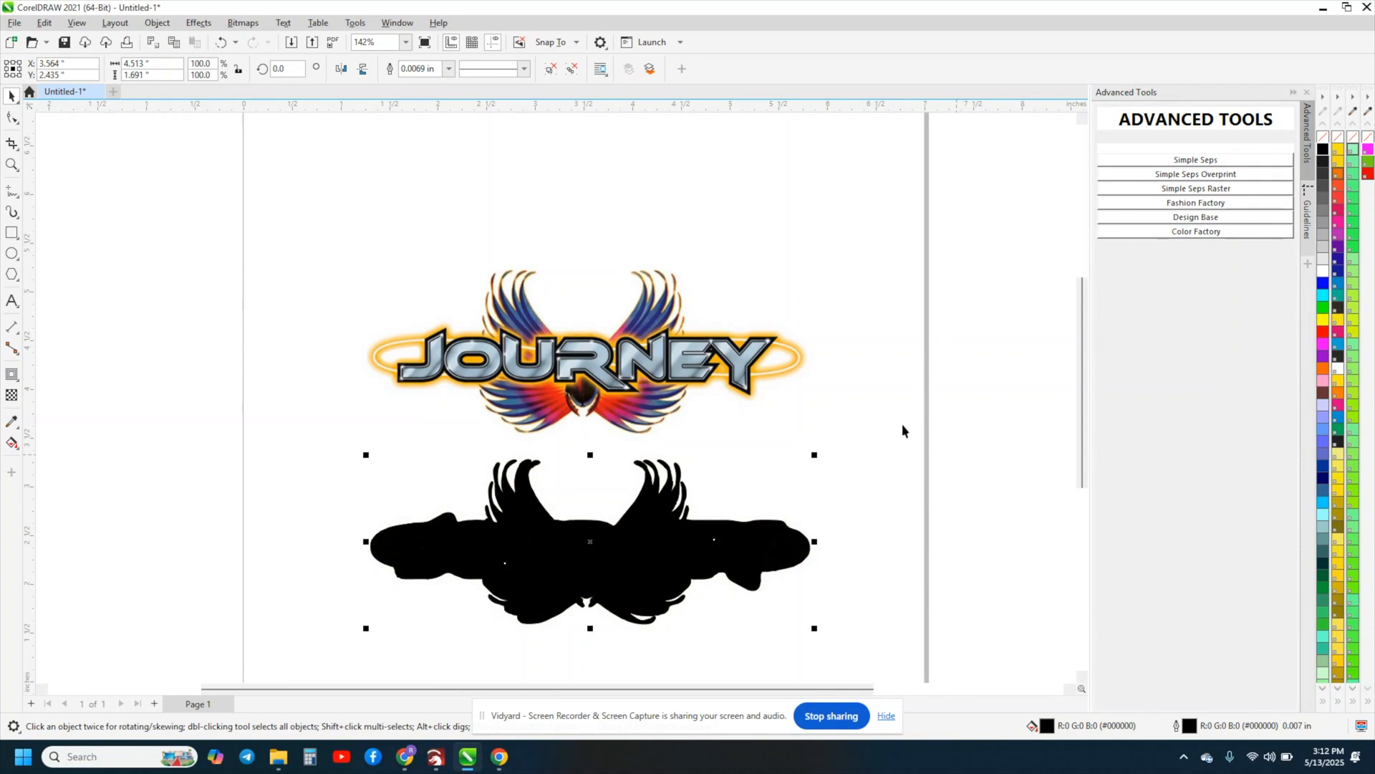
mouse_move(535, 497)
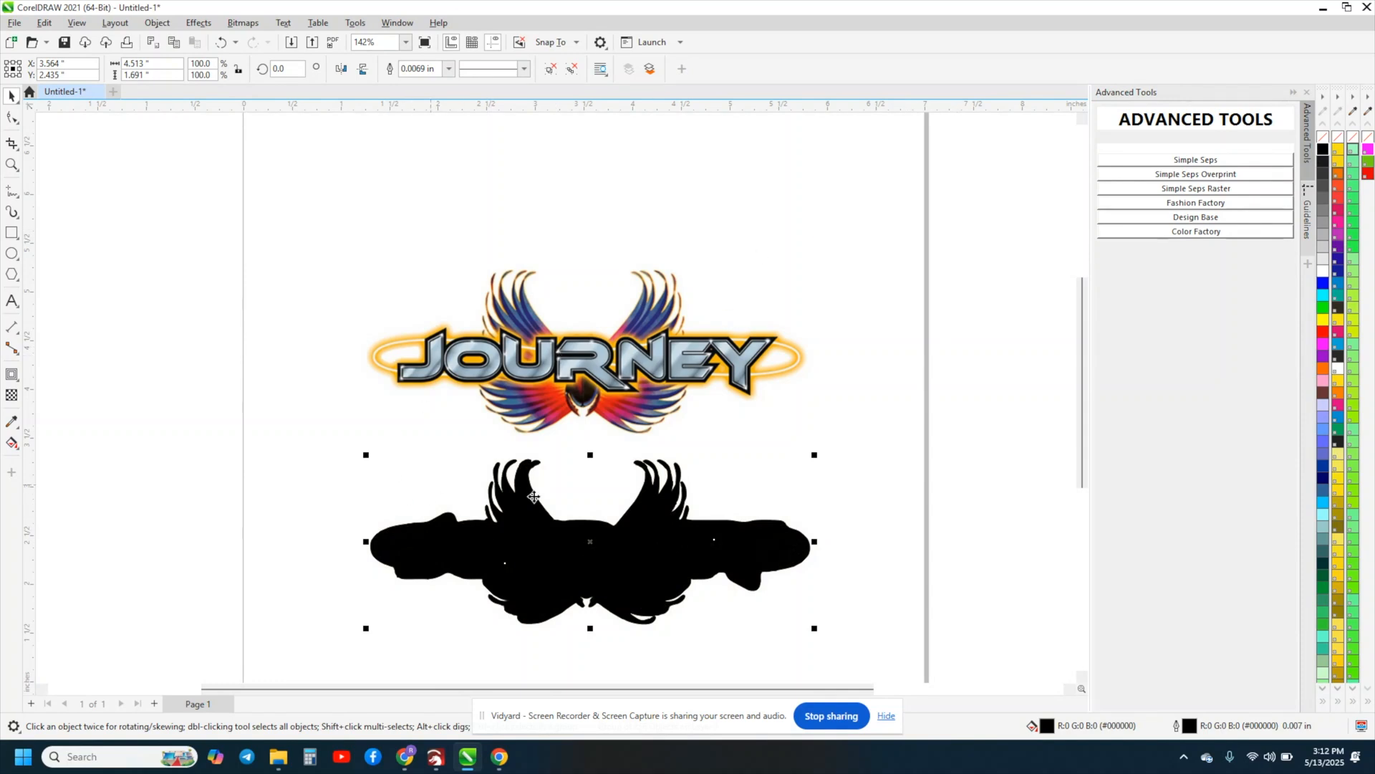
mouse_move(831, 518)
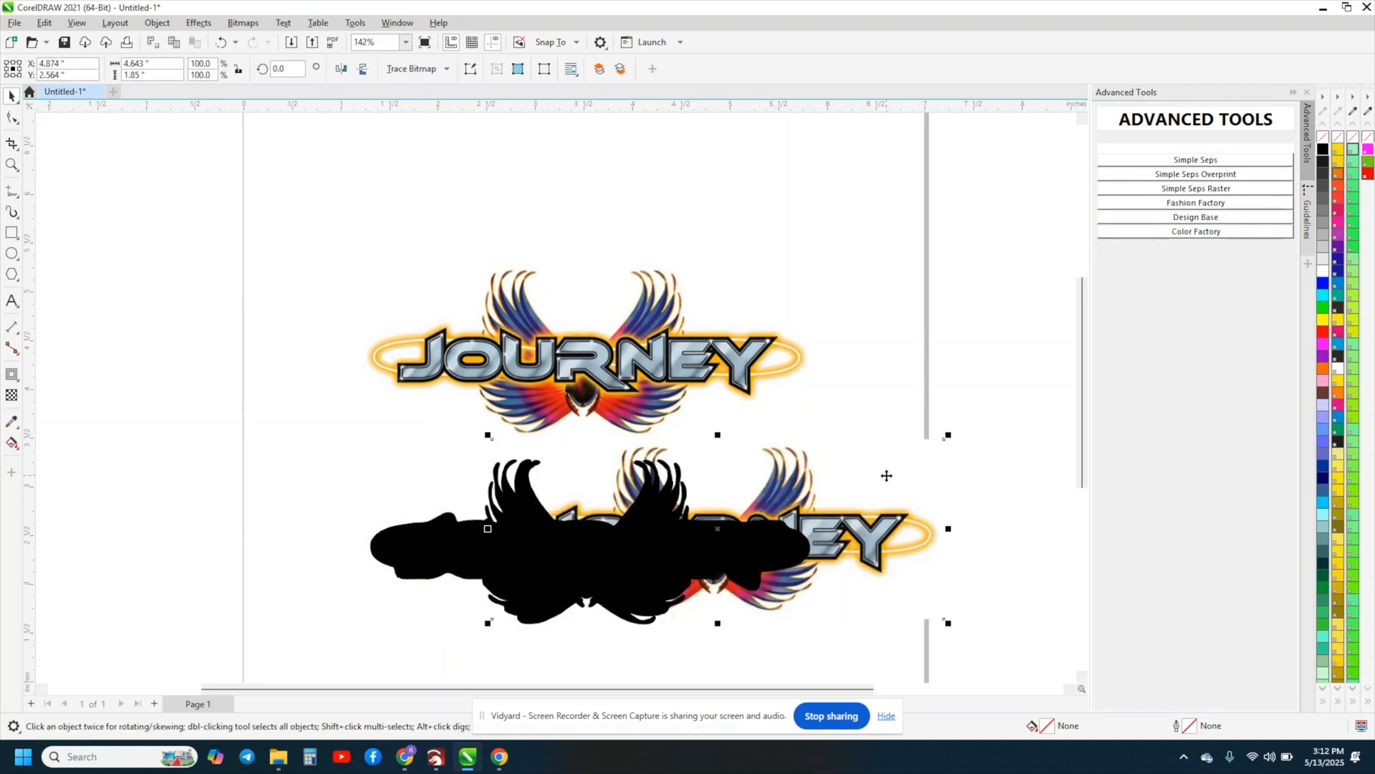
left_click(921, 422)
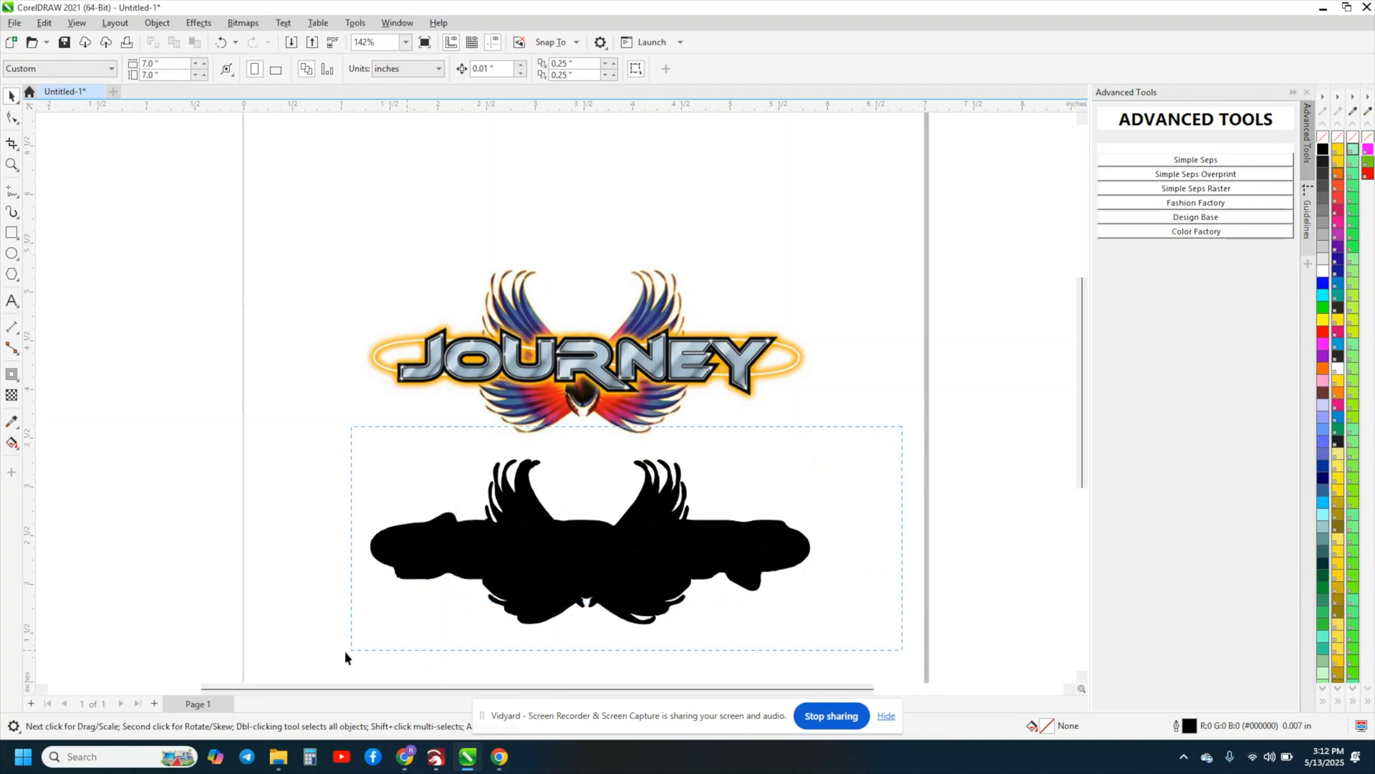
Step: Rasterise the black silhouette into a bitmap
left_click(588, 541)
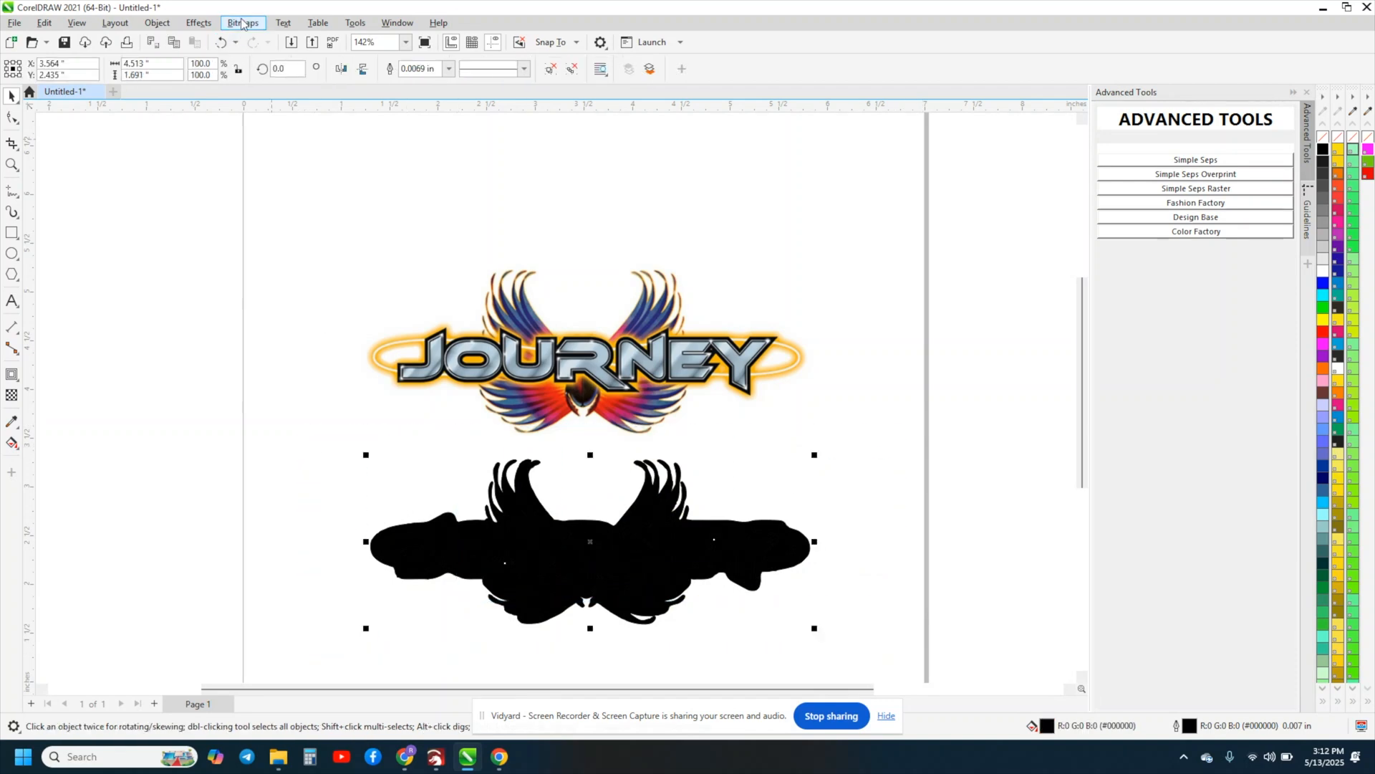
left_click(242, 22)
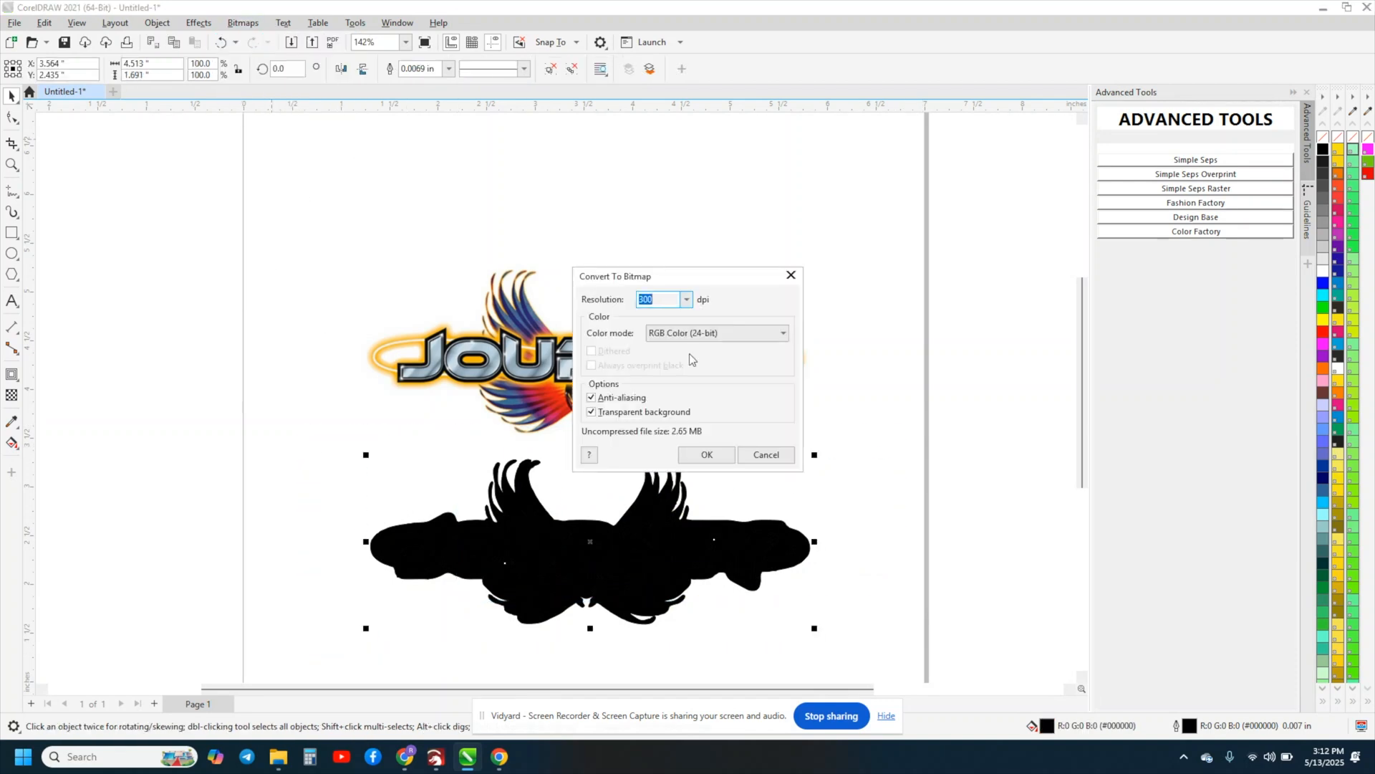
mouse_move(706, 454)
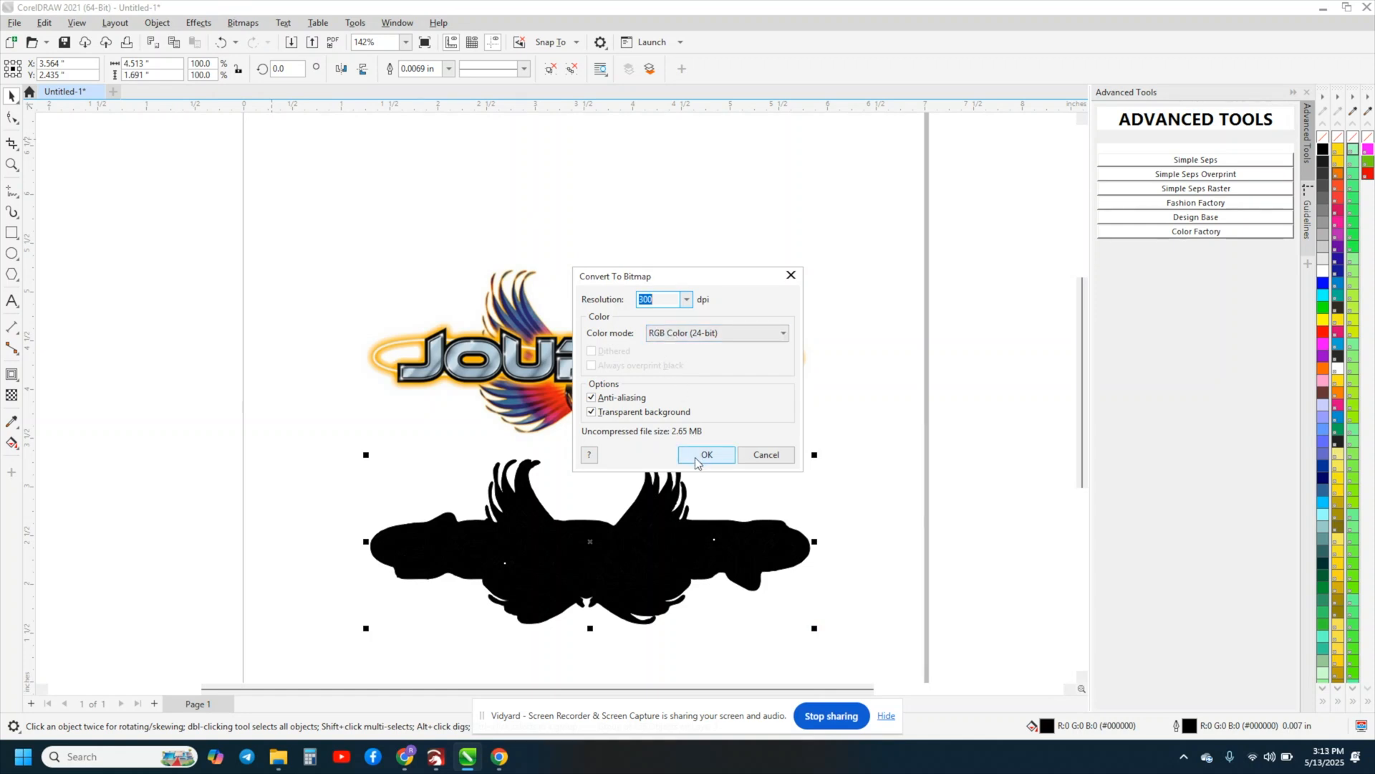
left_click(706, 454)
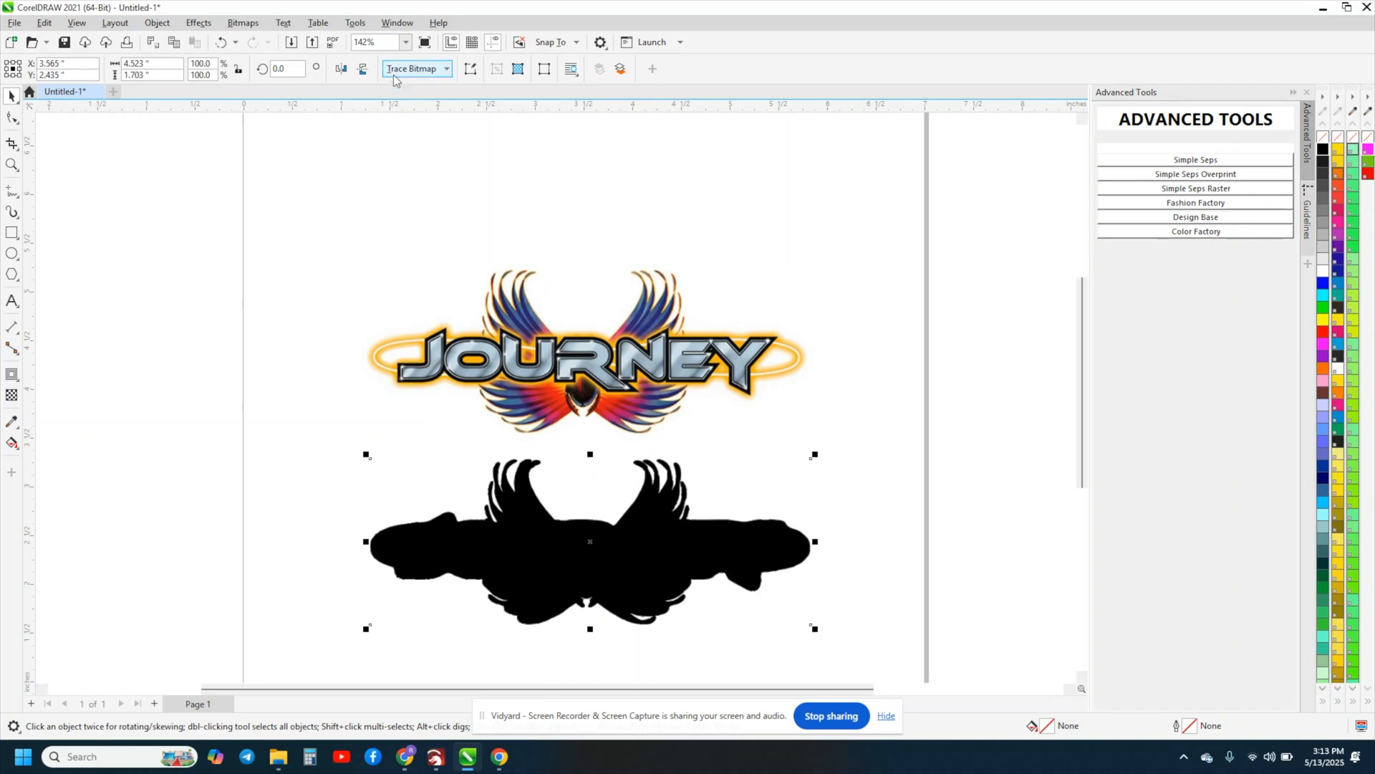
mouse_move(426, 72)
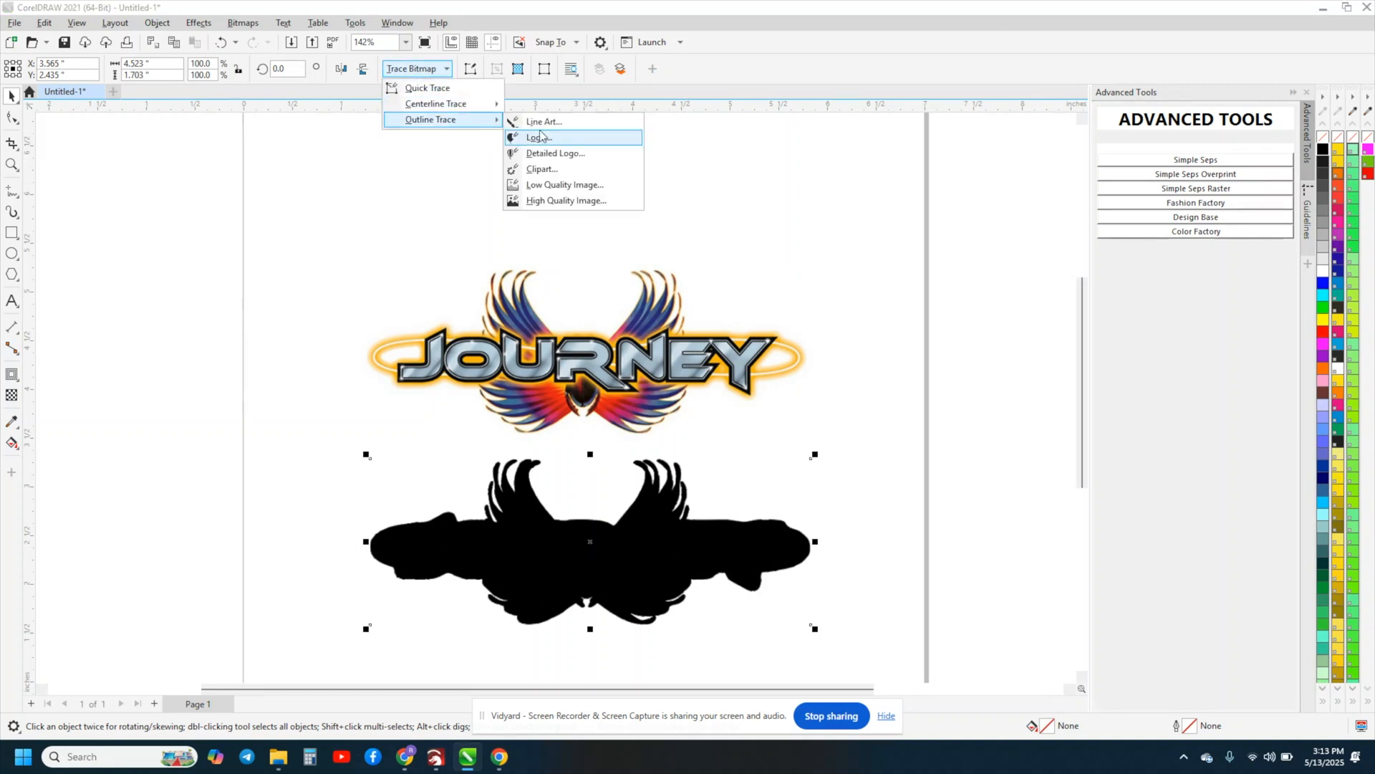
Step: Retrace the silhouette bitmap as a Logo outline into one smooth vector shape, then deselect
left_click(540, 137)
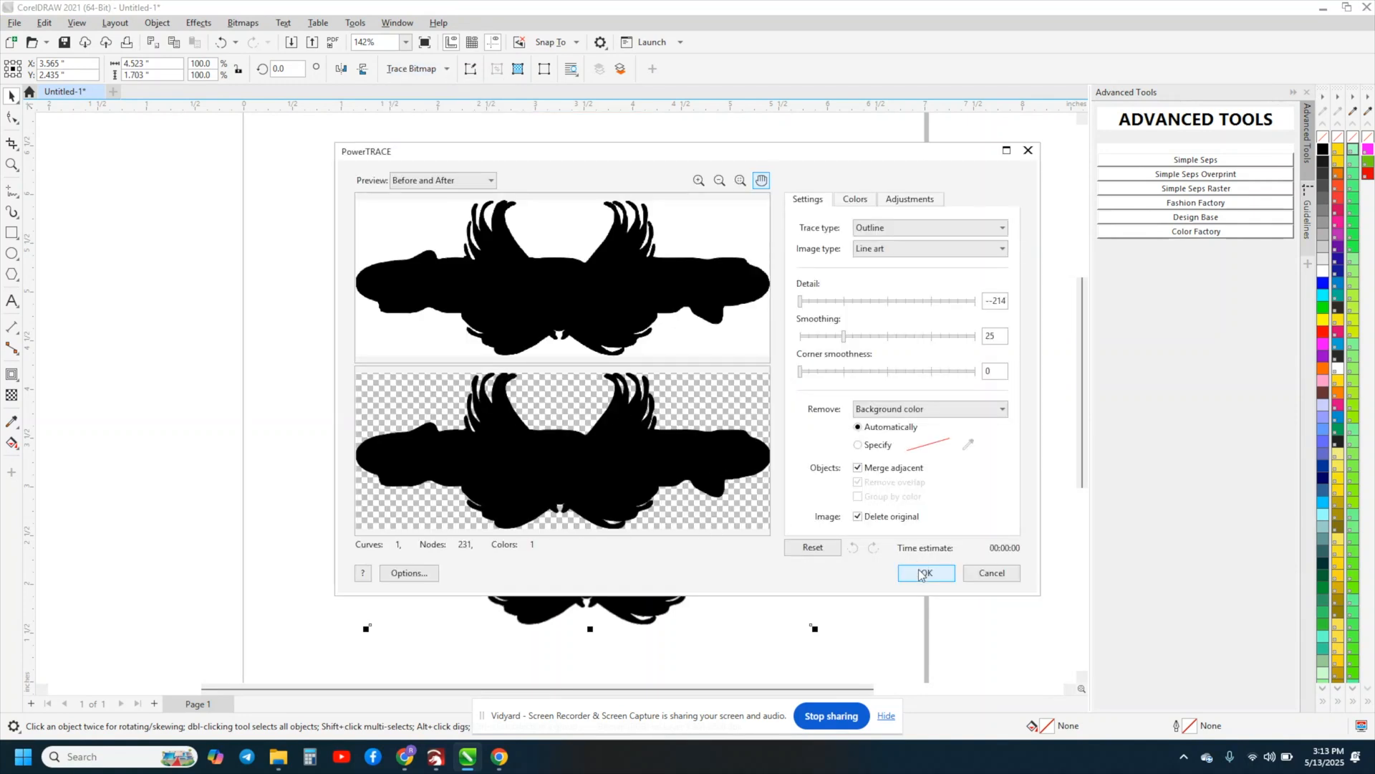
left_click(924, 573)
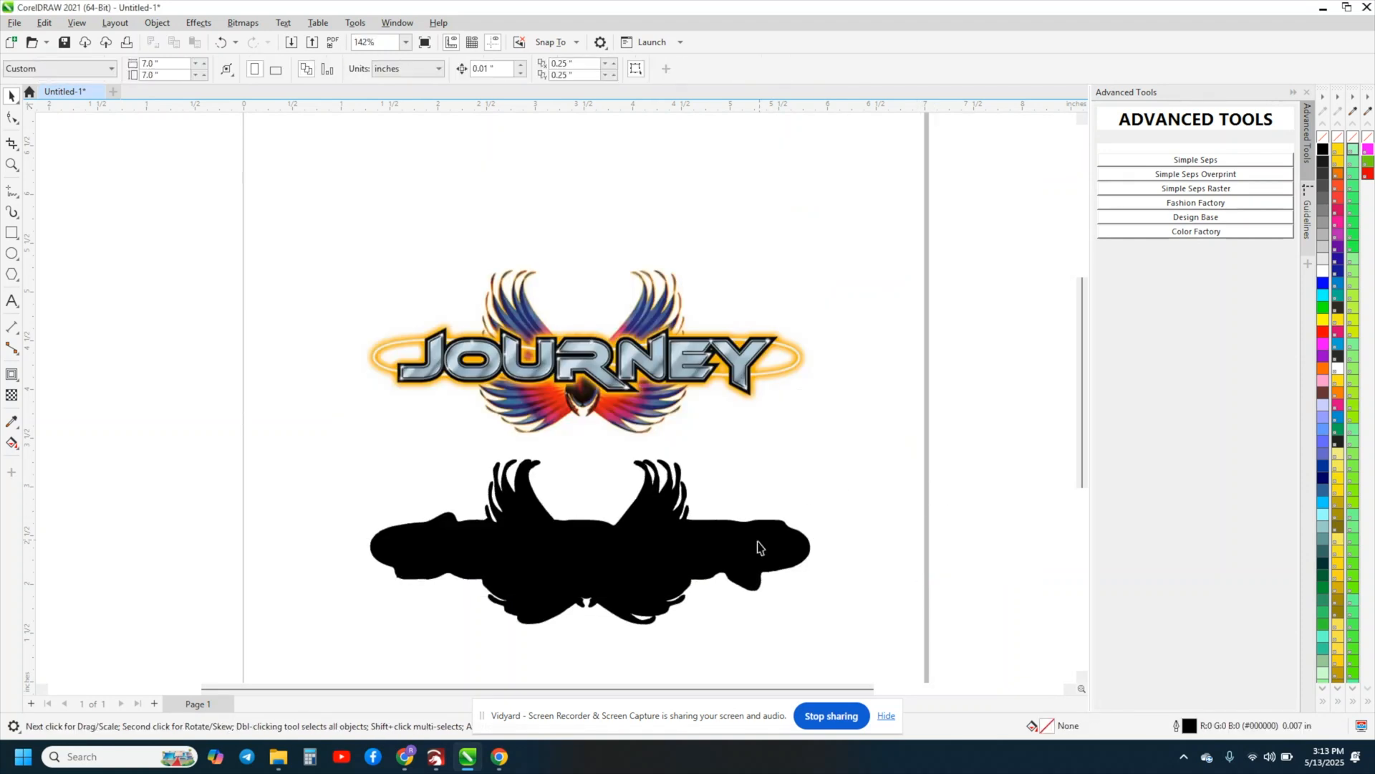
left_click(759, 547)
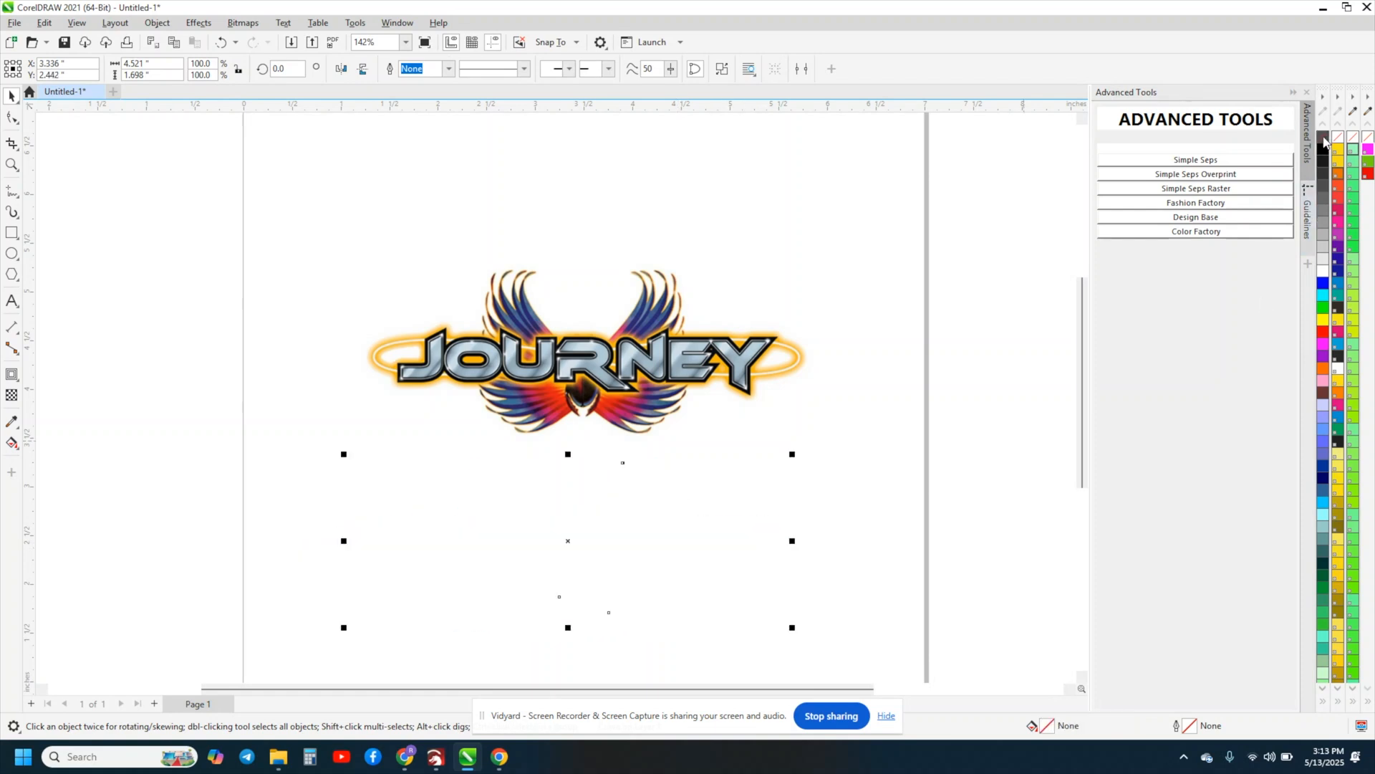
mouse_move(1364, 154)
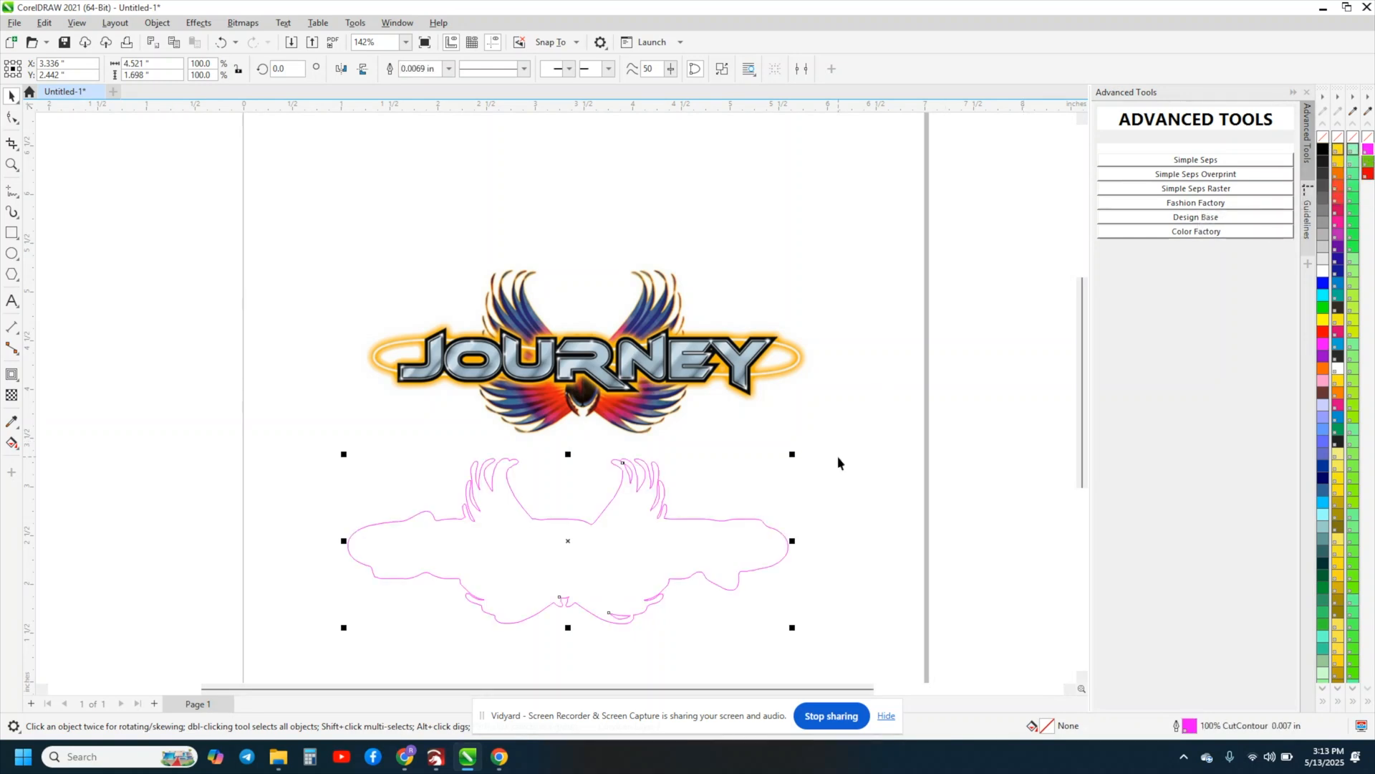
mouse_move(653, 498)
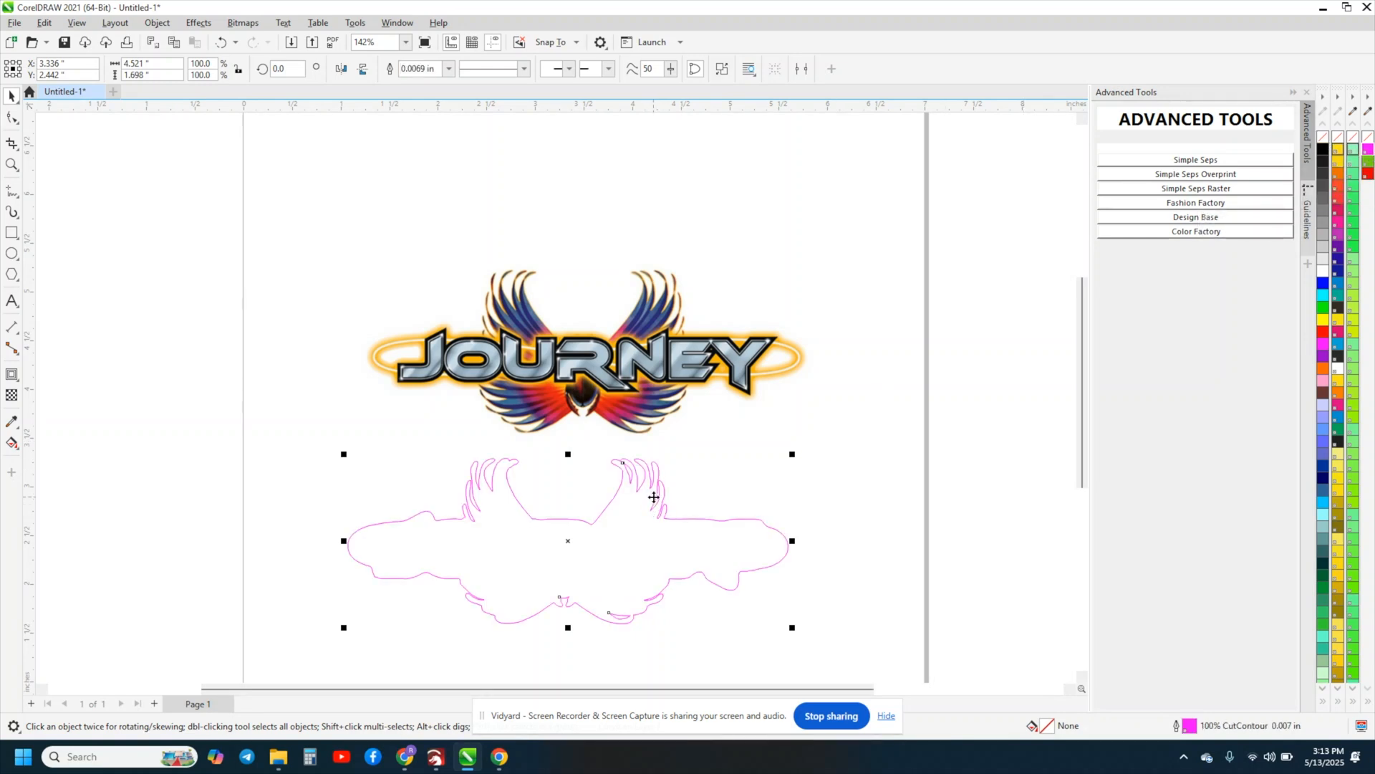
mouse_move(636, 520)
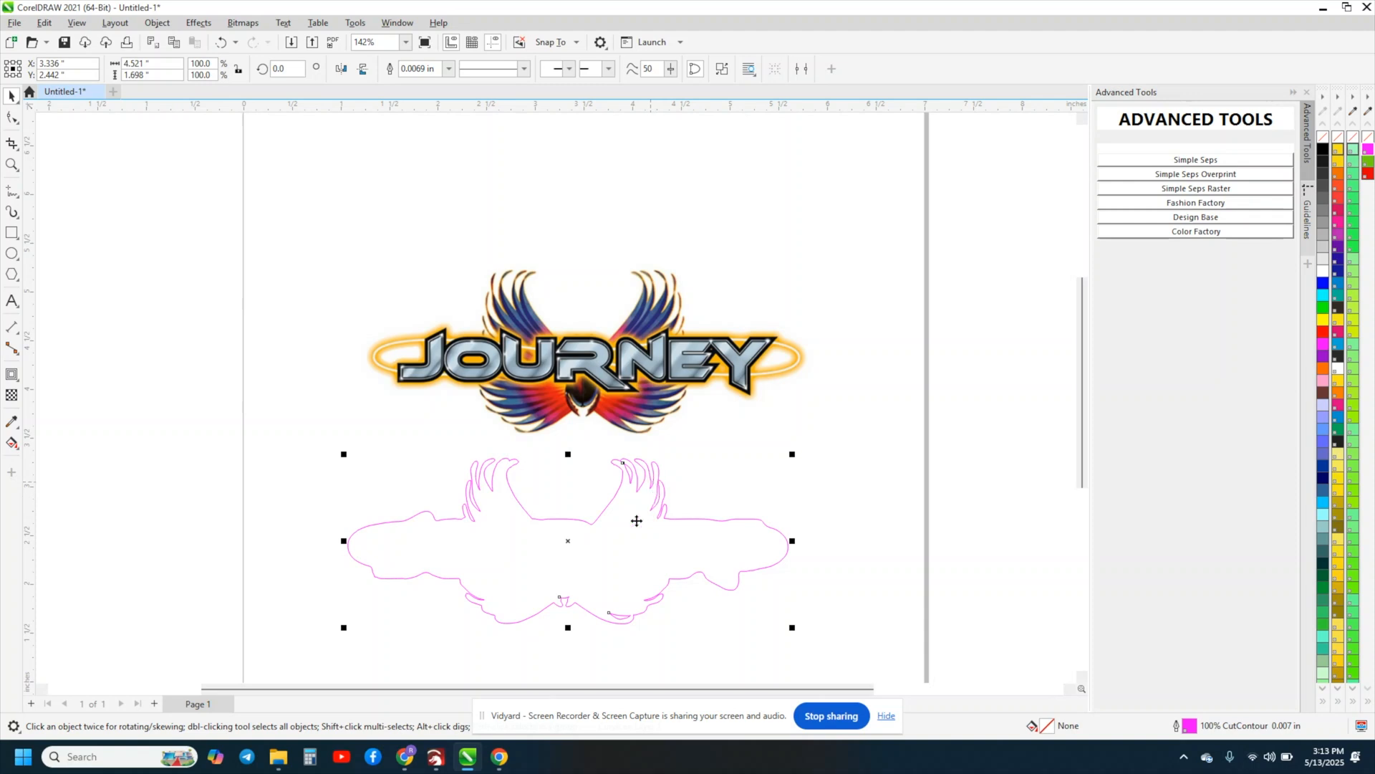
mouse_move(641, 488)
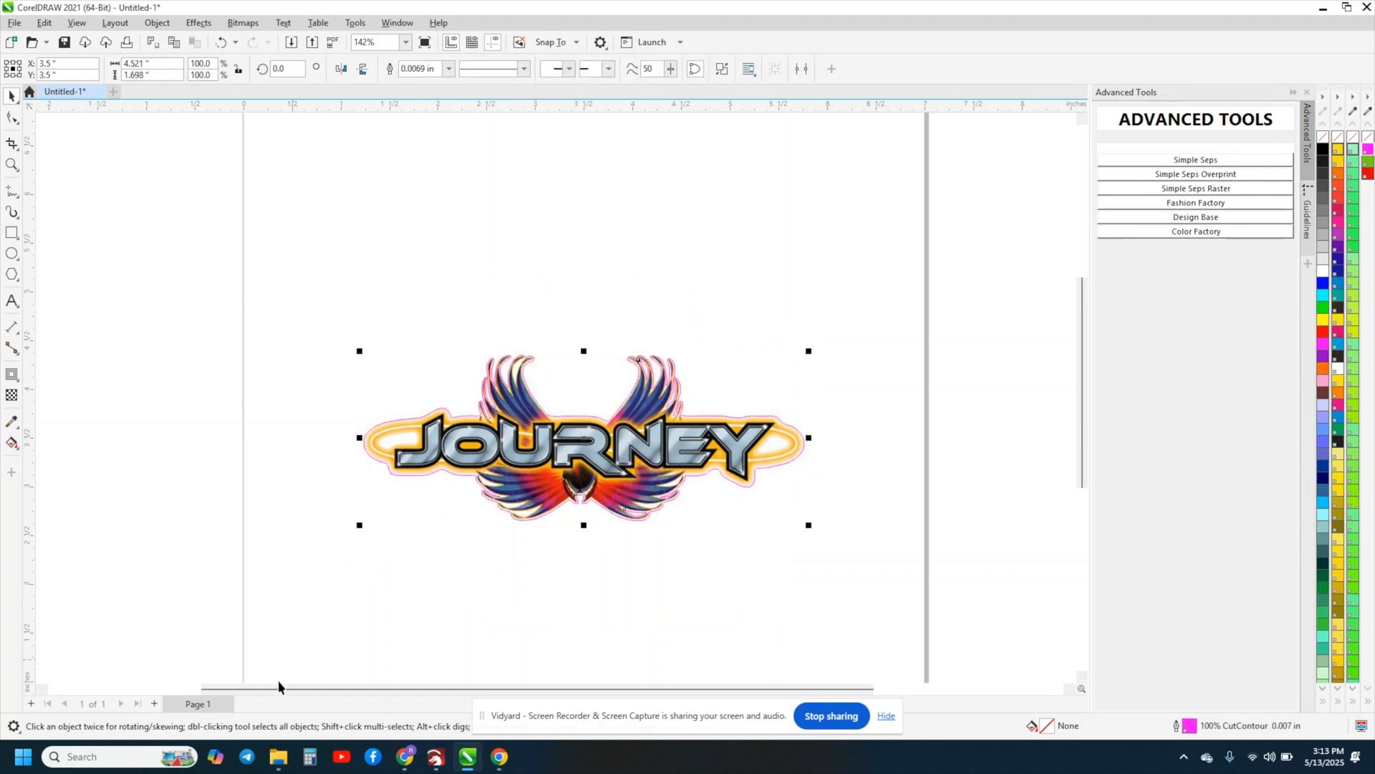
mouse_move(334, 606)
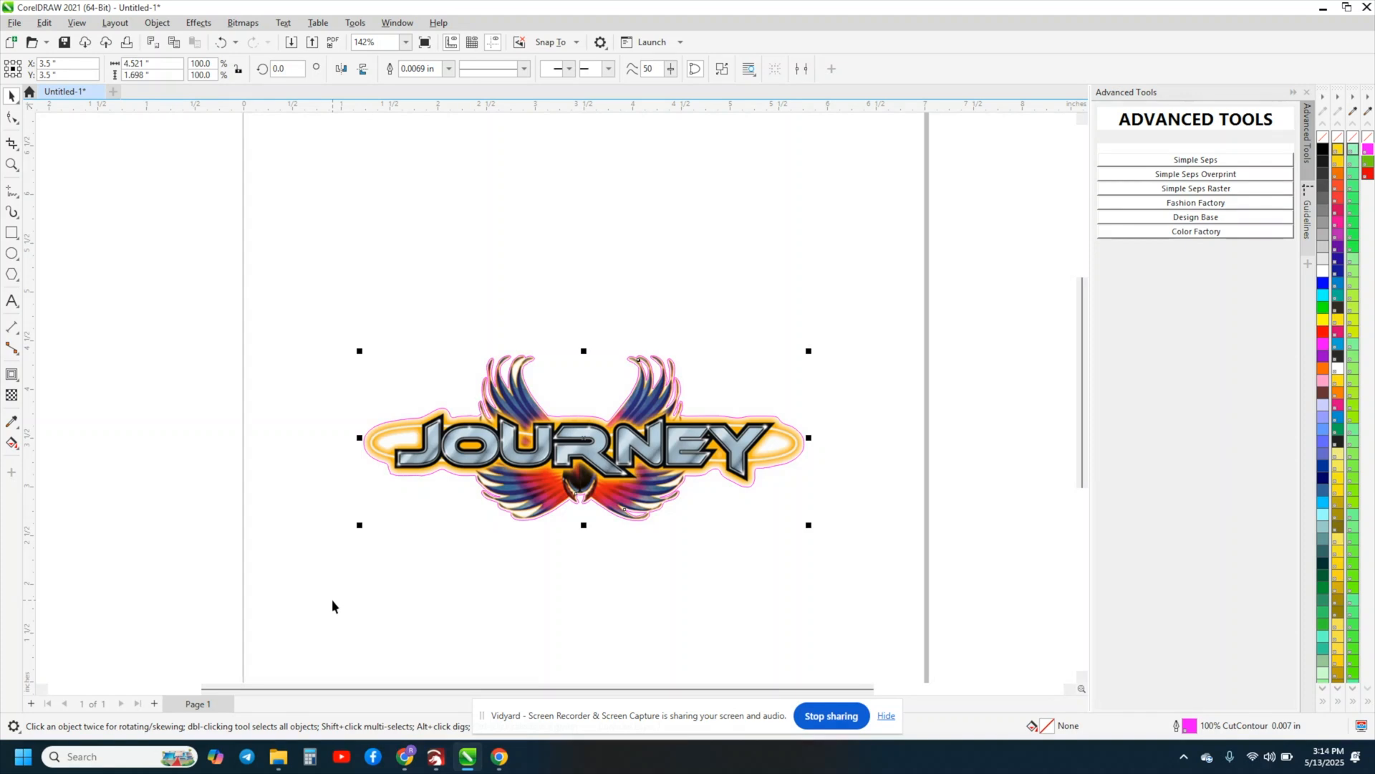
mouse_move(338, 604)
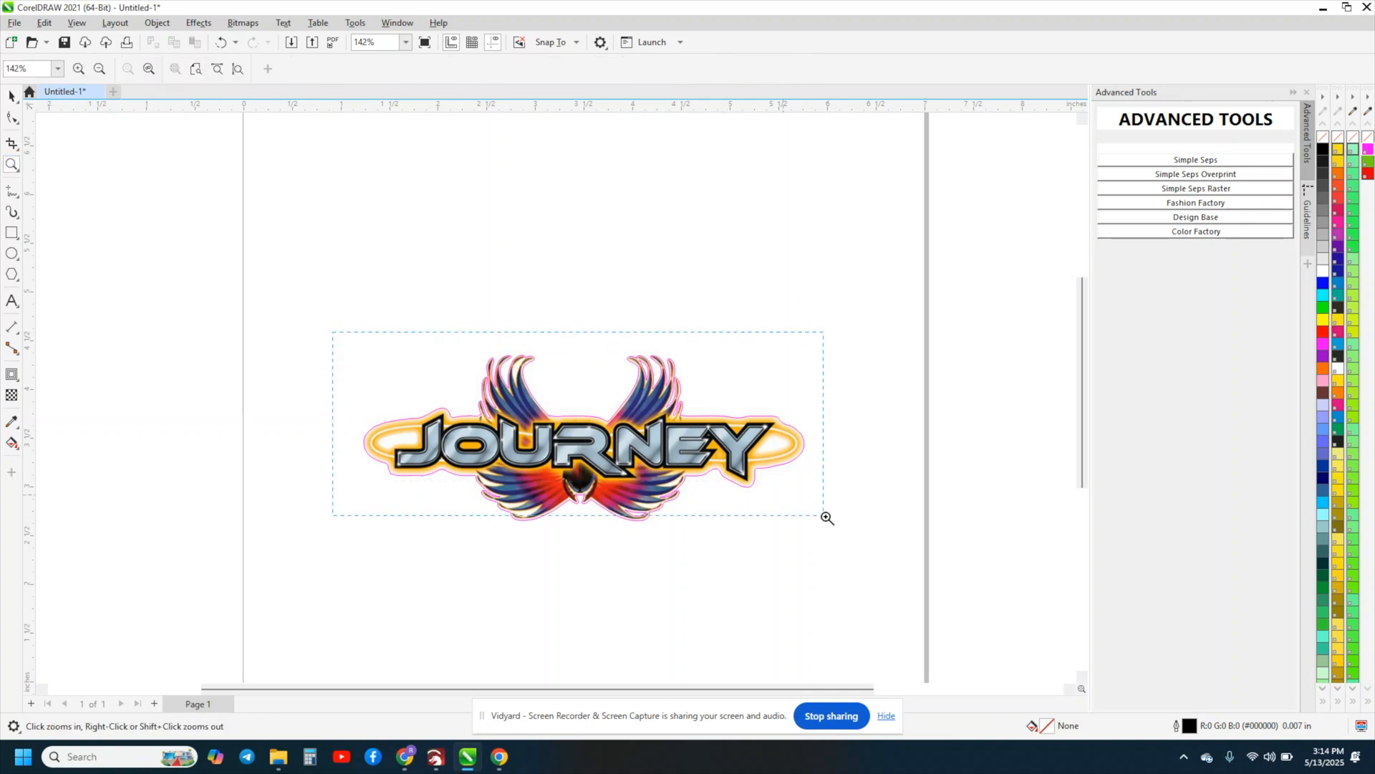
Step: Zoom in on the Journey logo and its pink cut line, then return to the Pick tool
left_click(825, 517)
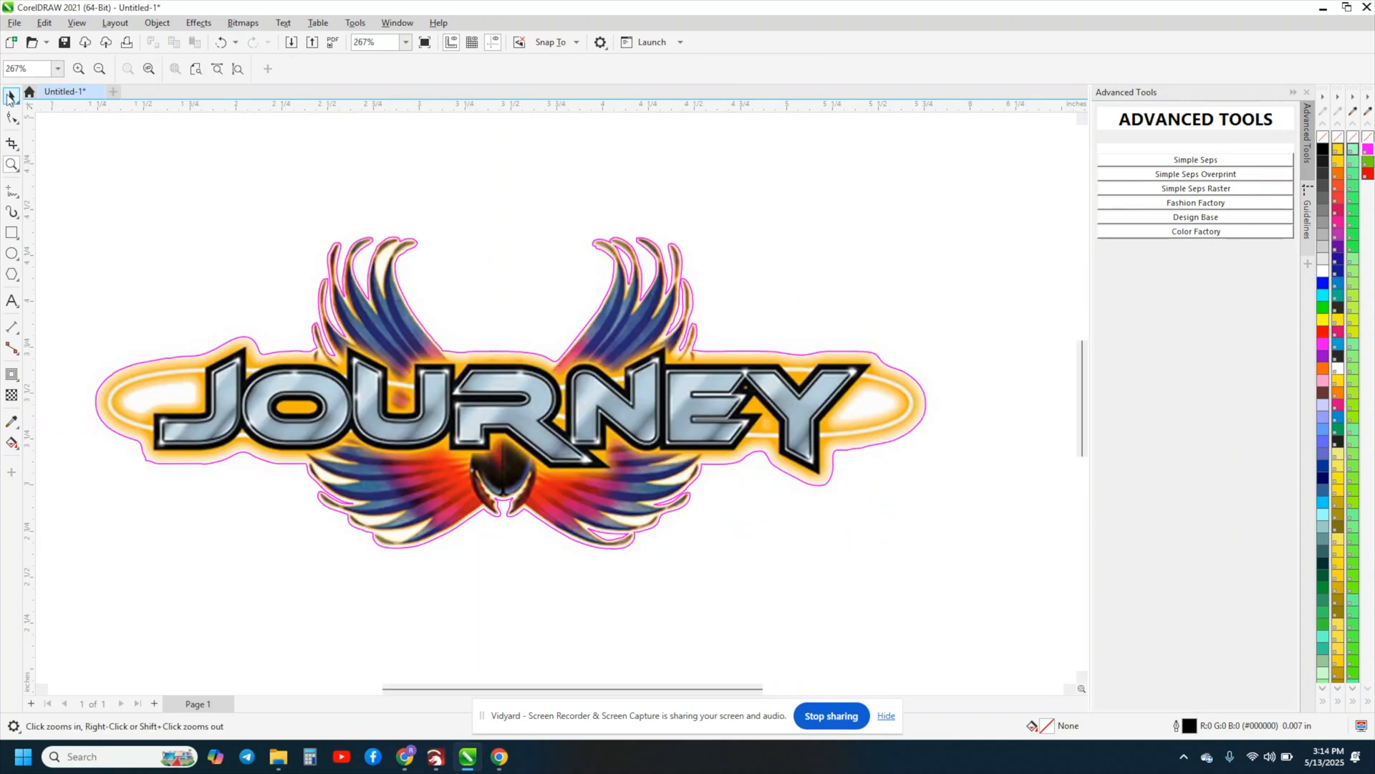
left_click(11, 95)
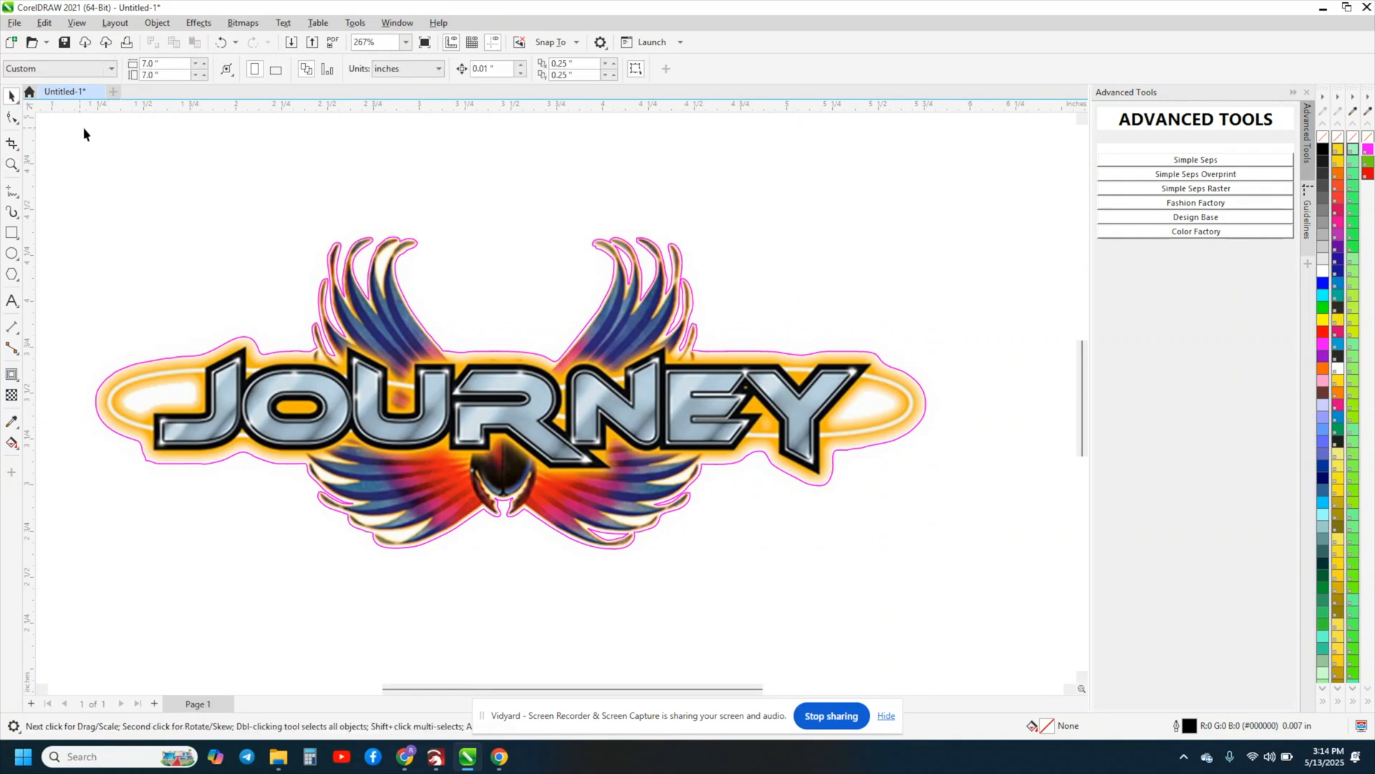
mouse_move(423, 218)
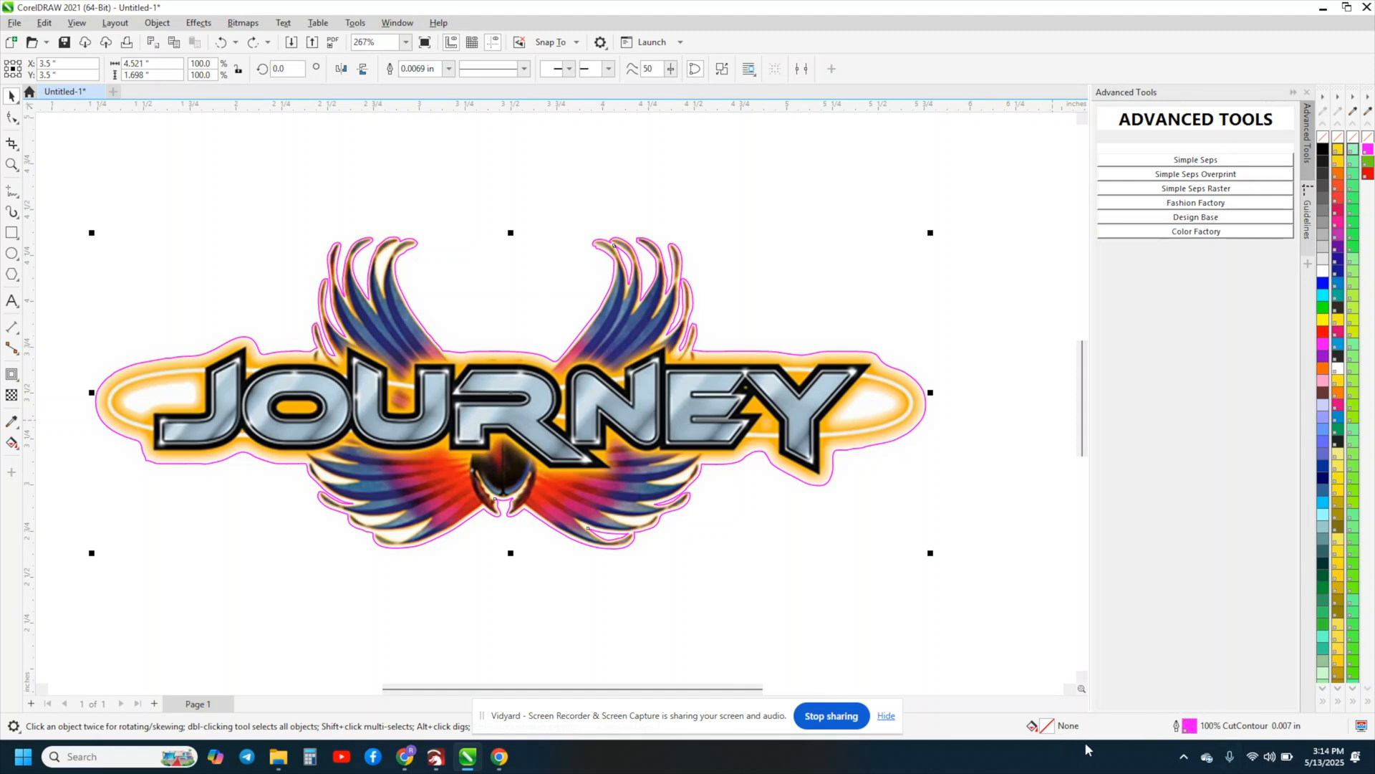
mouse_move(83, 471)
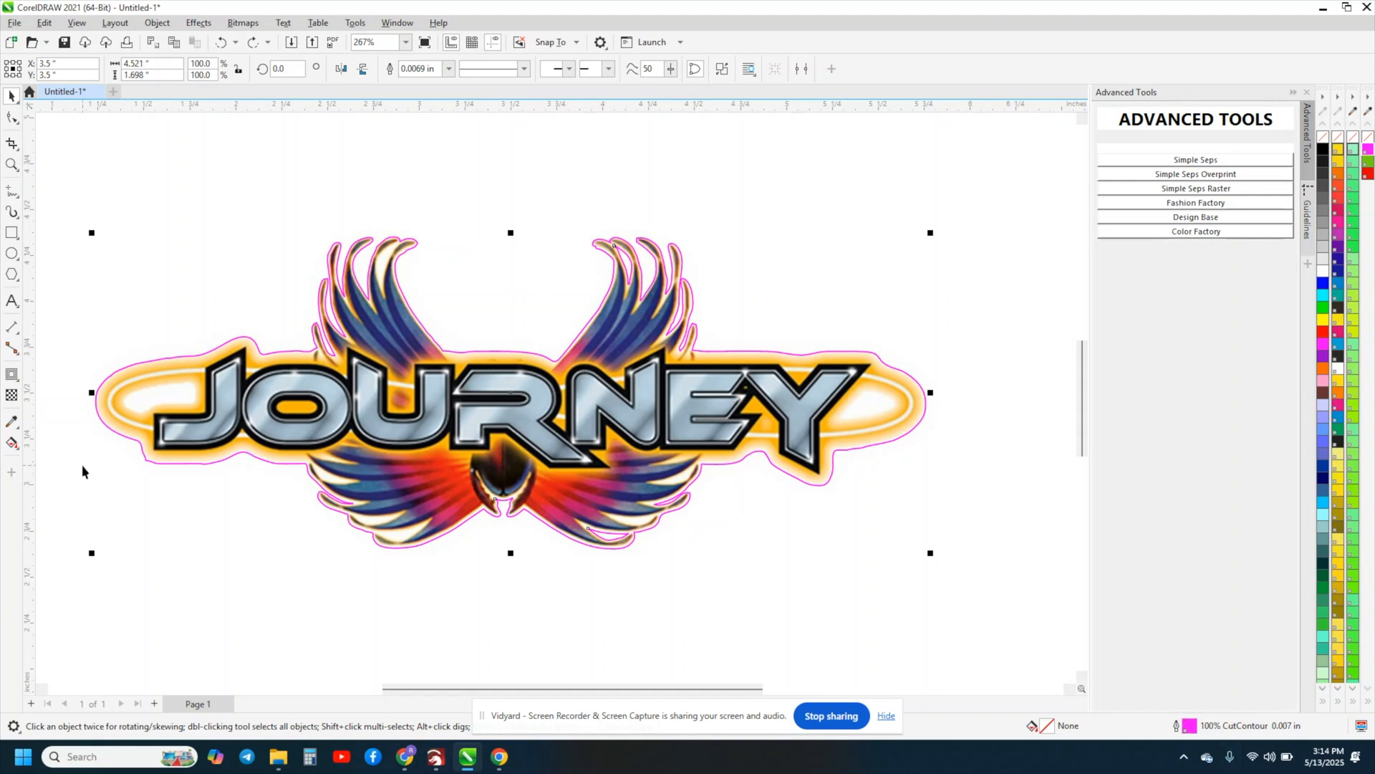
mouse_move(12, 376)
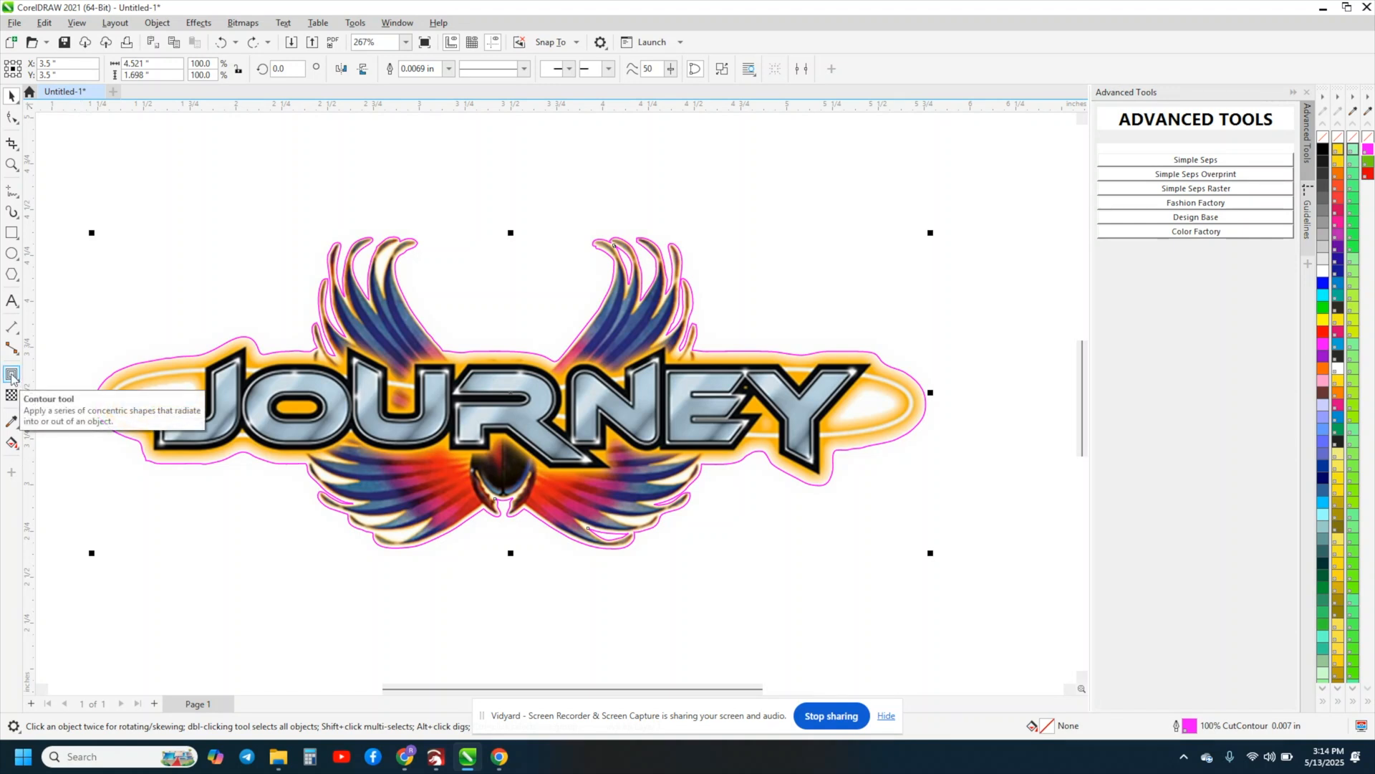
Step: Add an outside contour around the CutContour outline with the Contour tool
left_click(12, 374)
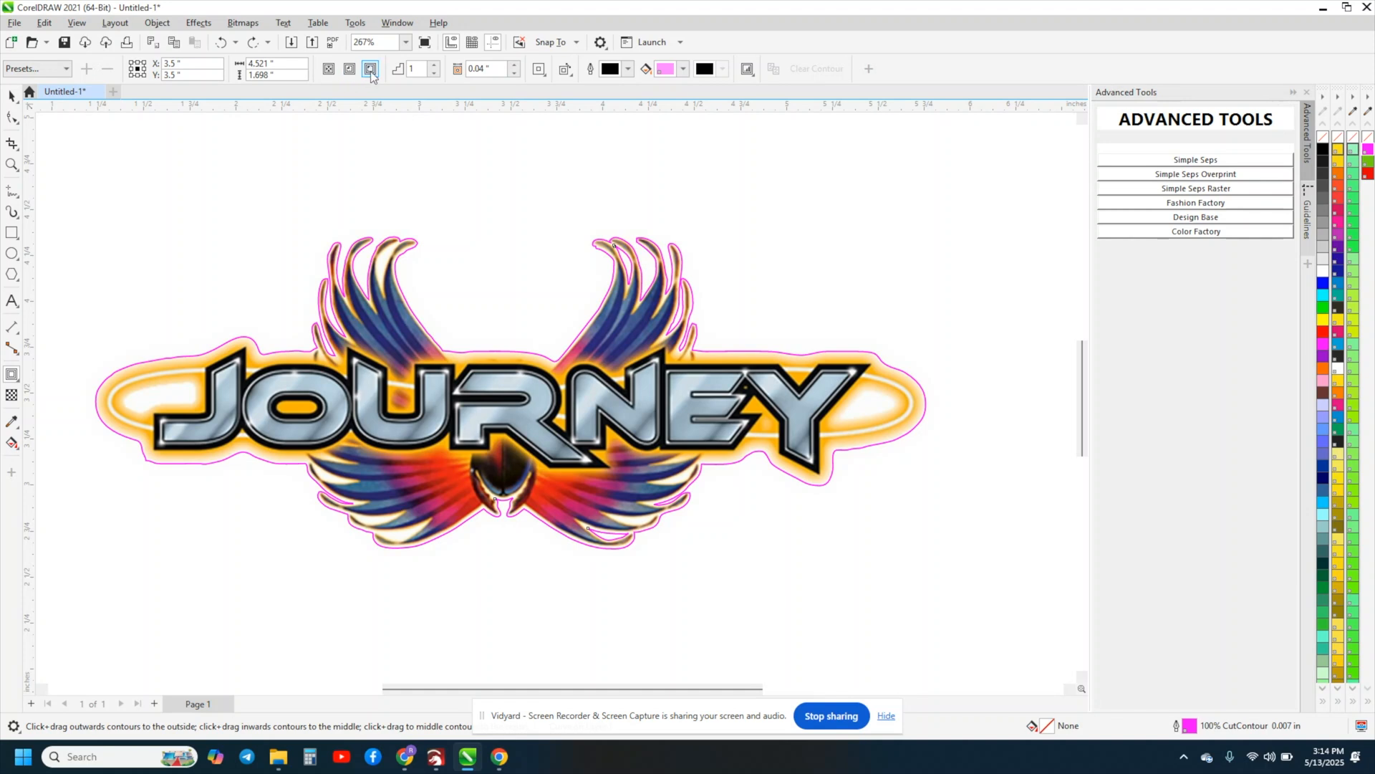
mouse_move(370, 69)
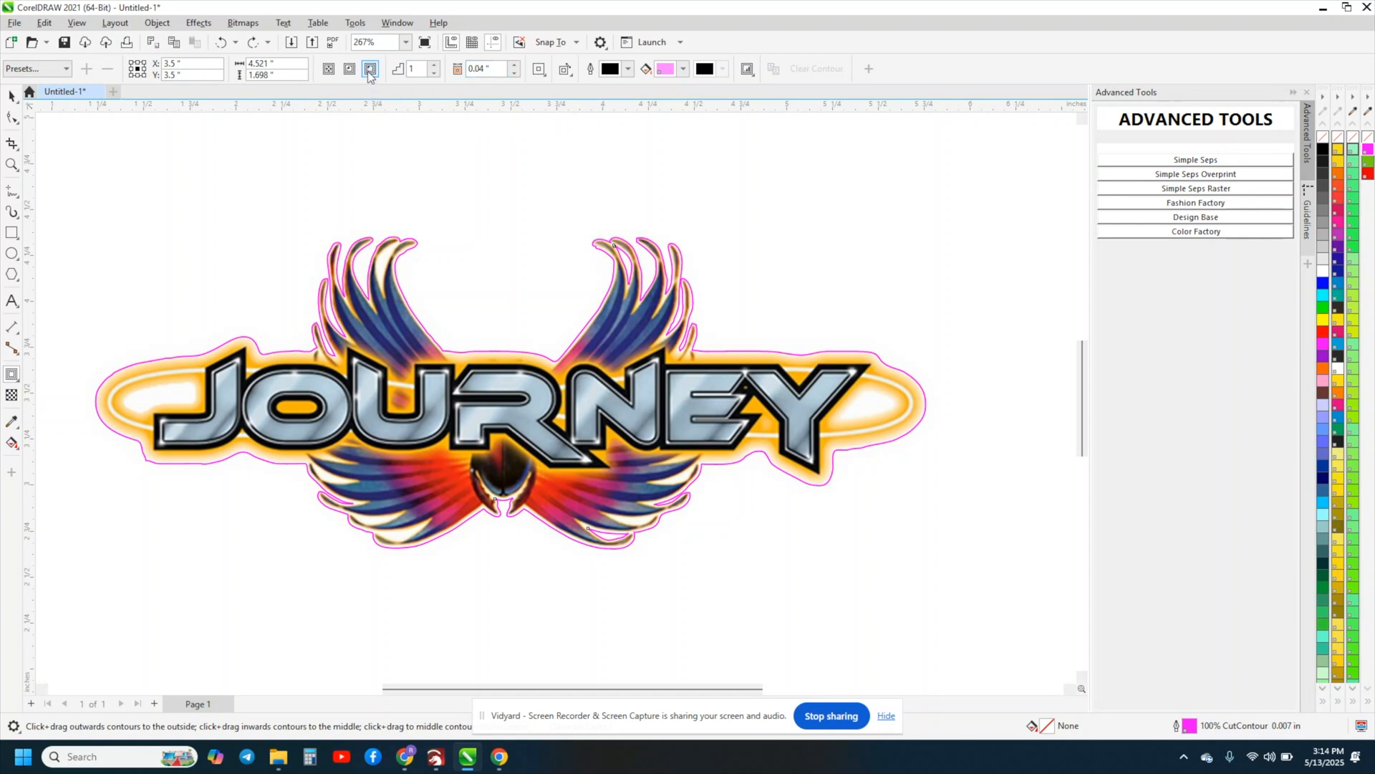
mouse_move(369, 69)
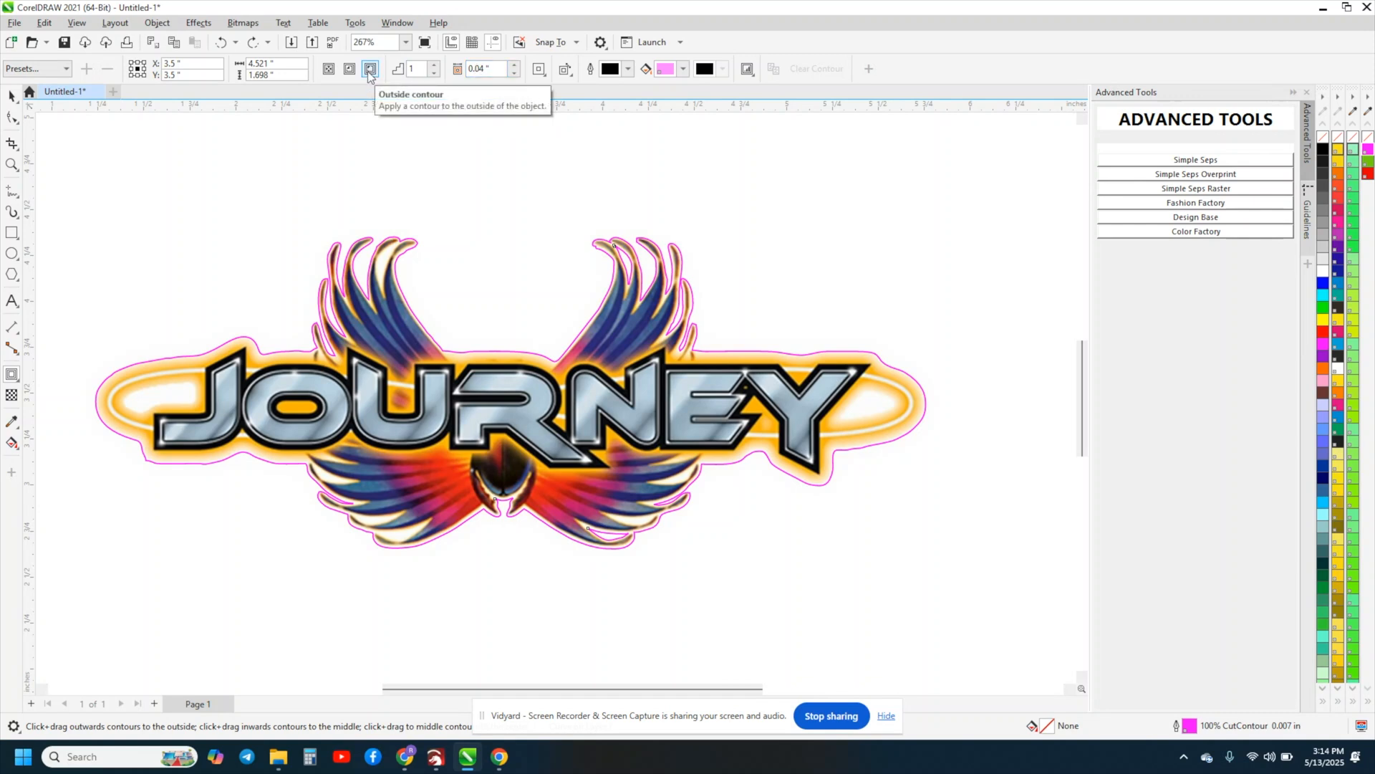
left_click(369, 69)
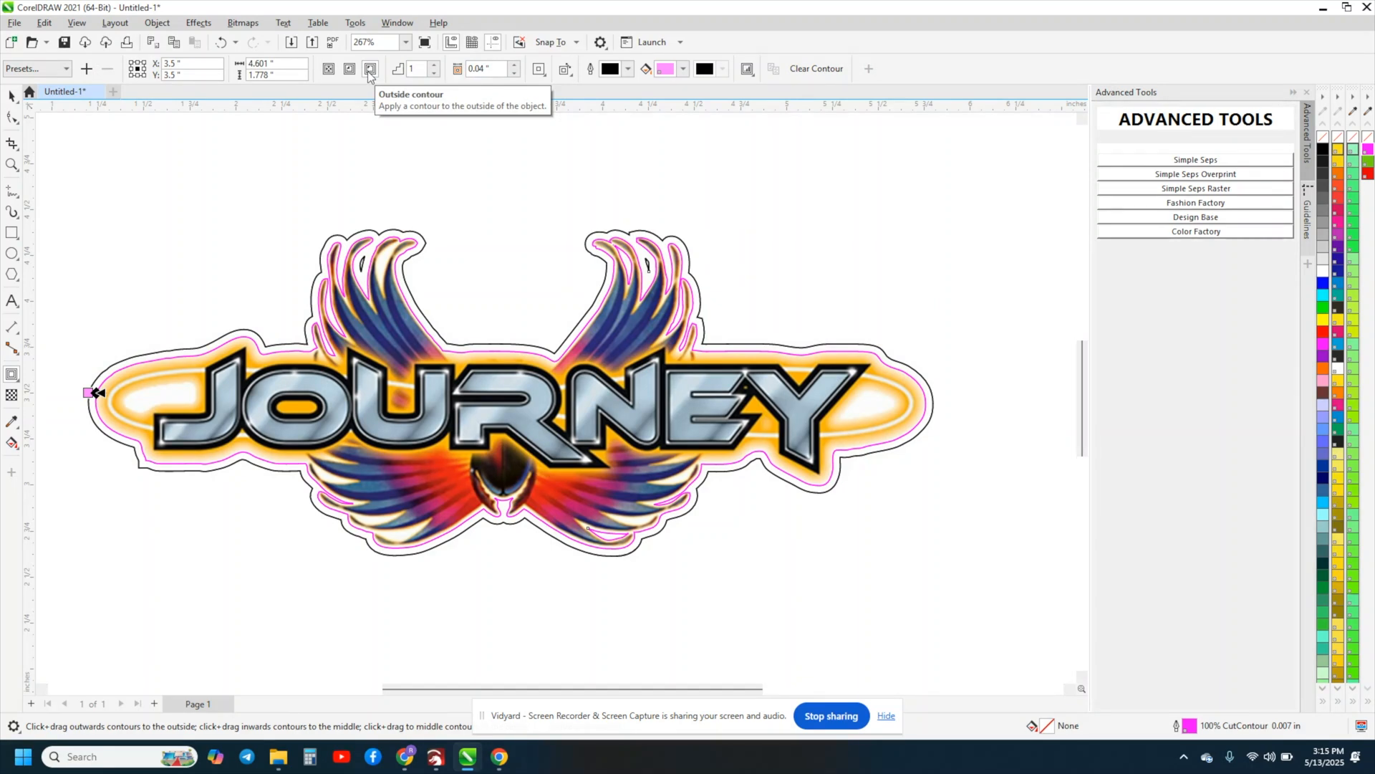
mouse_move(290, 230)
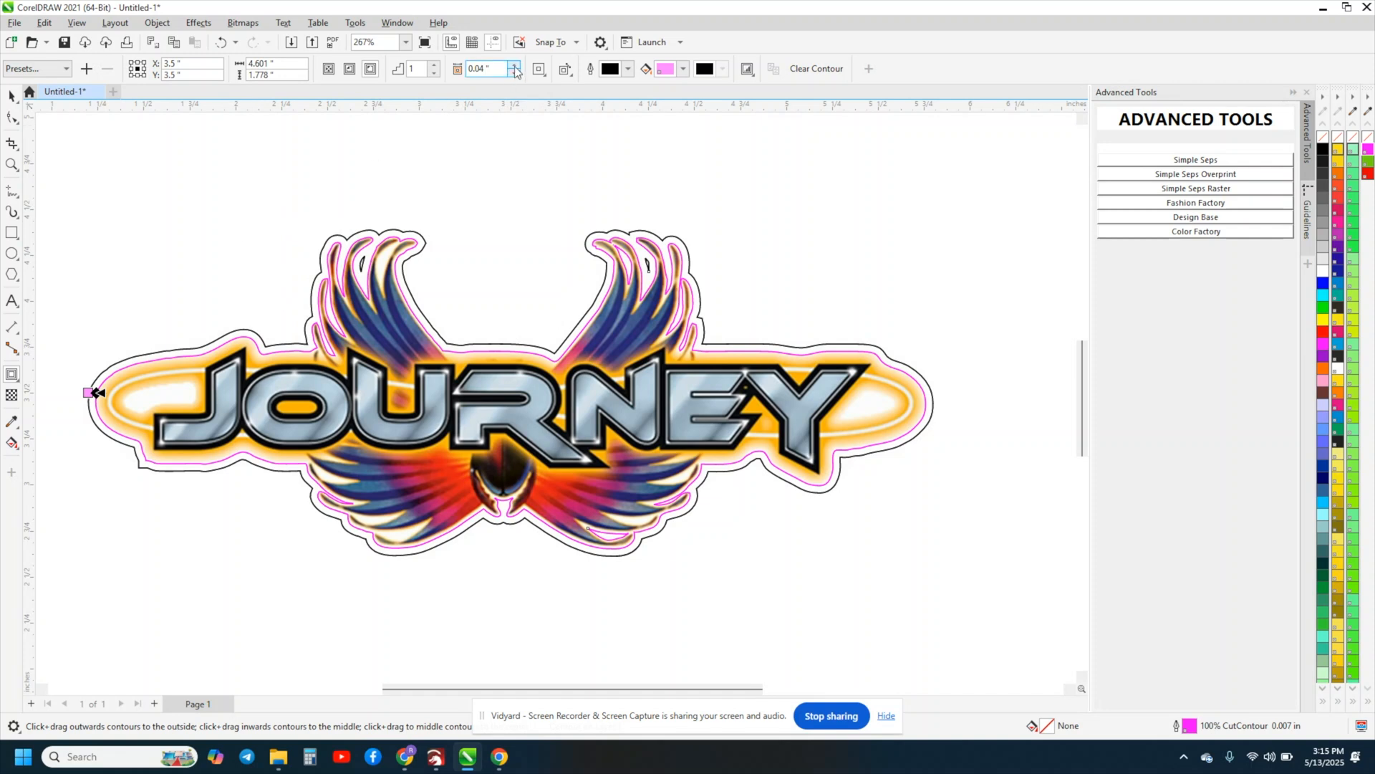
Step: Fine-tune the contour offset with the spinner to 0.06 inch
left_click(514, 64)
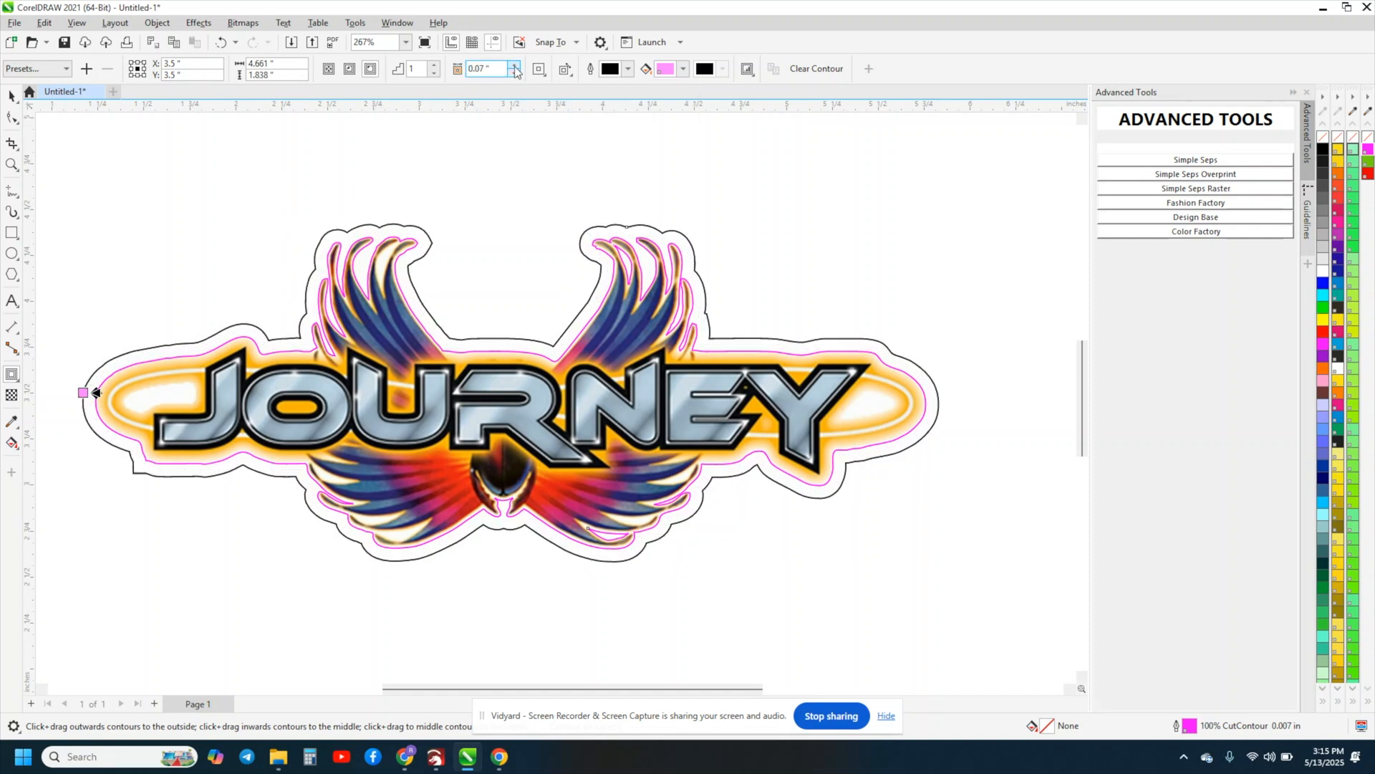
left_click(514, 72)
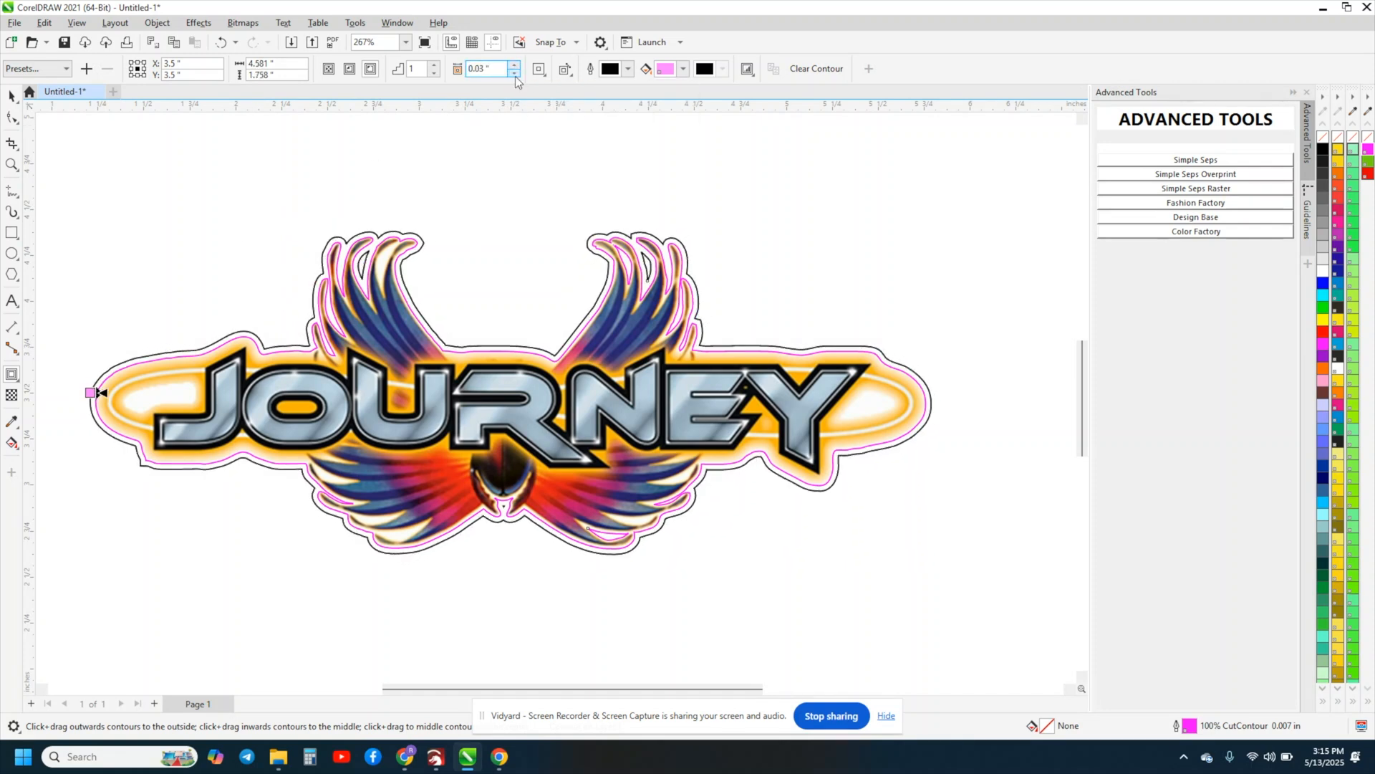
left_click(514, 65)
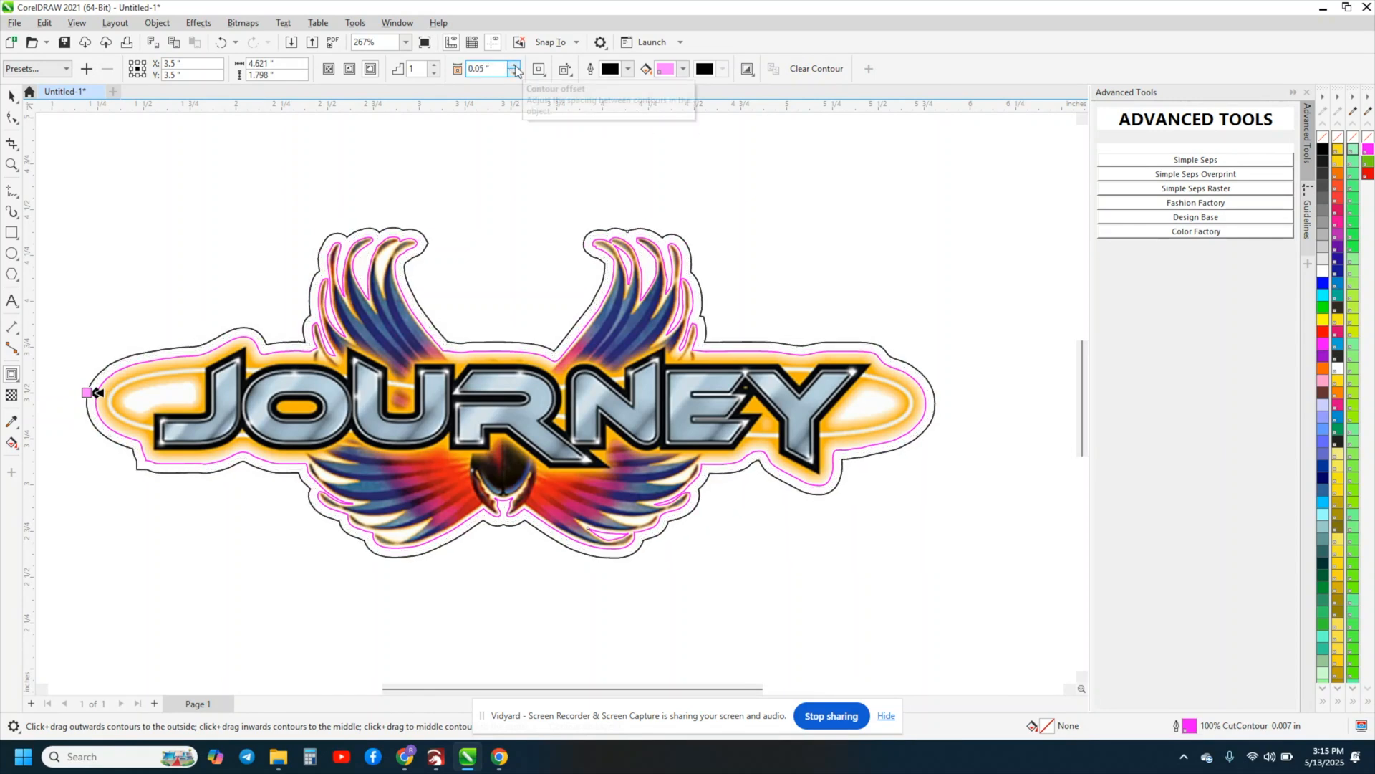
left_click(516, 64)
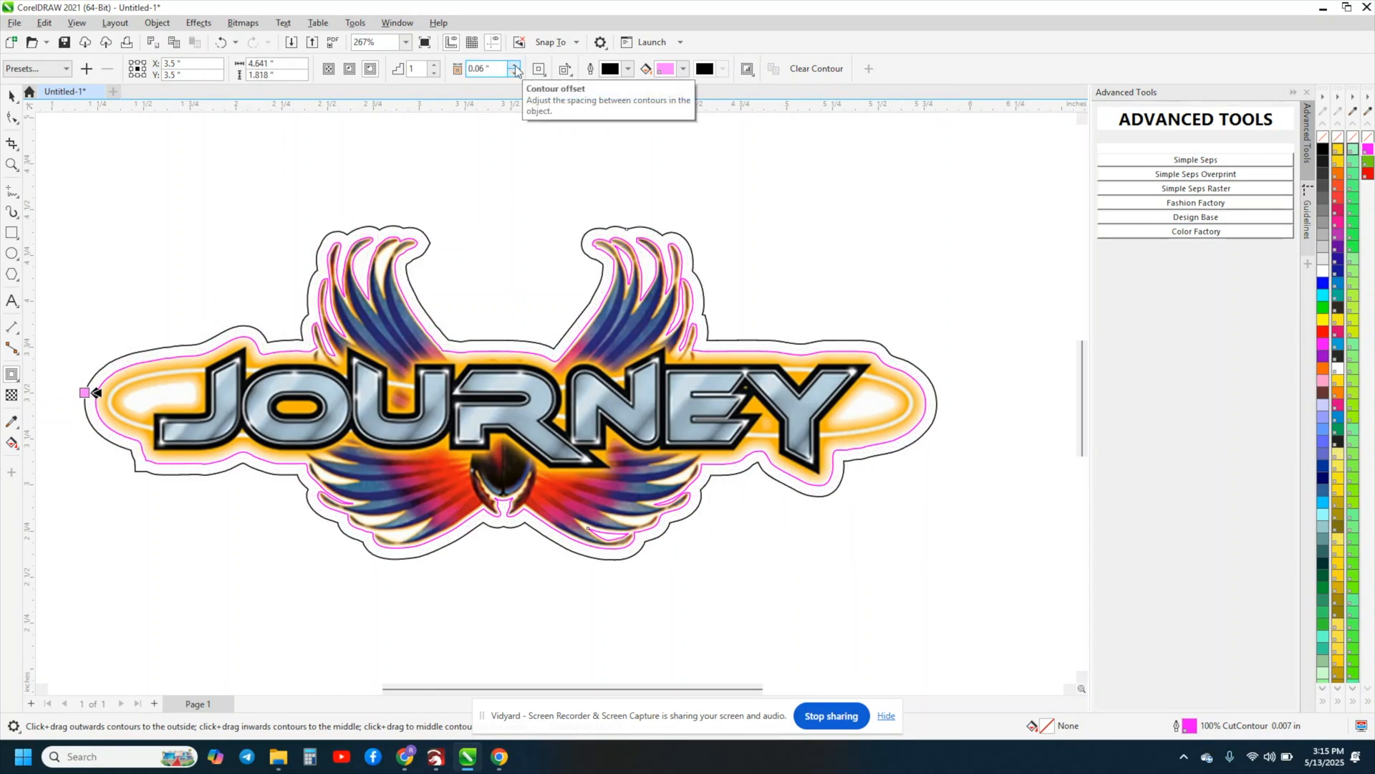
mouse_move(447, 92)
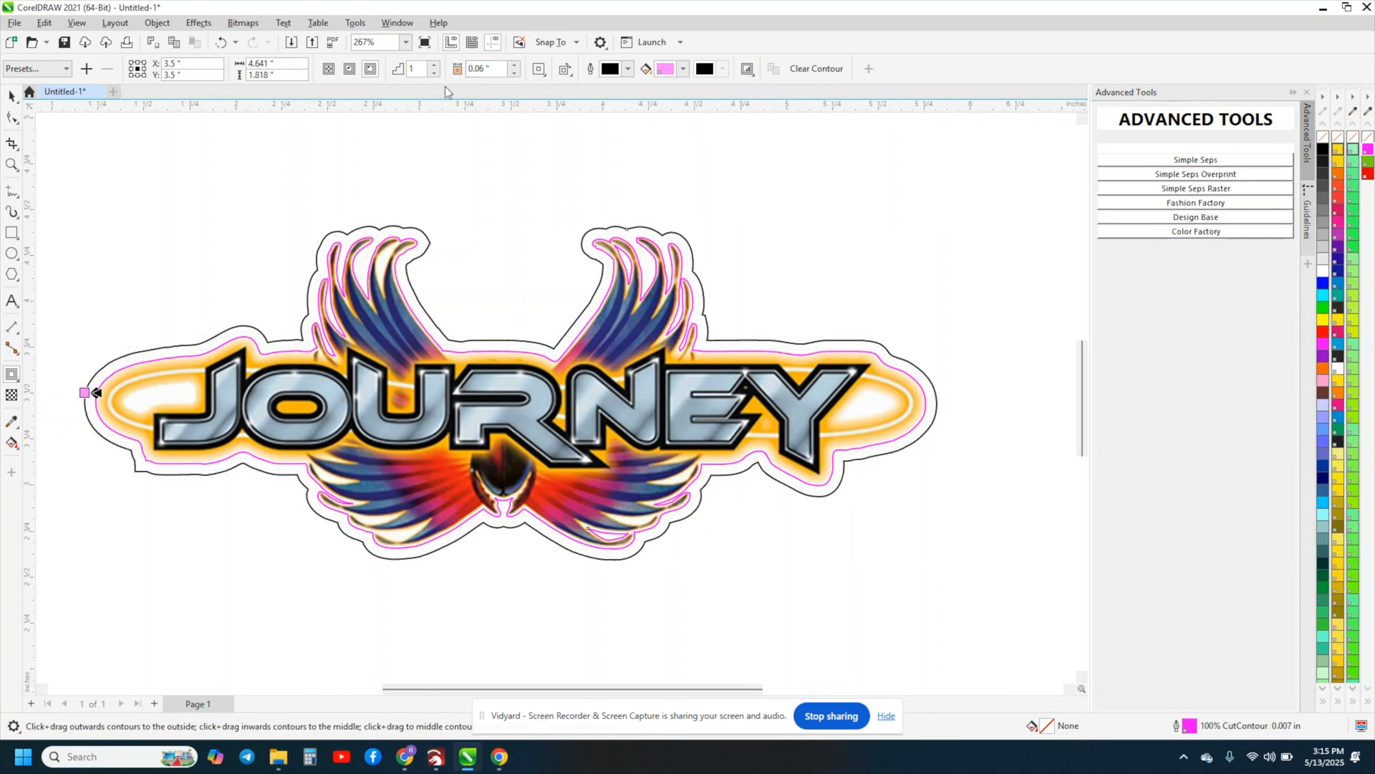
mouse_move(12, 95)
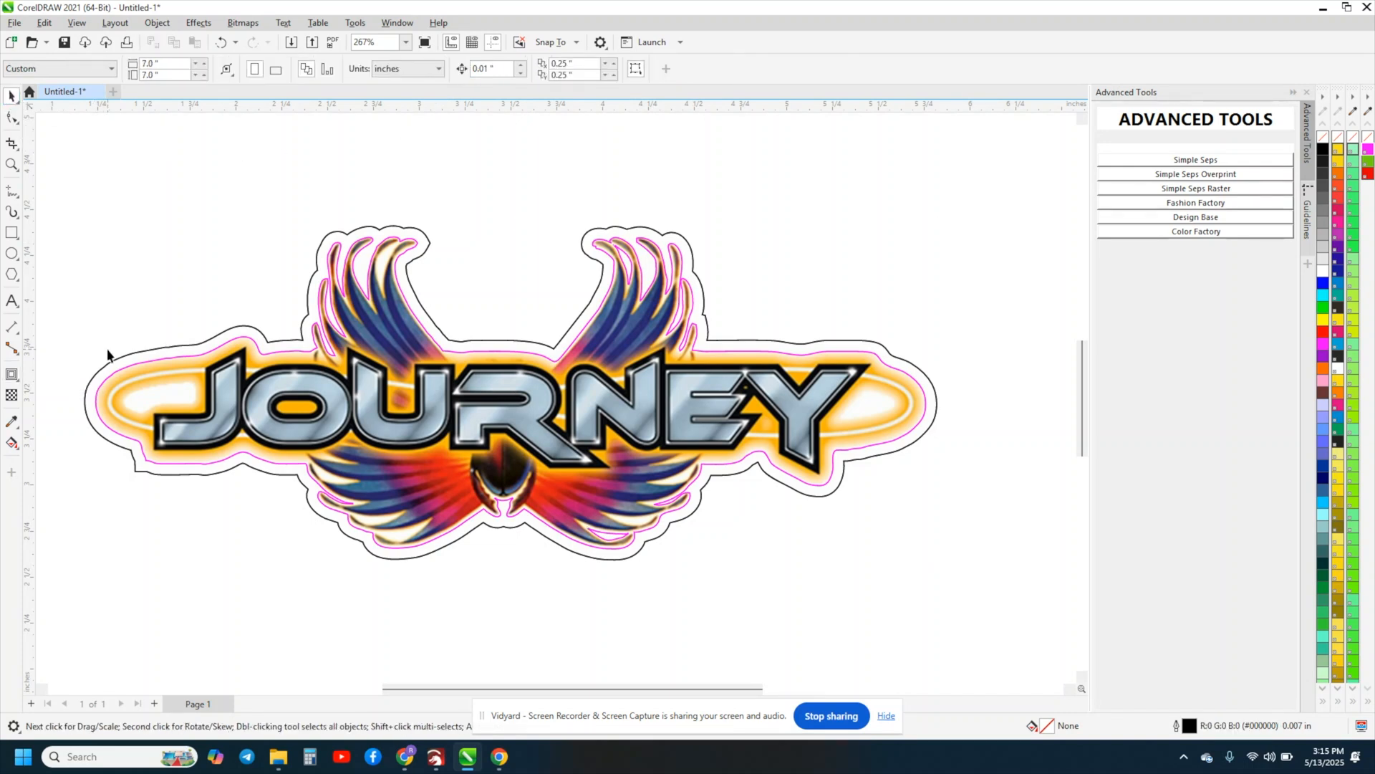
left_click(509, 395)
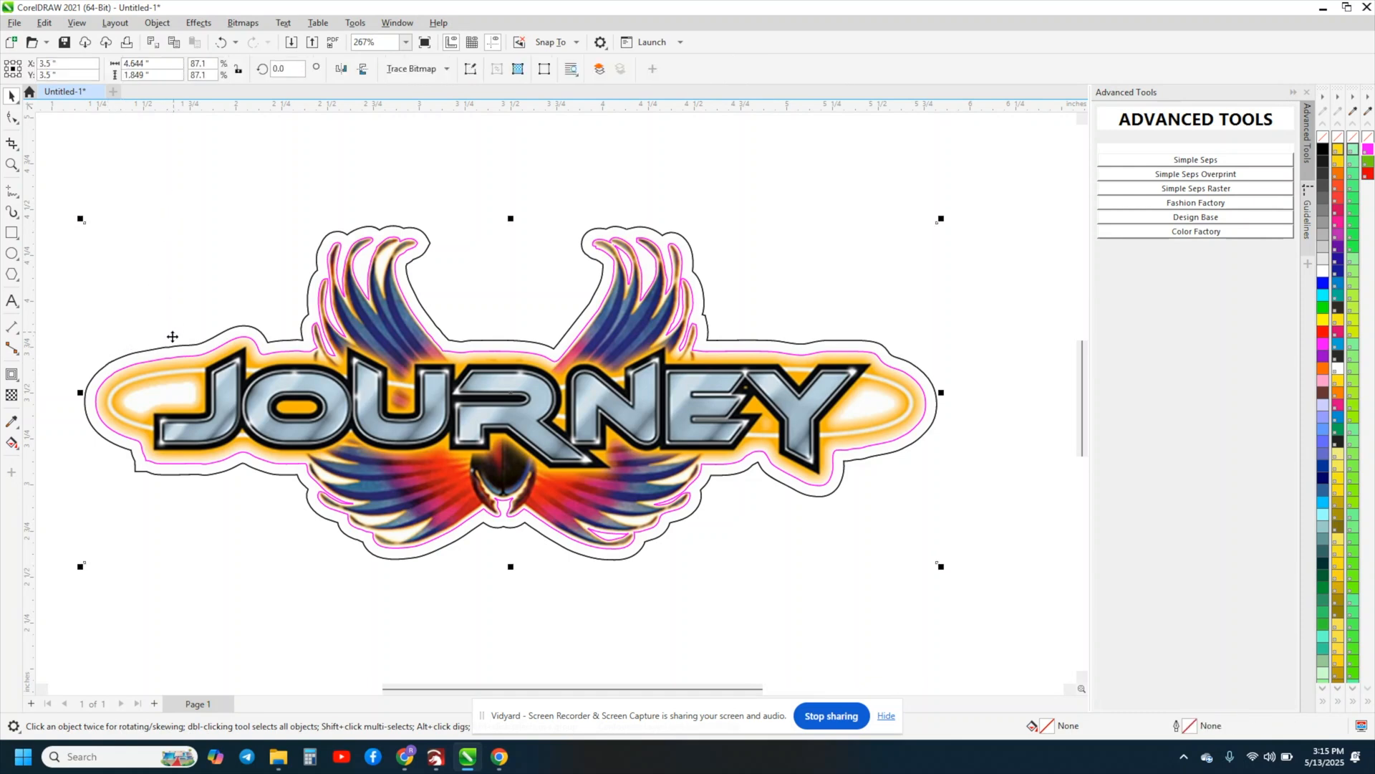
left_click(195, 359)
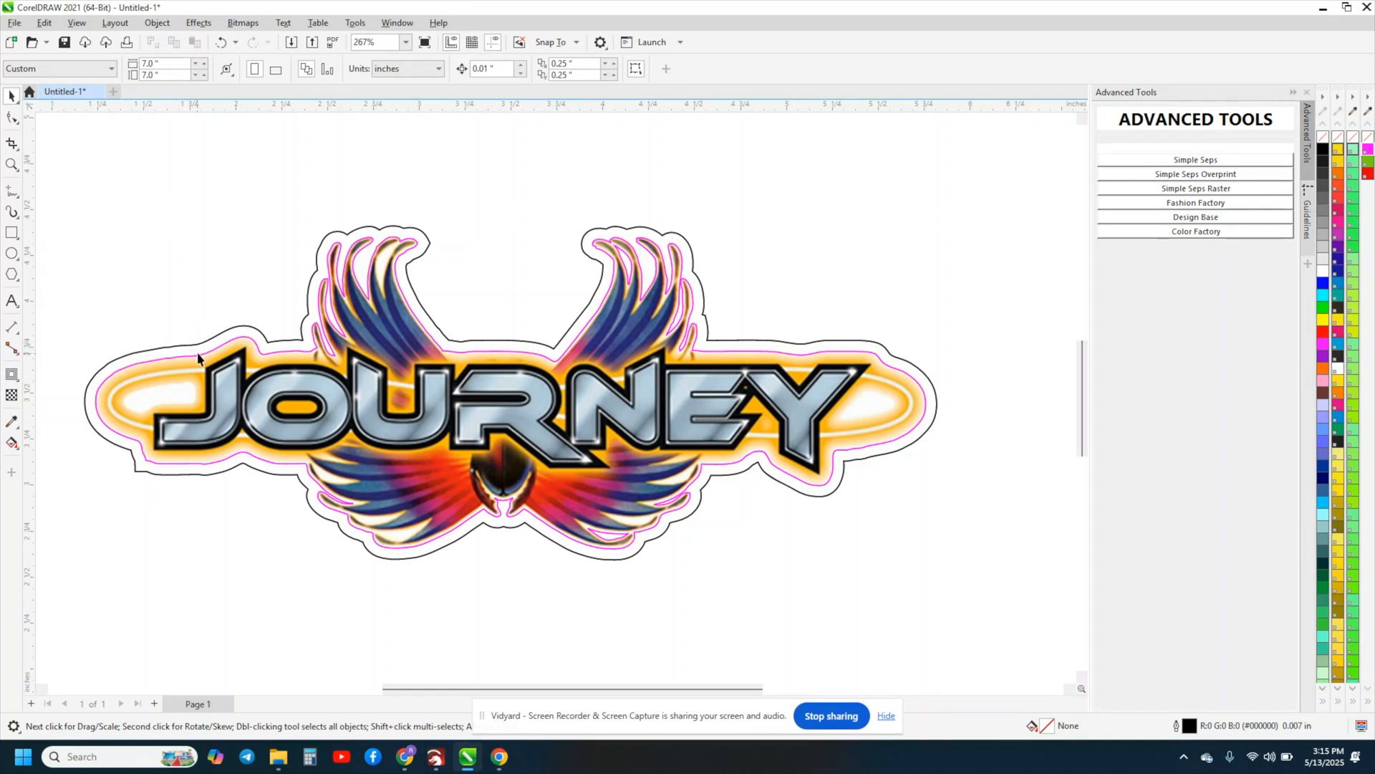
mouse_move(200, 349)
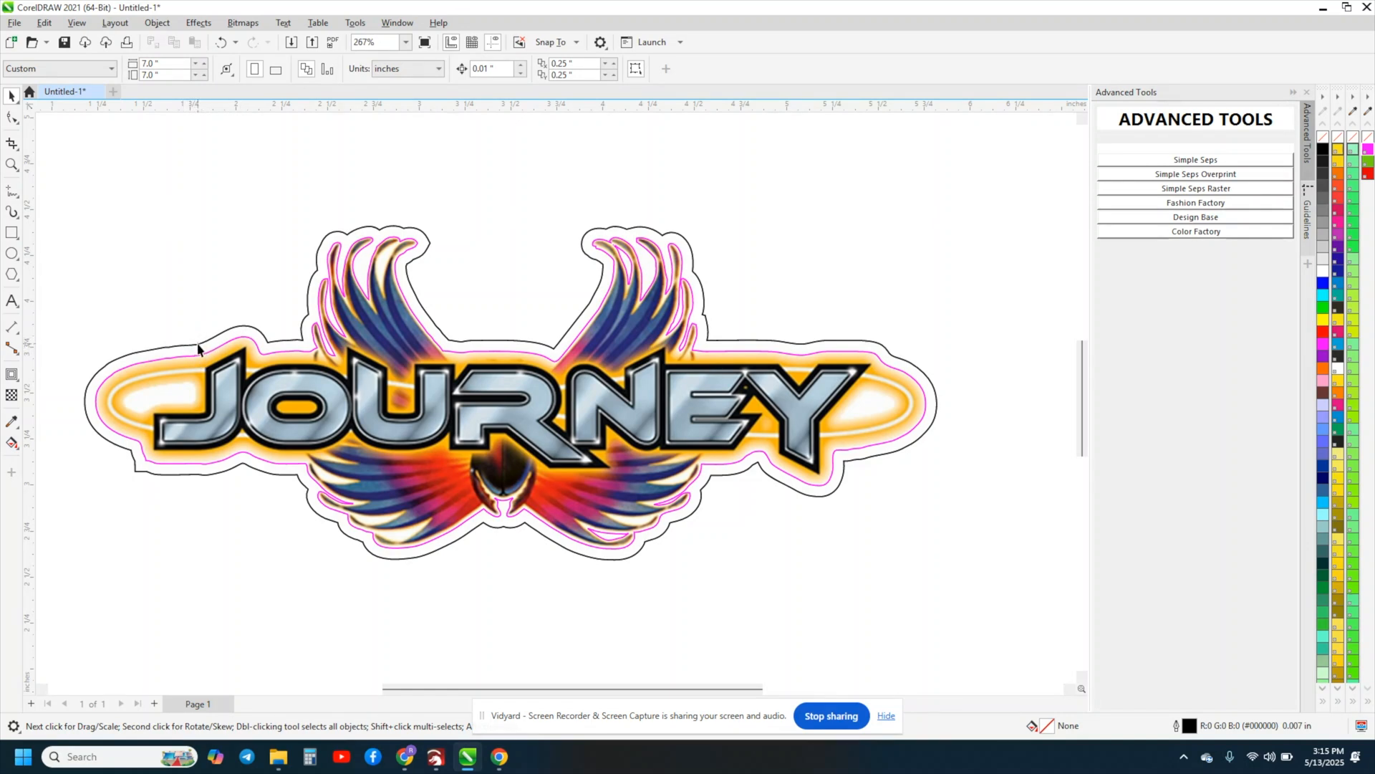
left_click(509, 413)
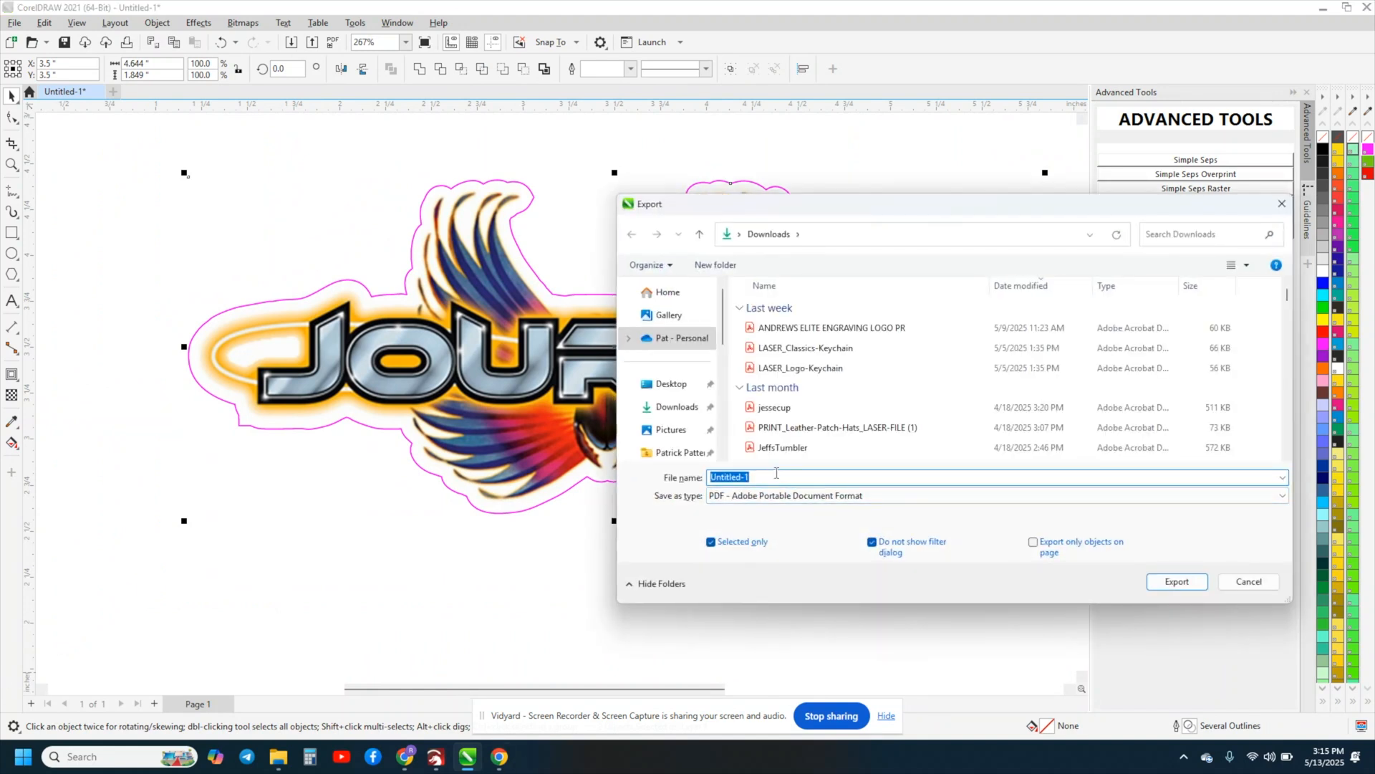
mouse_move(1161, 604)
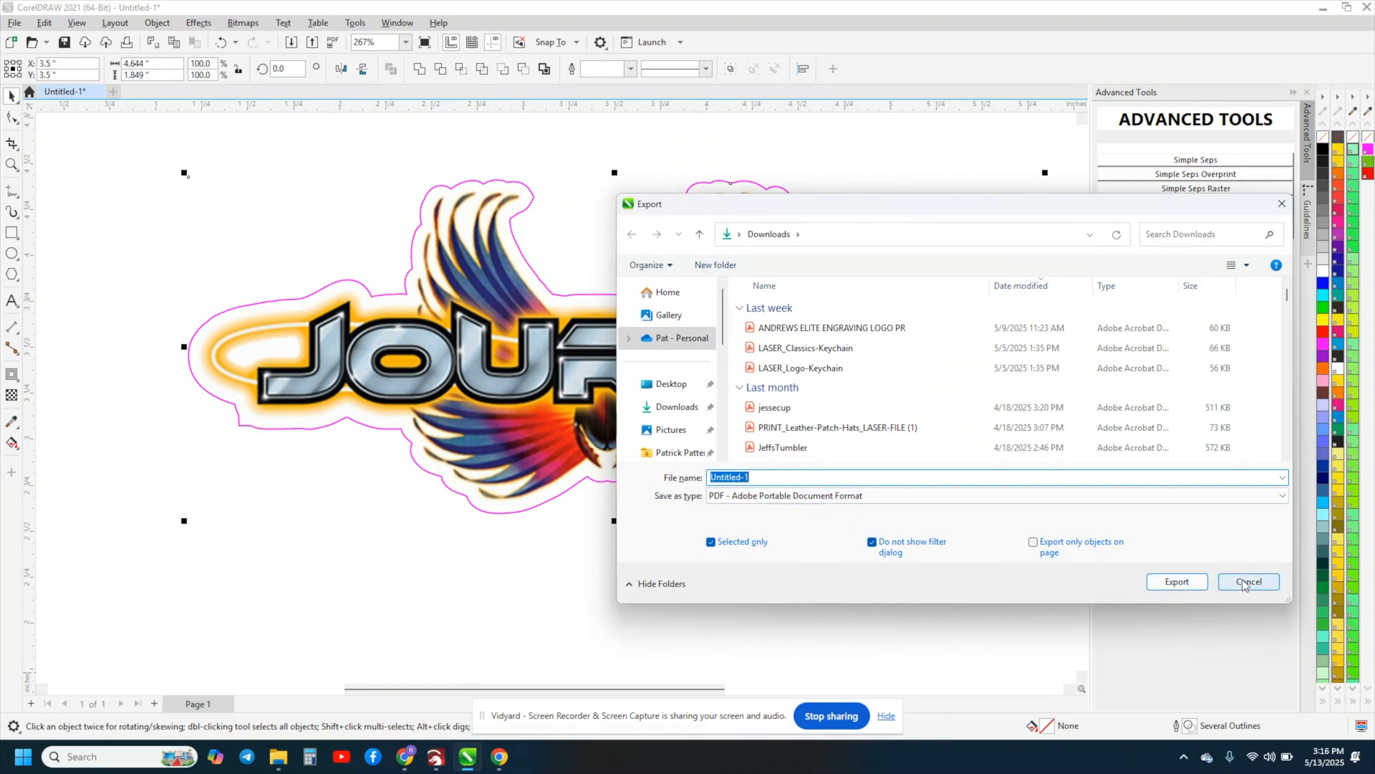
left_click(1247, 582)
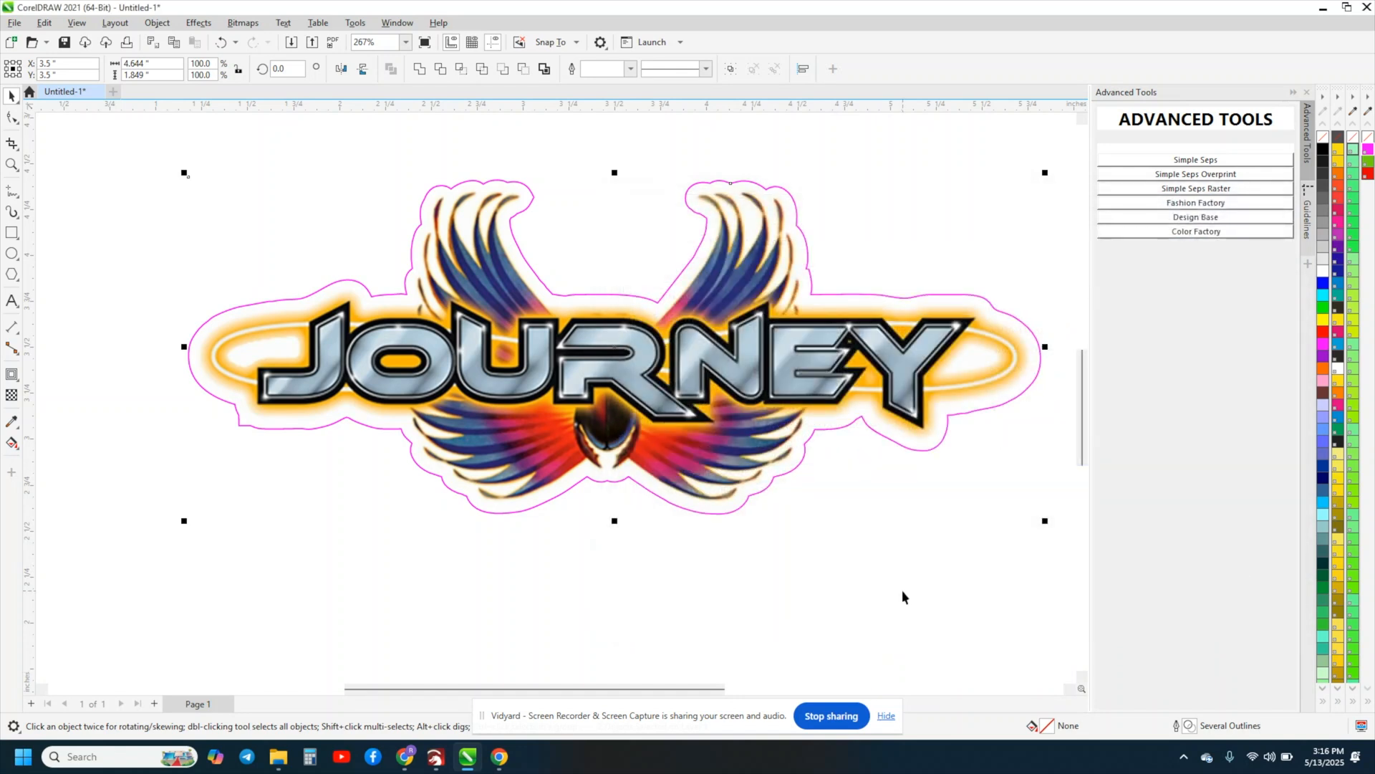
mouse_move(400, 597)
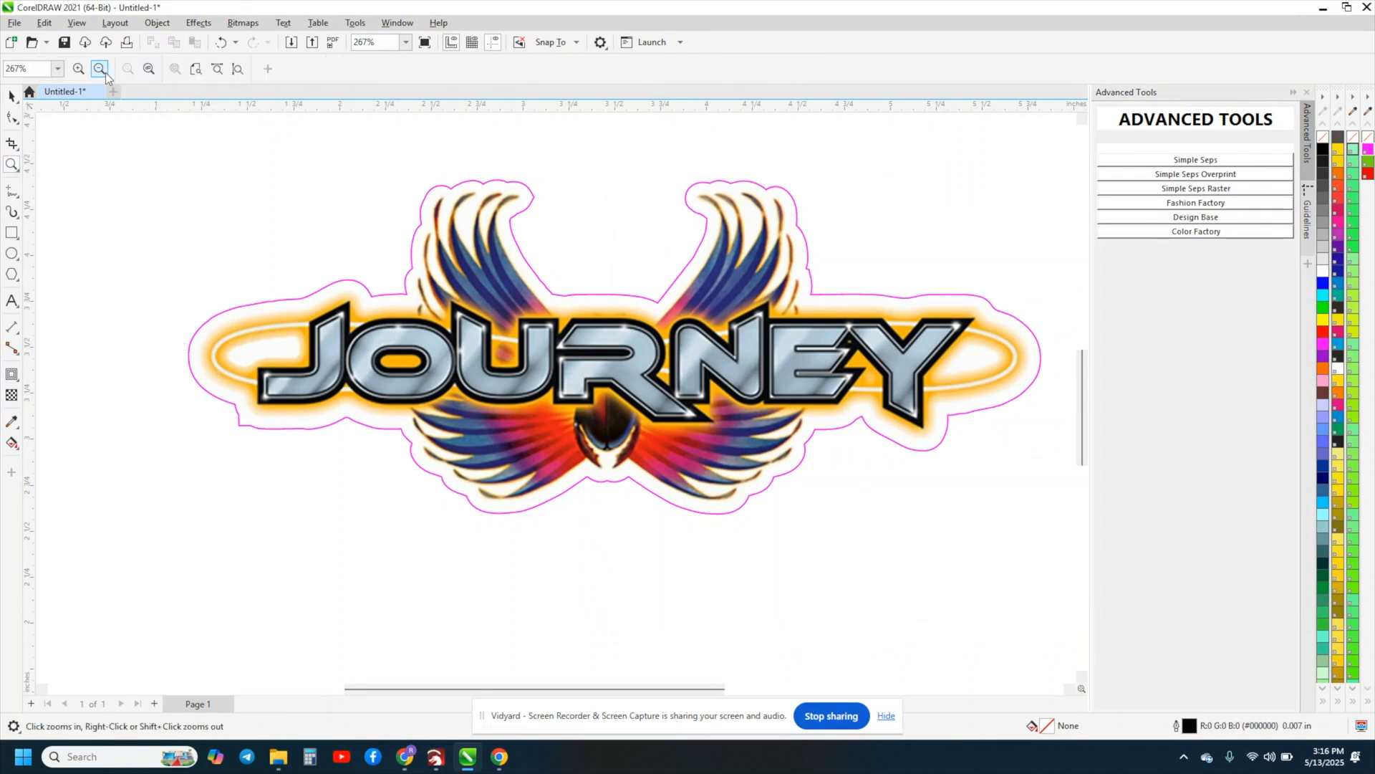
Step: Draw a rectangle around the logo with a CutContour pink outline, then deselect it
left_click(99, 69)
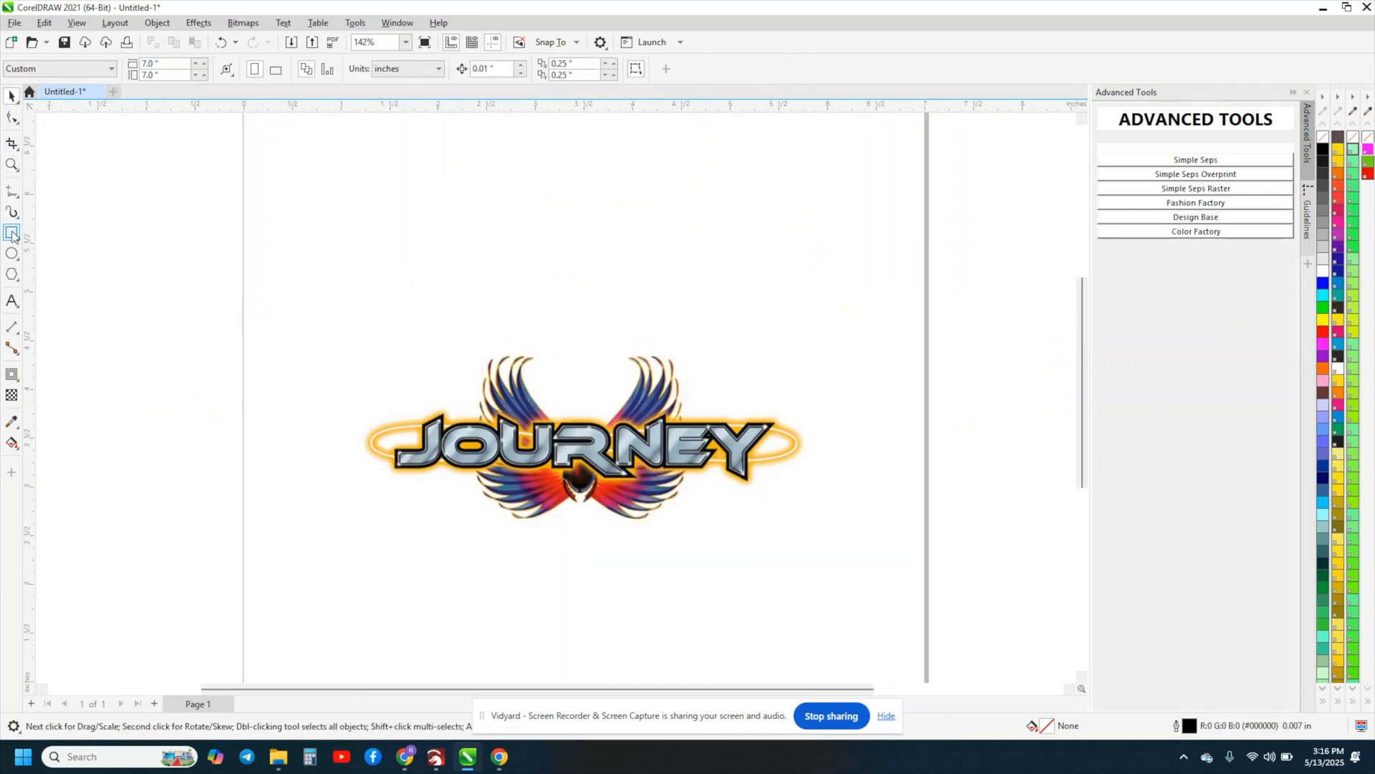
left_click(13, 232)
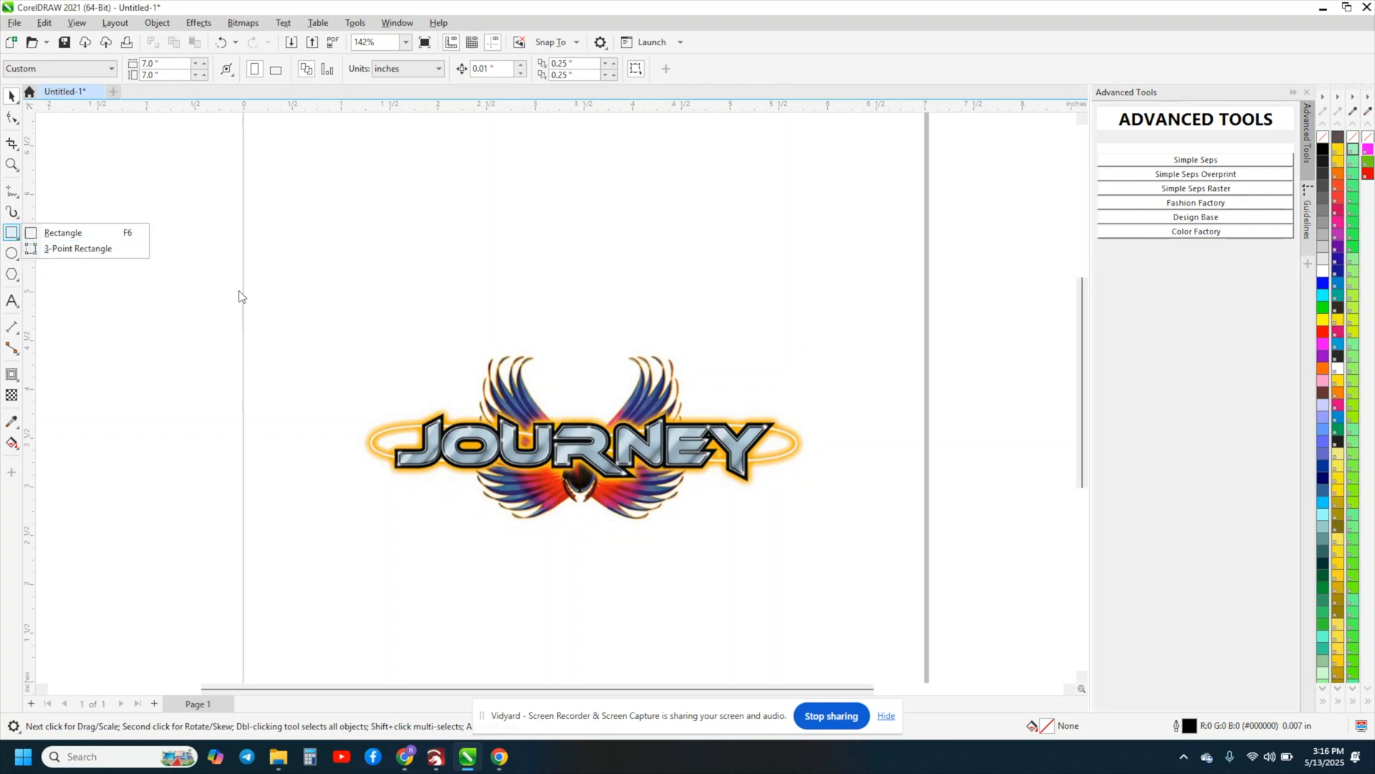
left_click(61, 232)
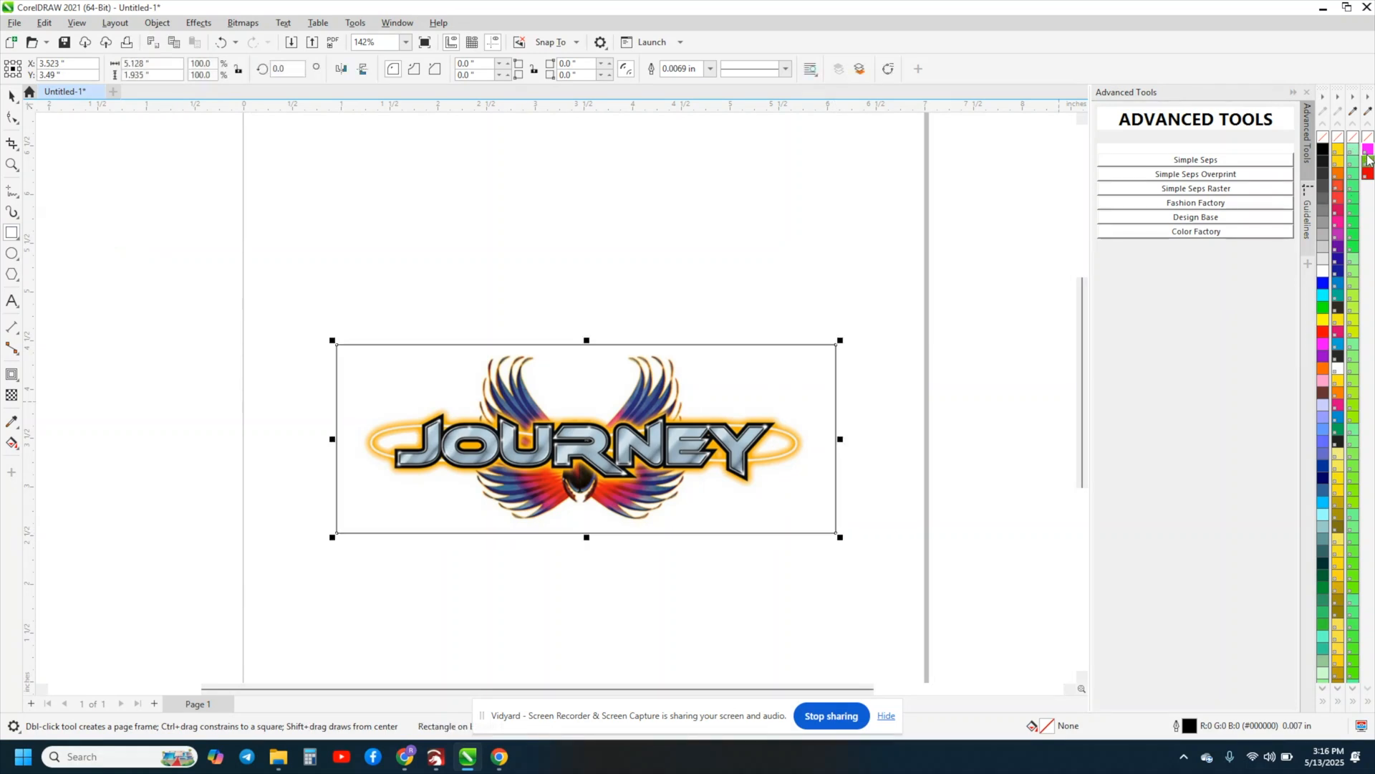
left_click(1365, 147)
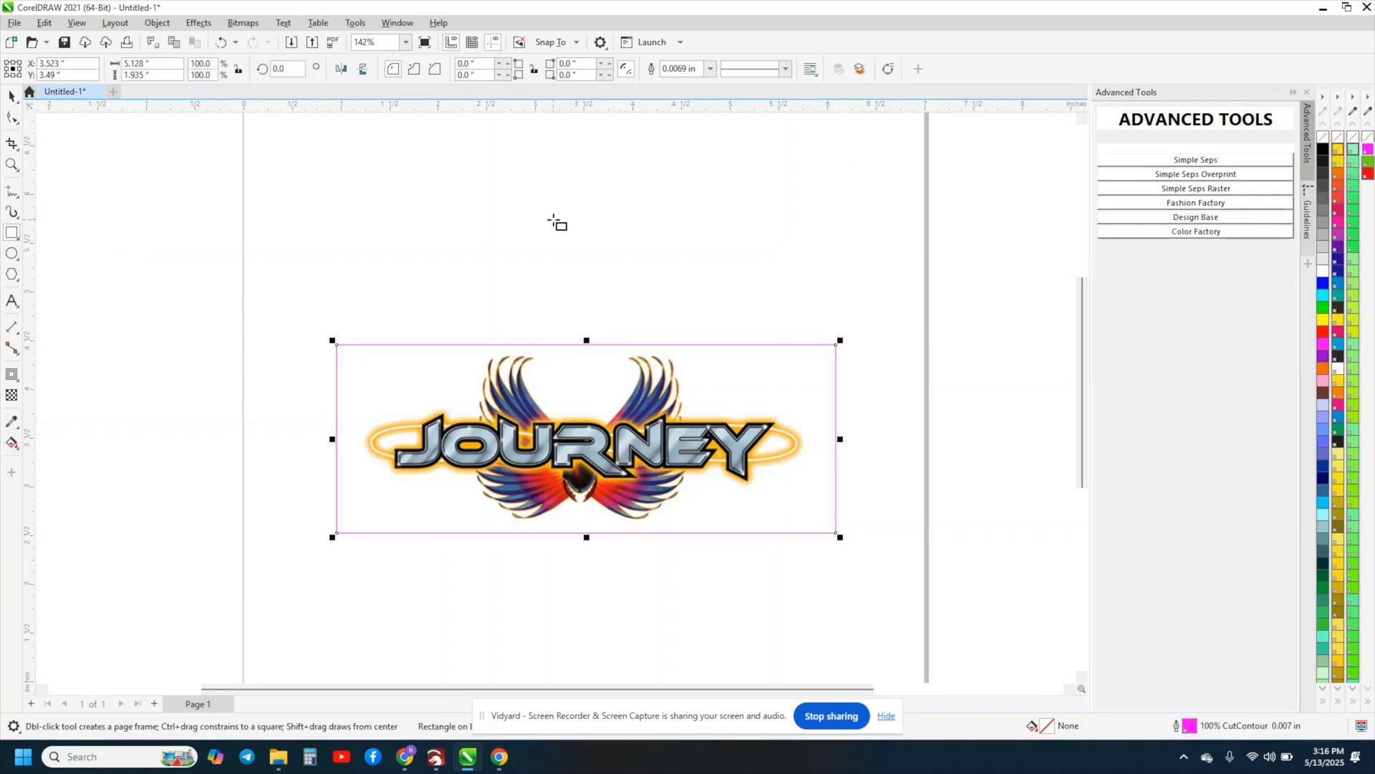
left_click(13, 95)
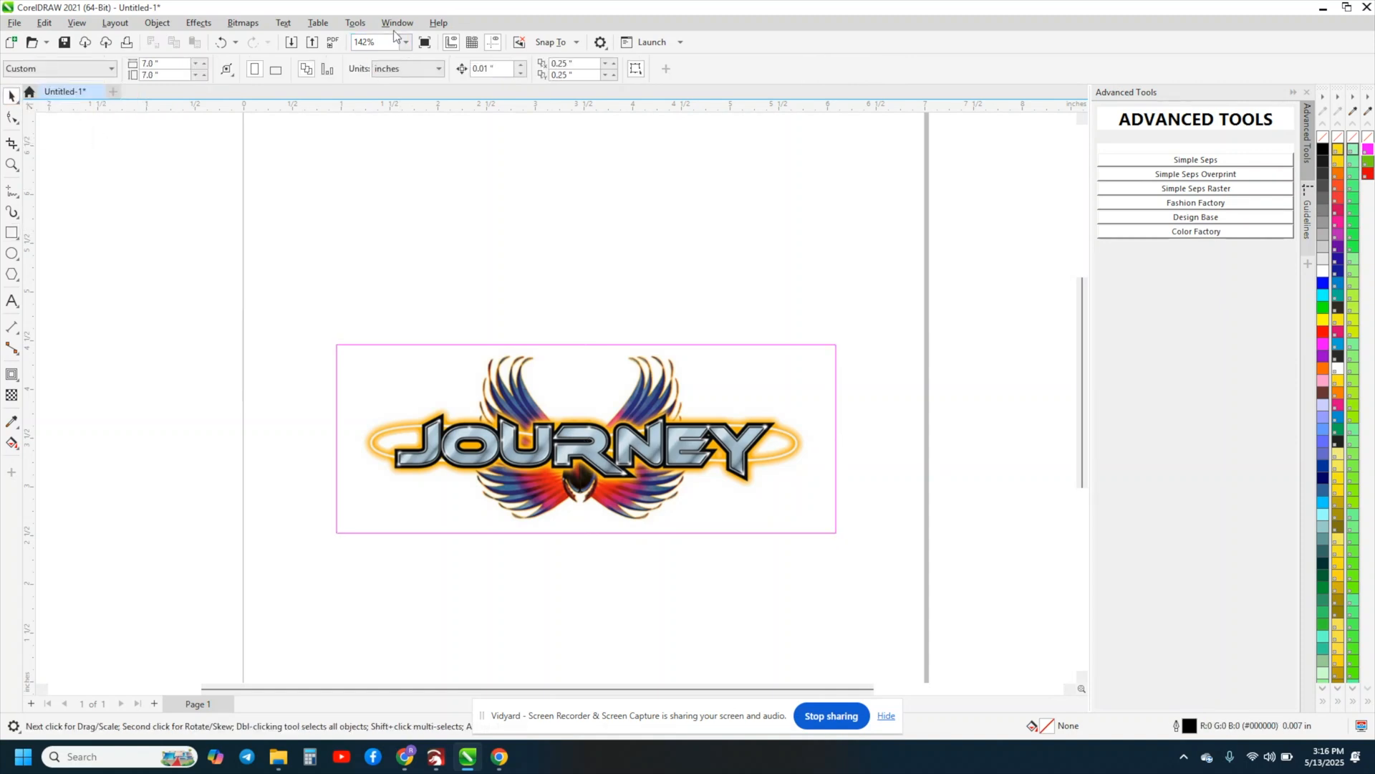
Step: Browse the Palette Libraries' Spot collections down to the Roland spot colours
left_click(397, 22)
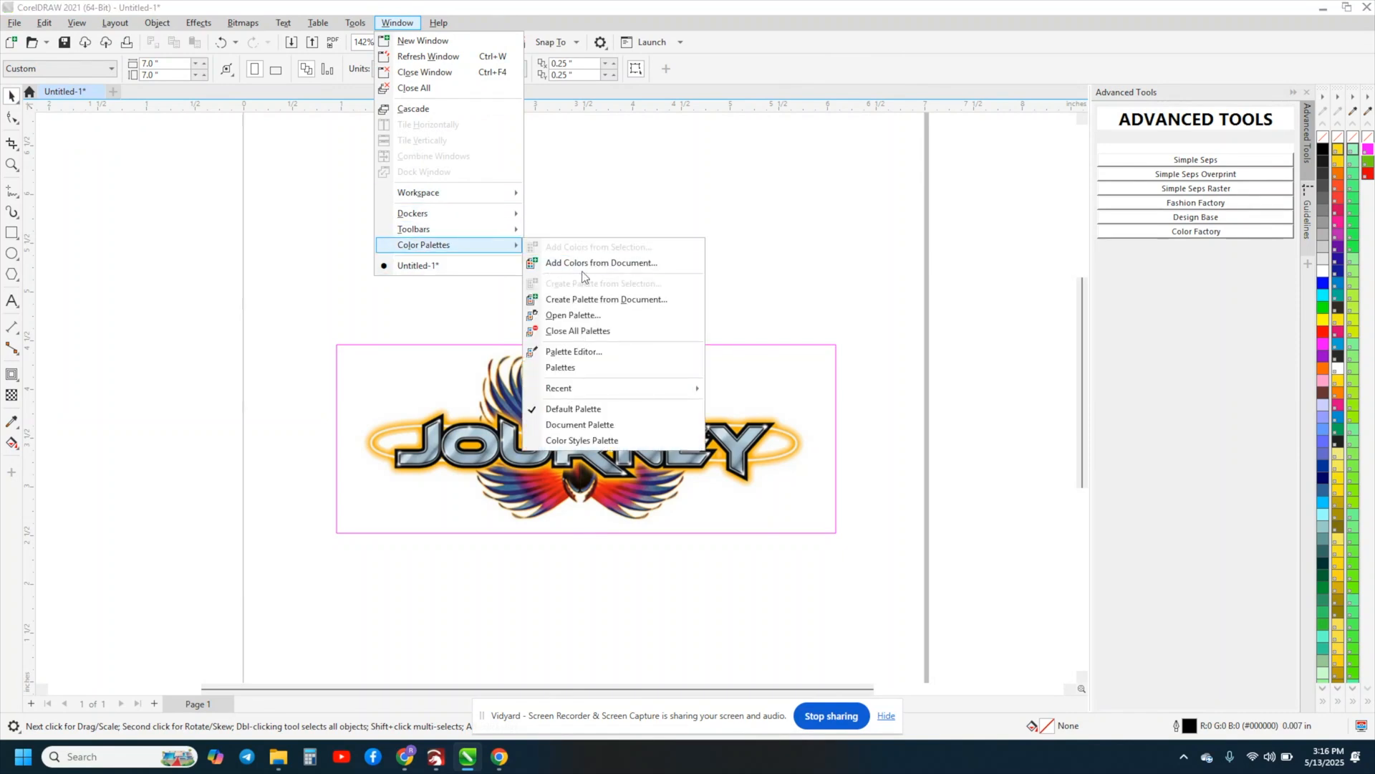
mouse_move(584, 367)
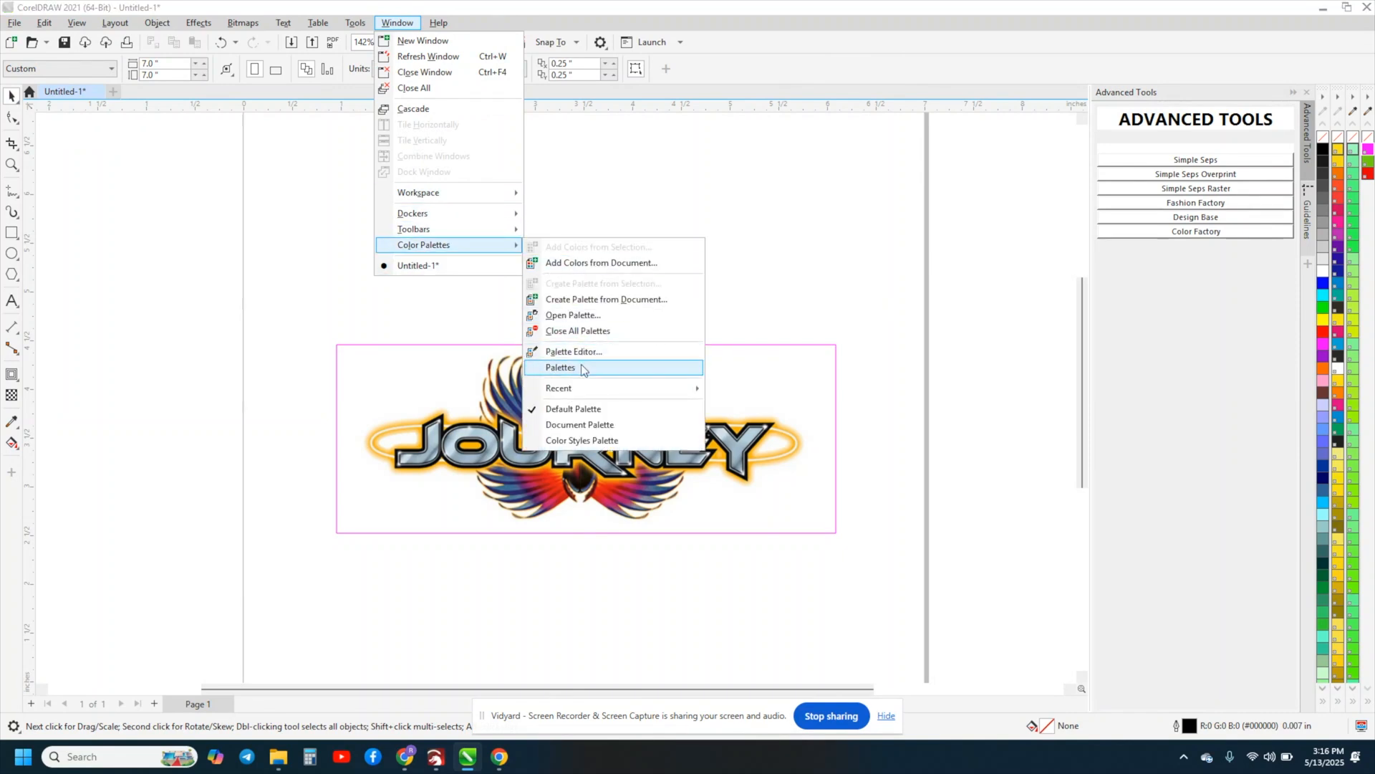
left_click(560, 367)
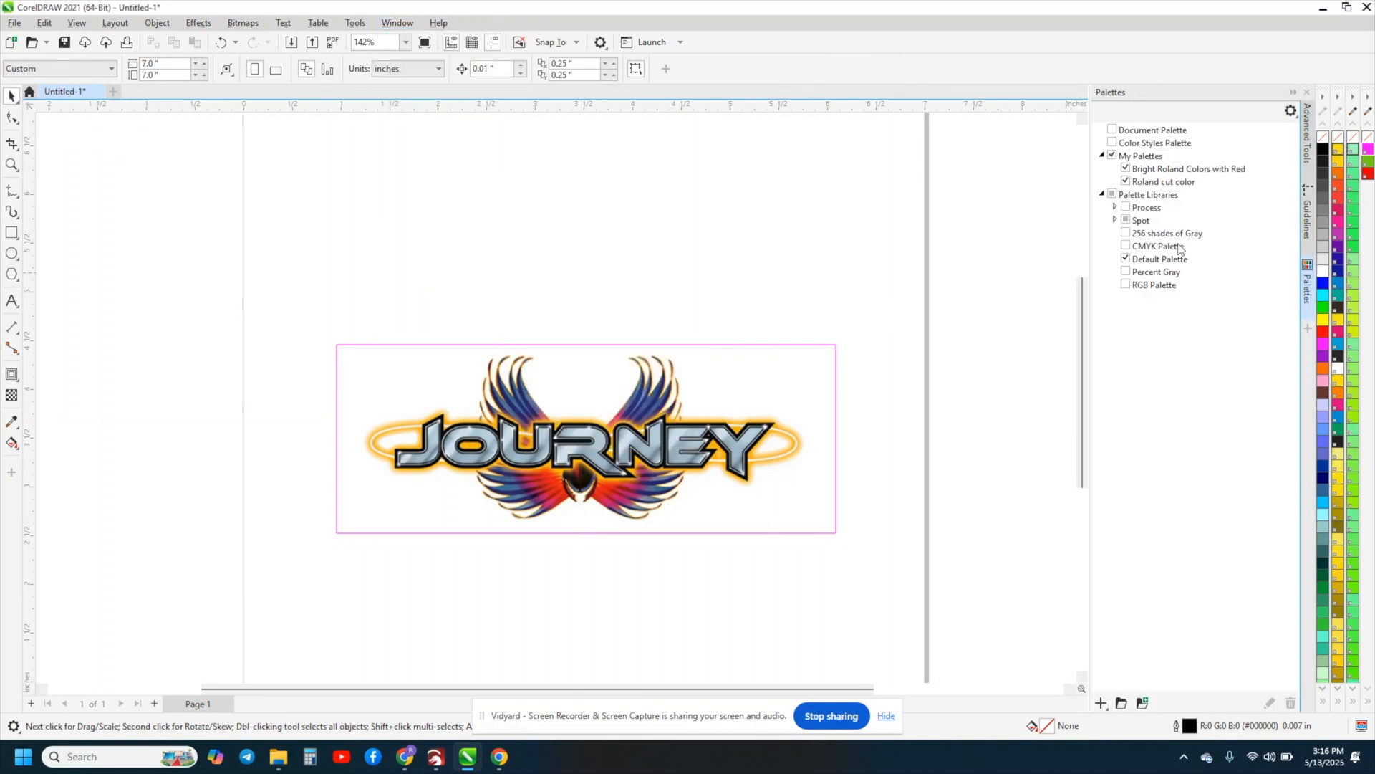
left_click(1141, 220)
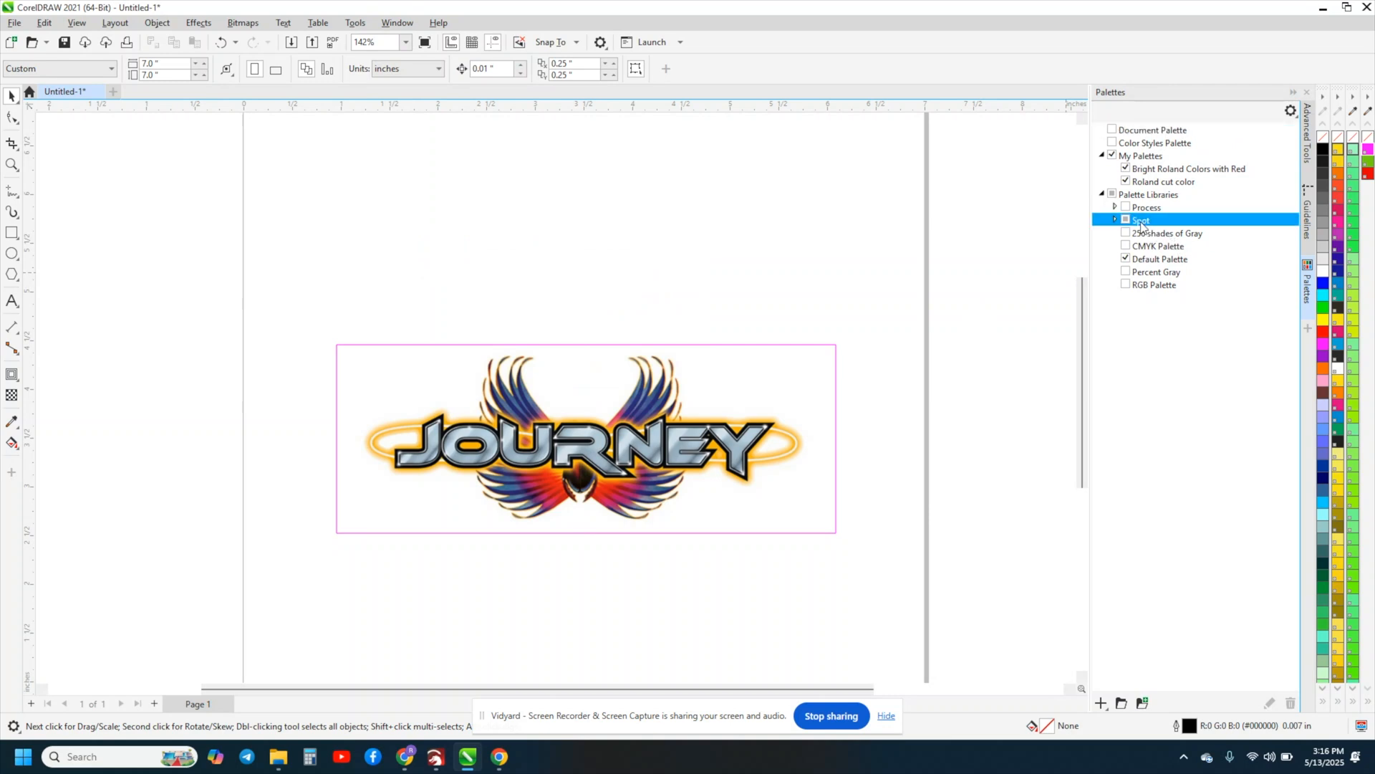
left_click(1114, 221)
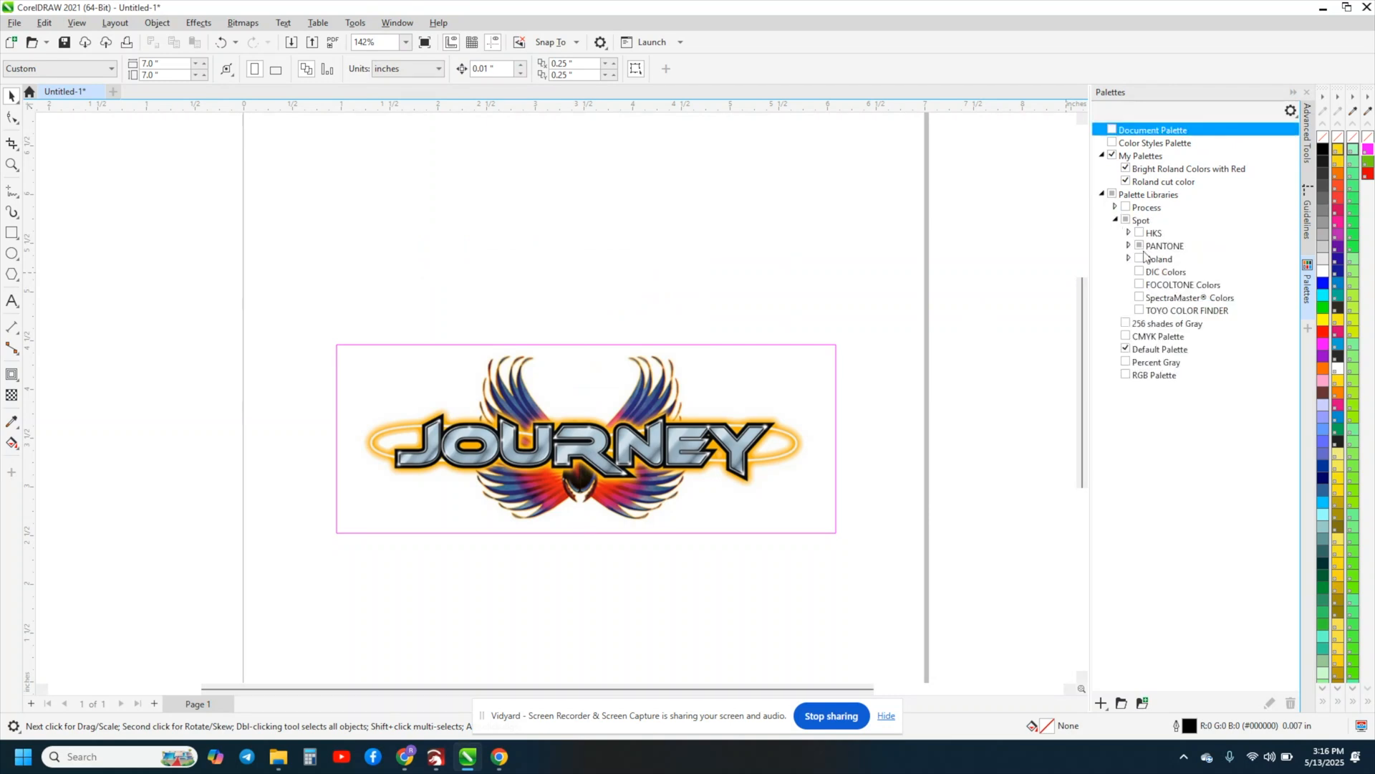
left_click(1129, 257)
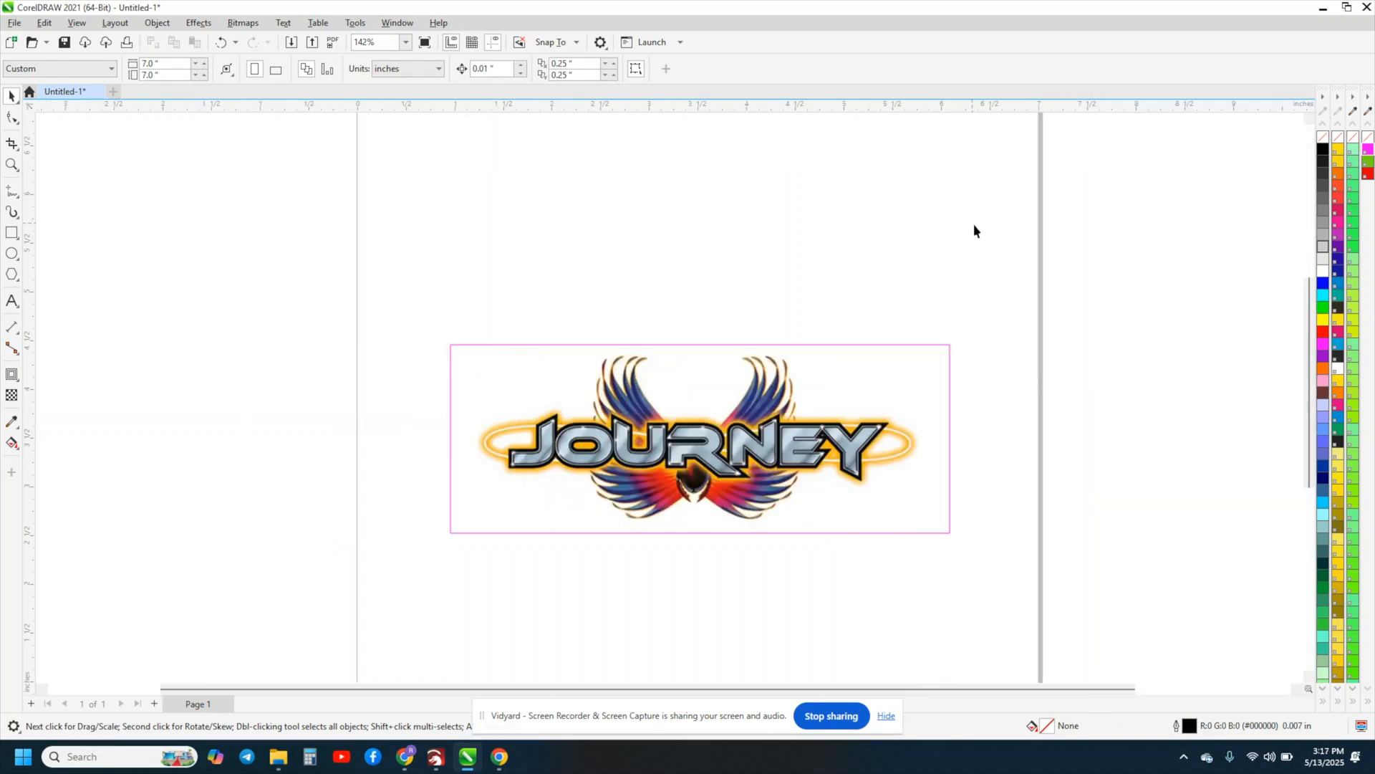
mouse_move(1006, 259)
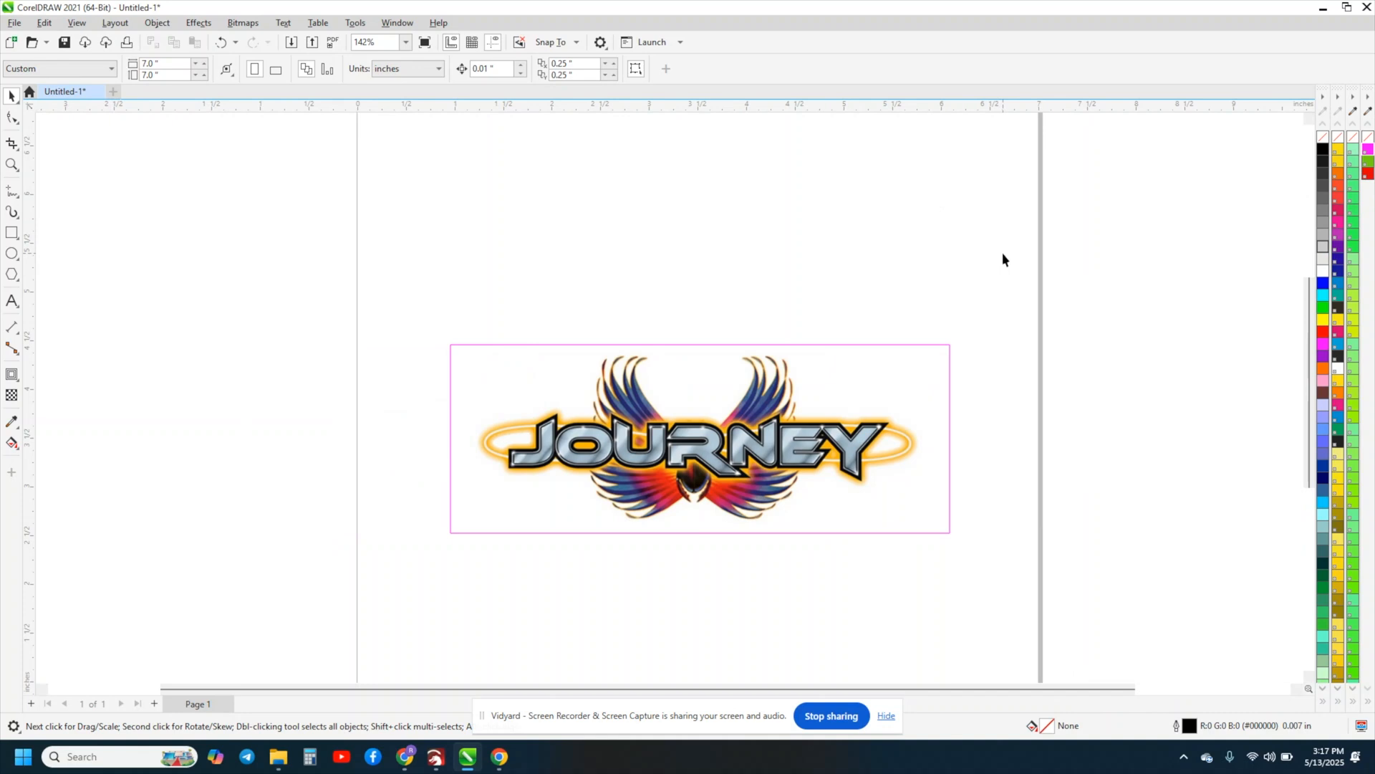
mouse_move(1046, 322)
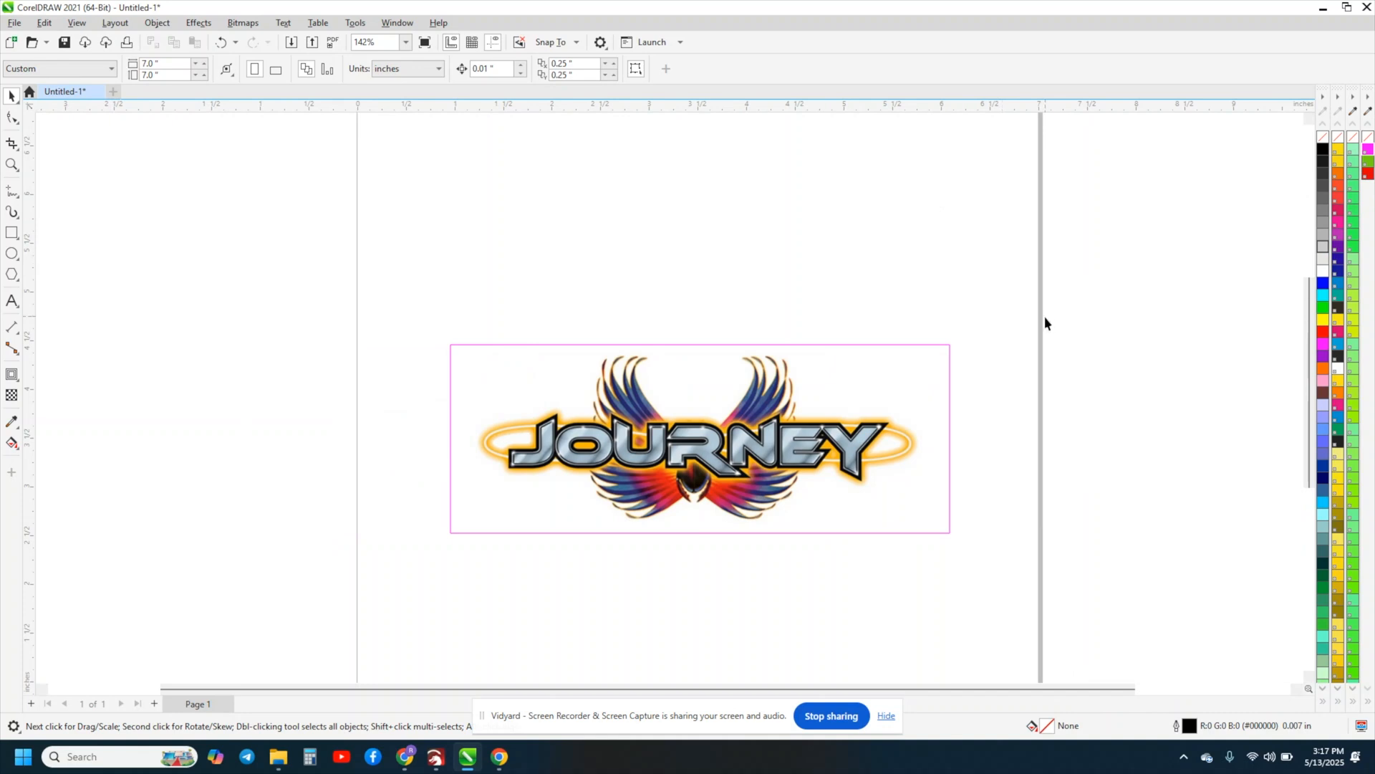
mouse_move(1001, 298)
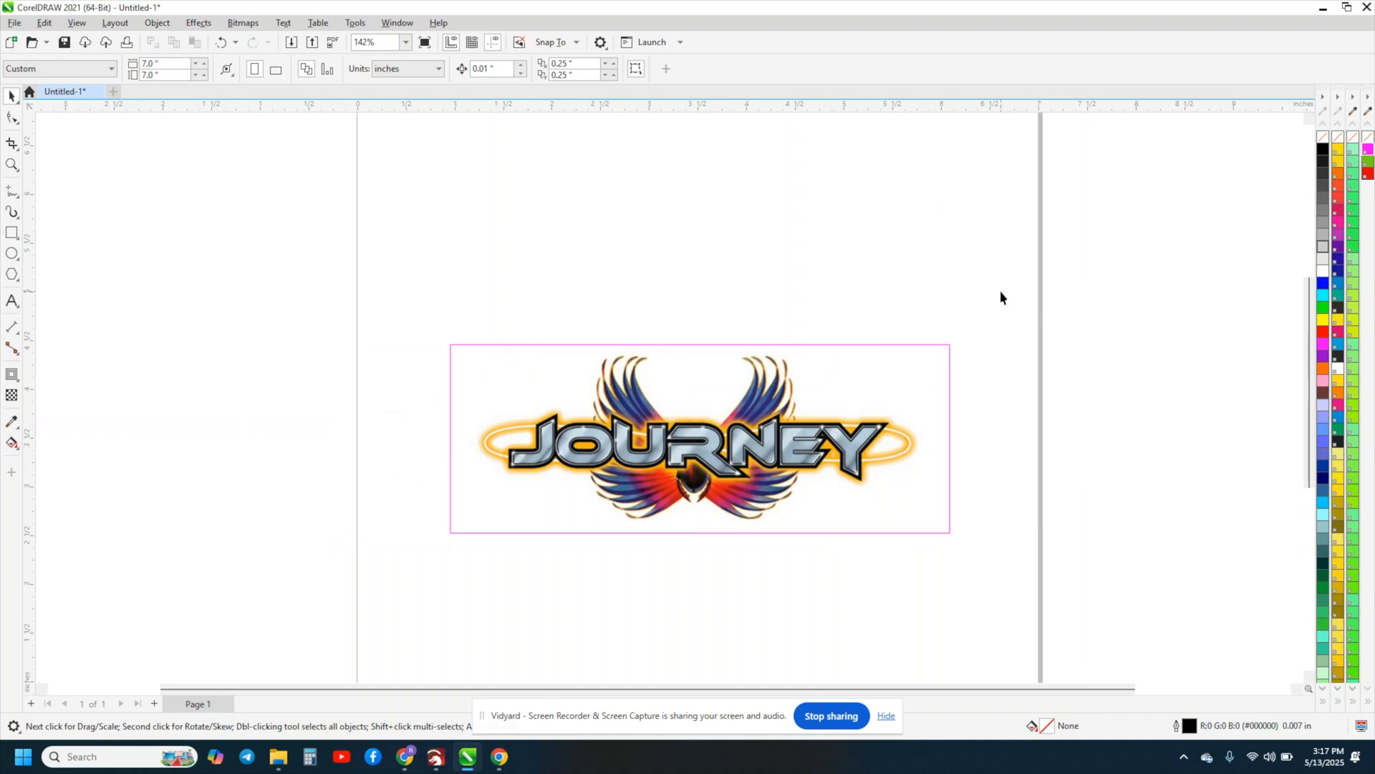